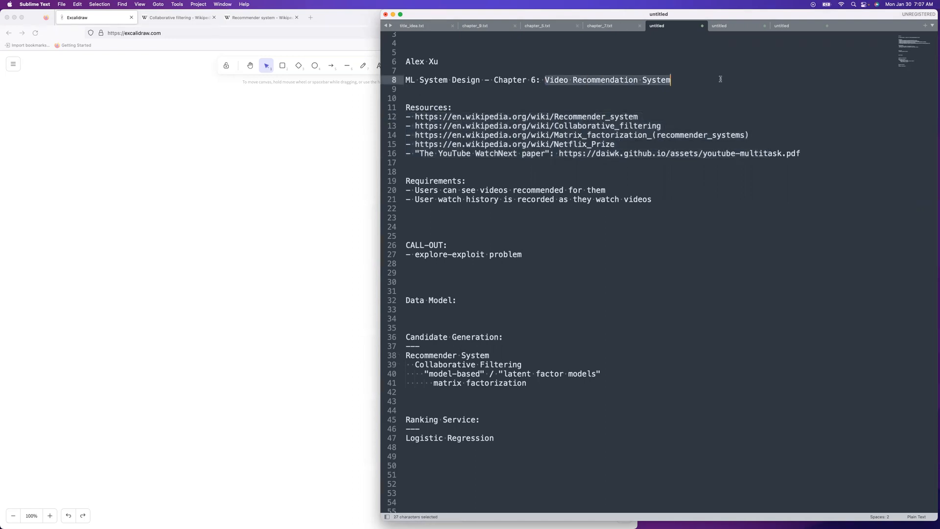
Review the chapter title, first requirement and explore-exploit call-out, then scroll through the notes.
{"action": "left_click", "coordinate": [558, 190]}
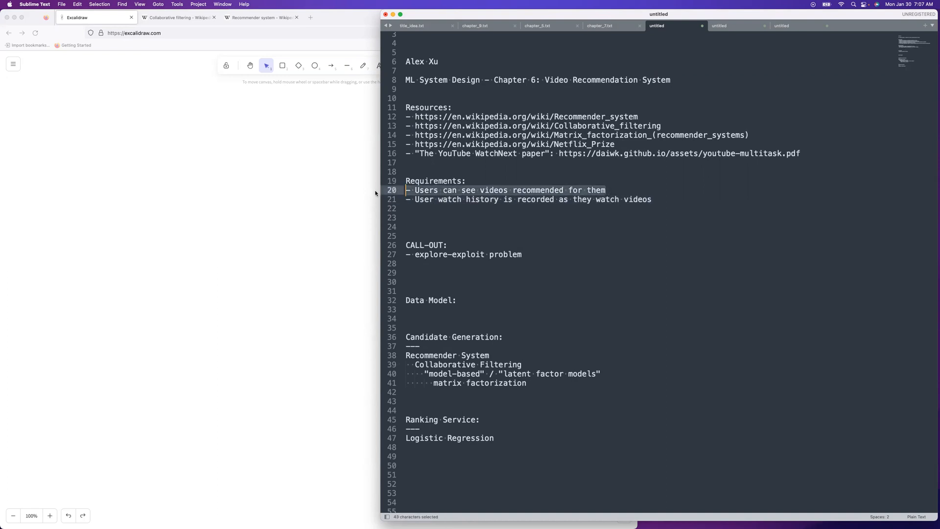
{"action": "left_click", "coordinate": [521, 254]}
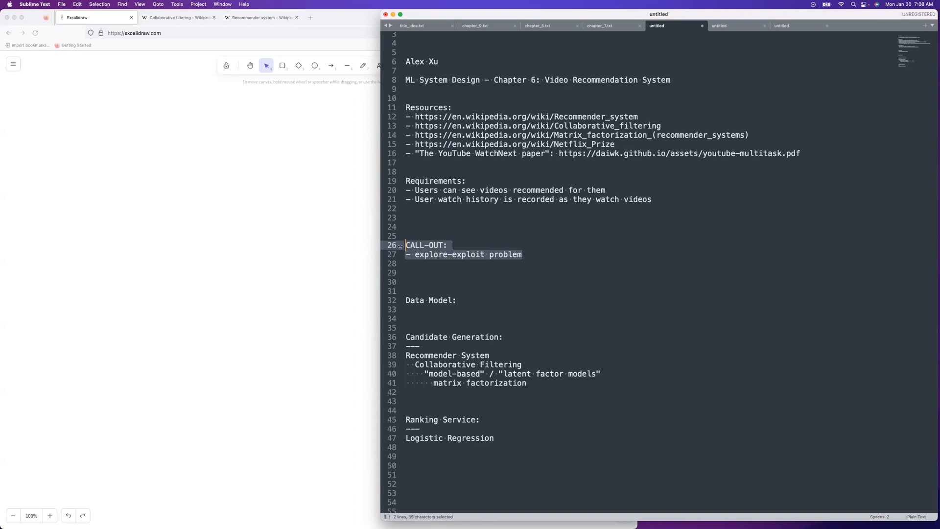
{"action": "left_click", "coordinate": [413, 254]}
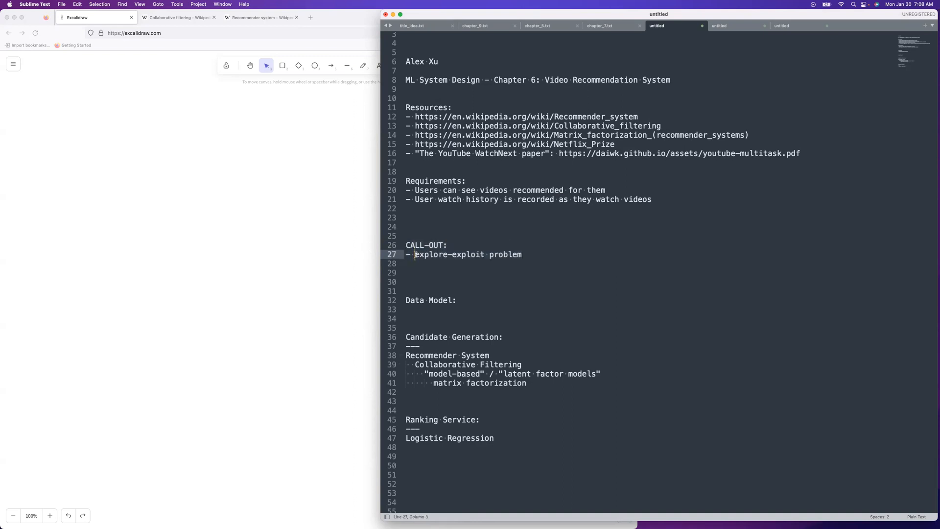
{"action": "left_click_drag", "start_coordinate": [415, 253], "coordinate": [522, 254]}
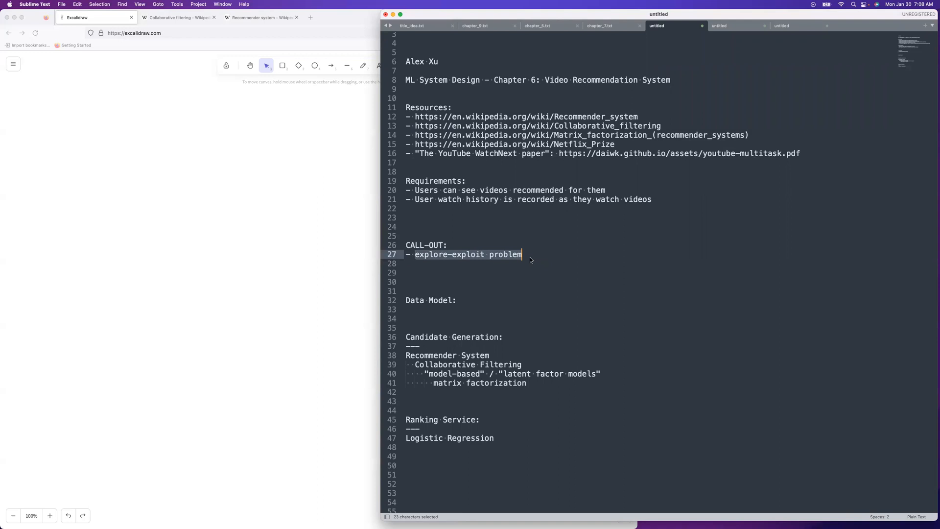
{"action": "scroll", "scroll_direction": "down", "scroll_amount": 3}
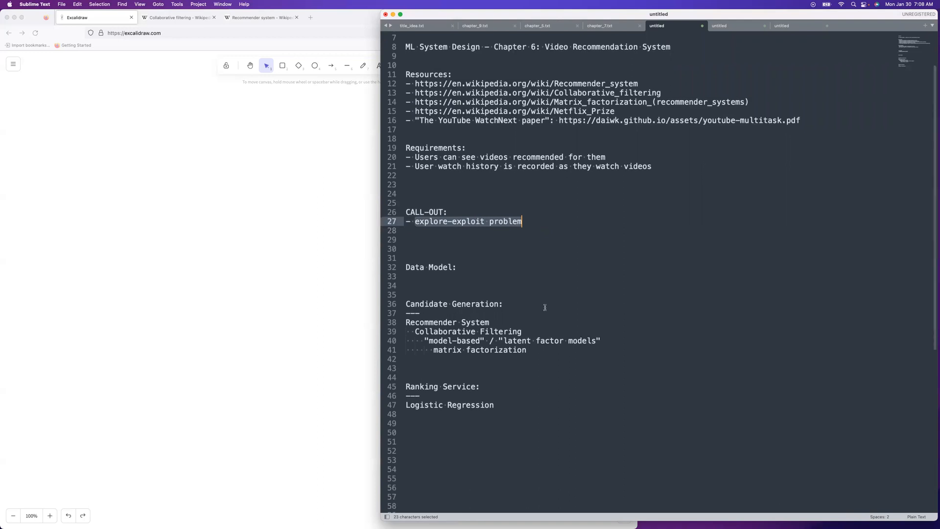
{"action": "scroll", "scroll_direction": "down", "scroll_amount": 3}
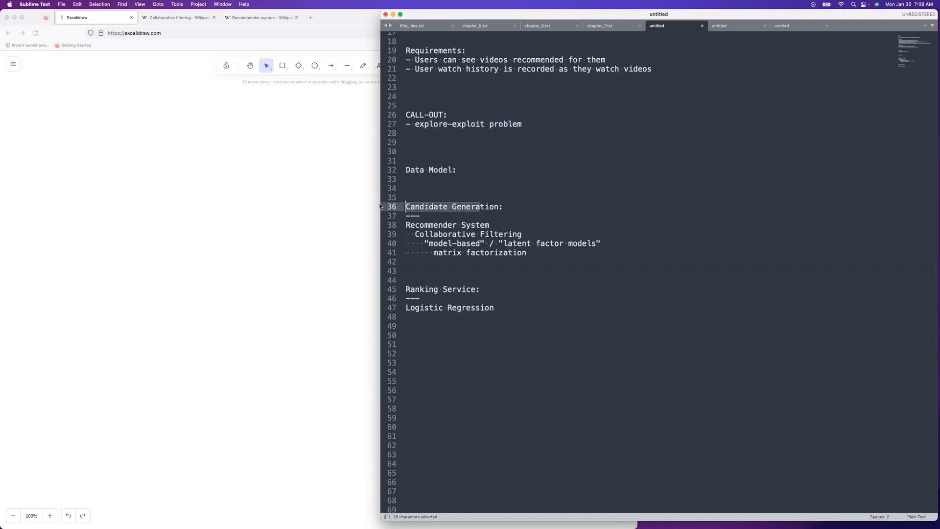
{"action": "mouse_move", "coordinate": [472, 295]}
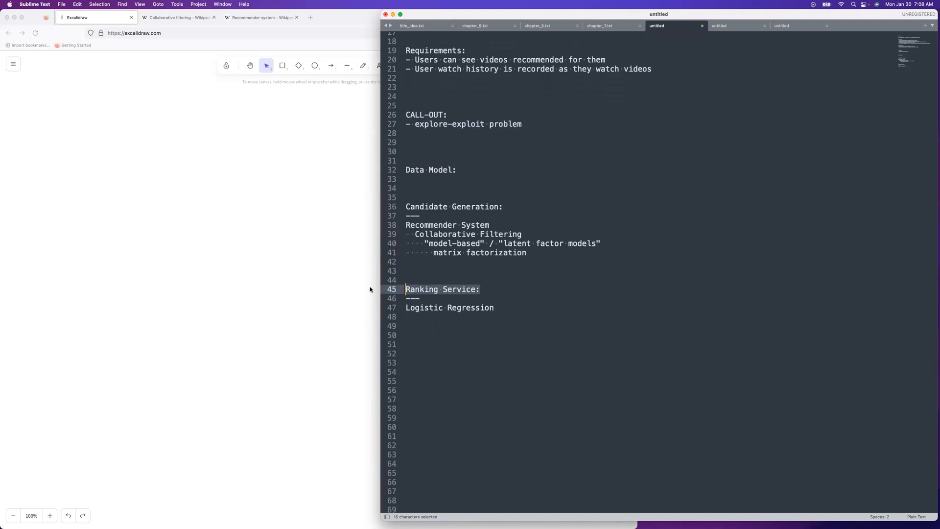
{"action": "mouse_move", "coordinate": [551, 278]}
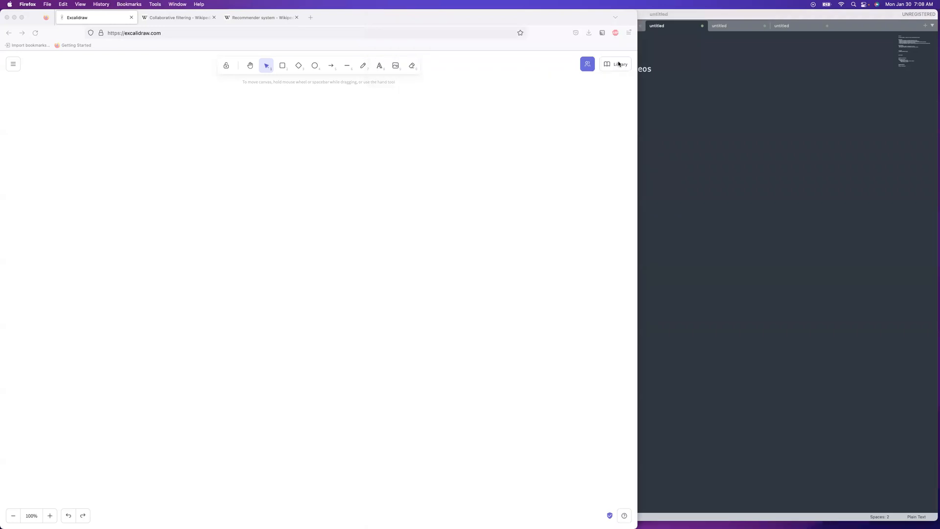
Label the upper green box 'Browser - User Watching Video'.
{"action": "left_click", "coordinate": [616, 64]}
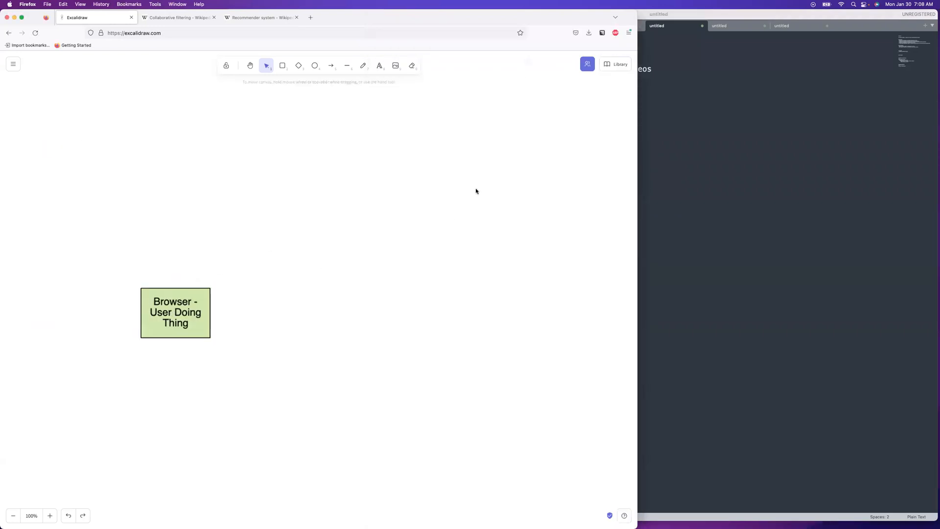
{"action": "left_click", "coordinate": [614, 64]}
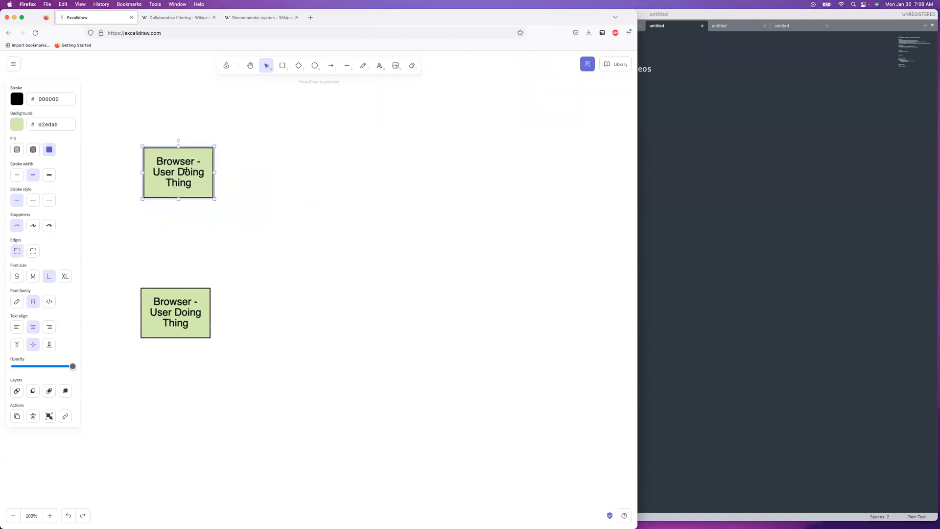
{"action": "double_click", "coordinate": [178, 173]}
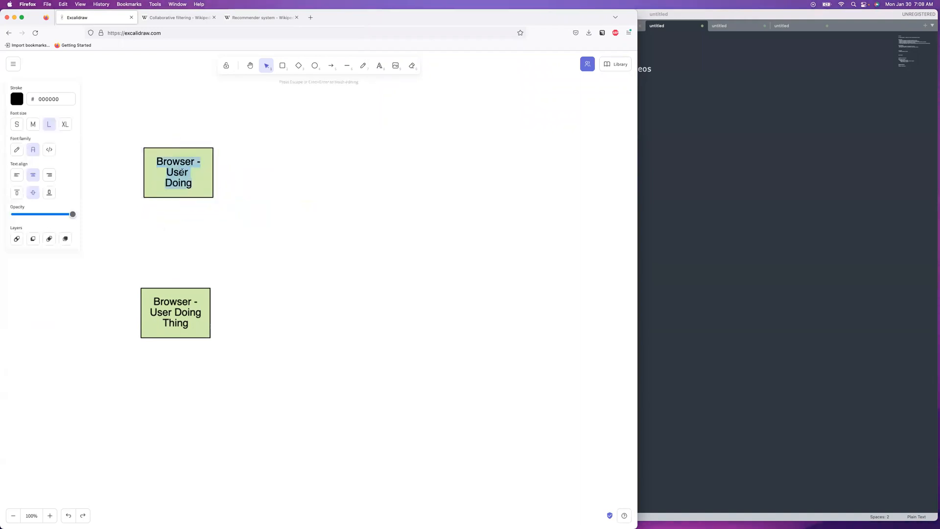
{"action": "type", "text": "Watchi"}
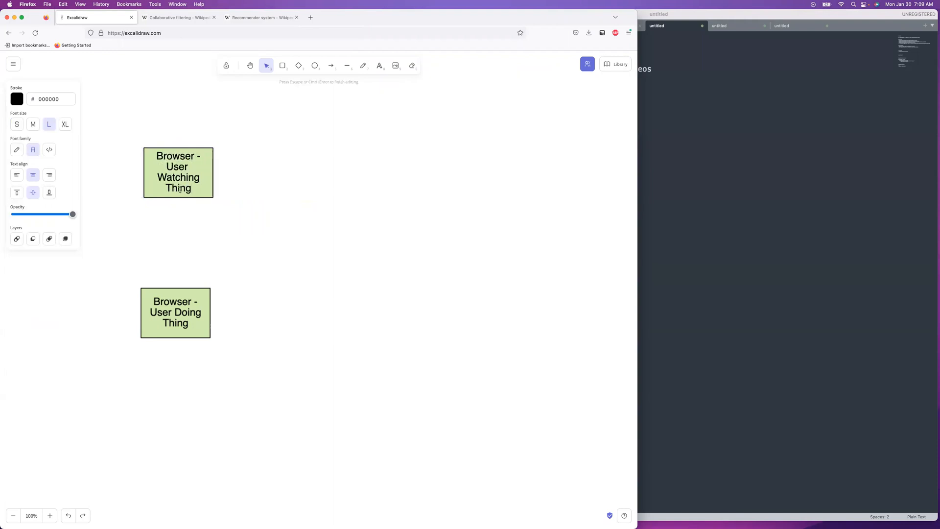
{"action": "type", "text": "Video"}
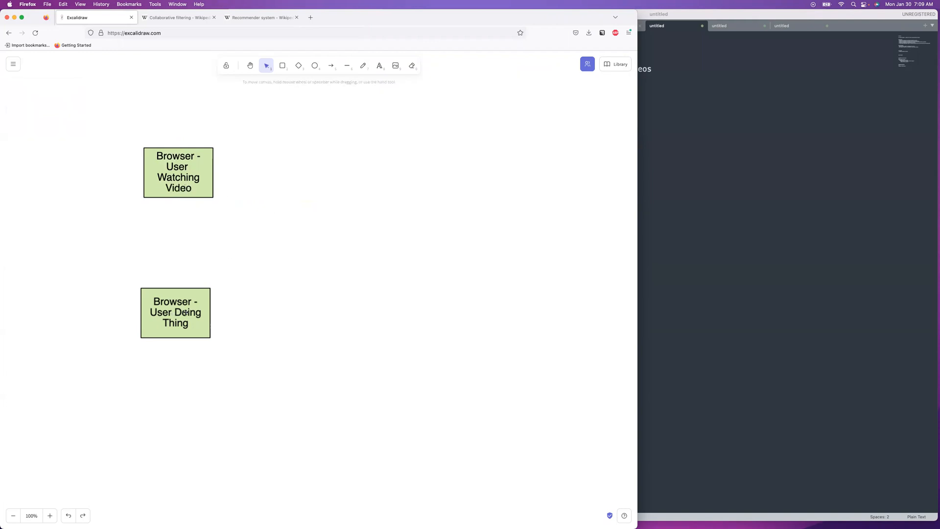
Label the lower green box 'Browser - User Viewing Video Rec.s'.
{"action": "double_click", "coordinate": [175, 312]}
{"action": "type", "text": "V"}
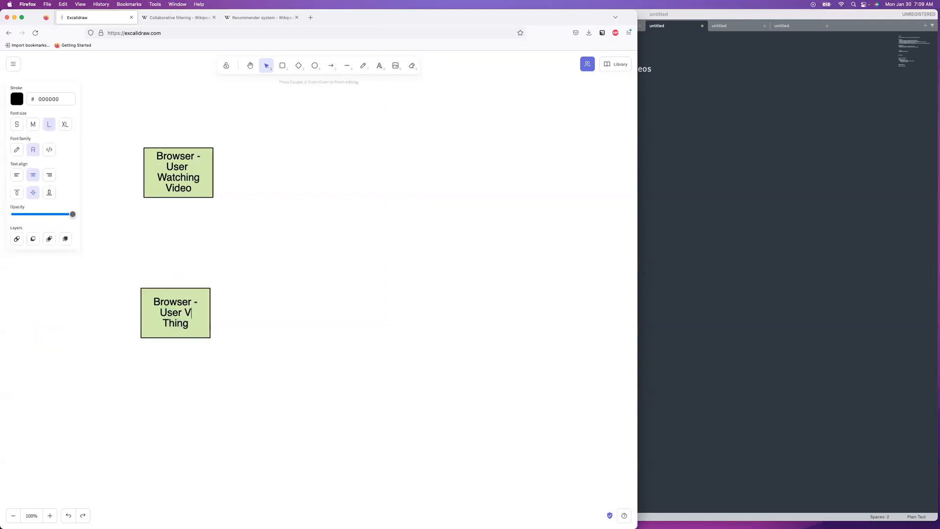
{"action": "type", "text": "iewing"}
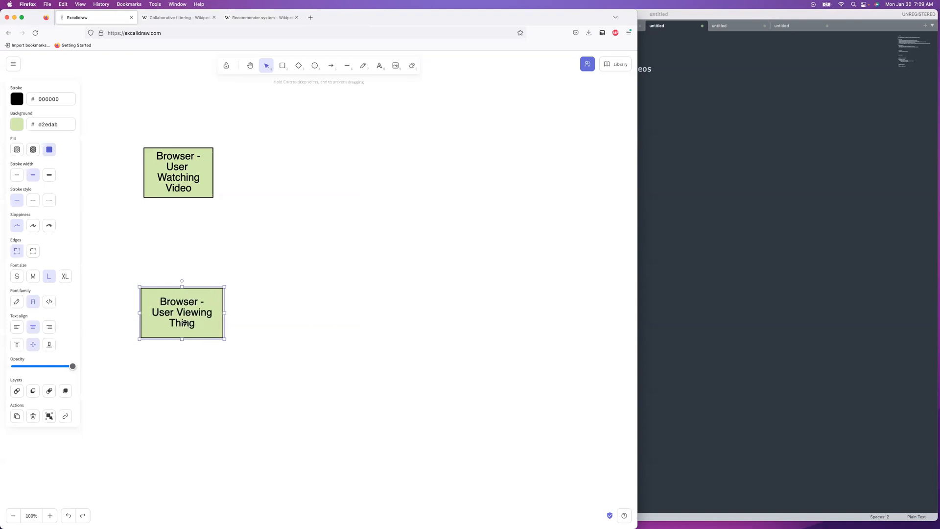
{"action": "double_click", "coordinate": [182, 312]}
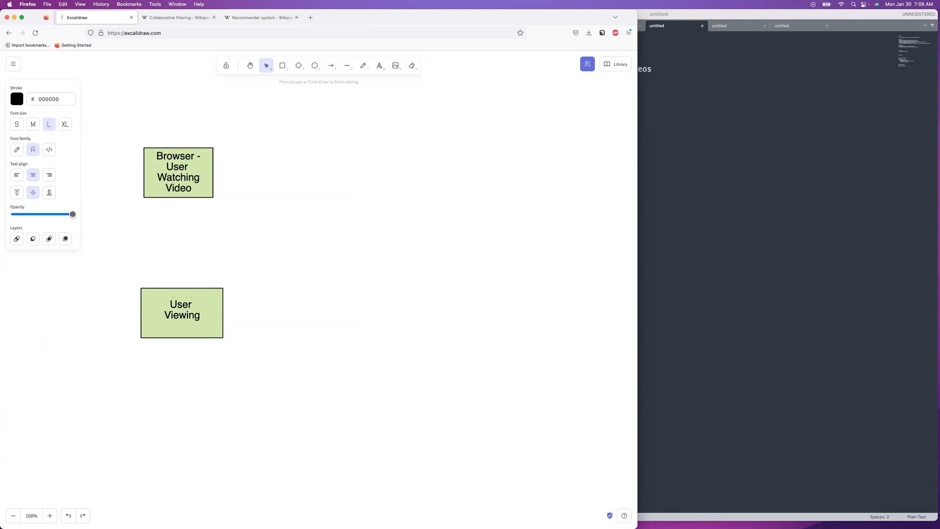
{"action": "type", "text": "Video Rec.s"}
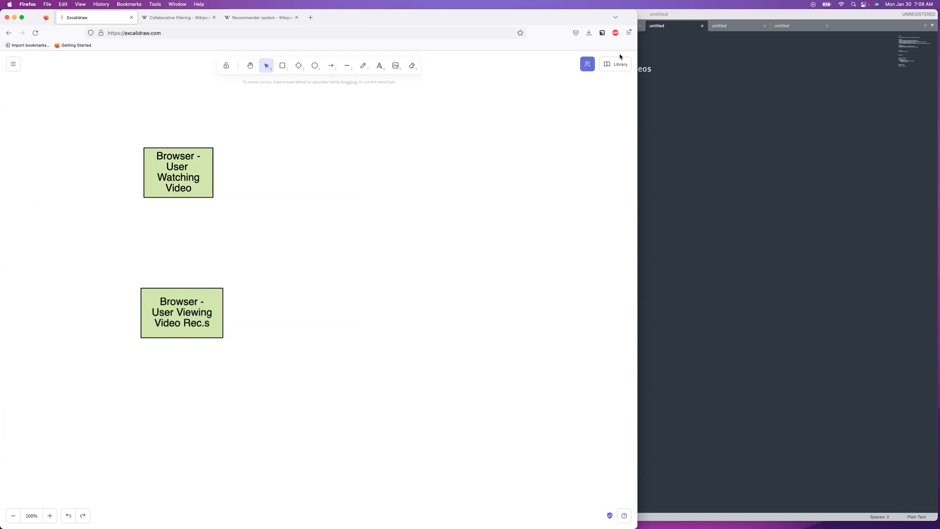
Finish the orange 'Video Recommendation Service' box and widen it to fit the label.
{"action": "left_click", "coordinate": [614, 63]}
{"action": "type", "text": "Video Recommenda Service"}
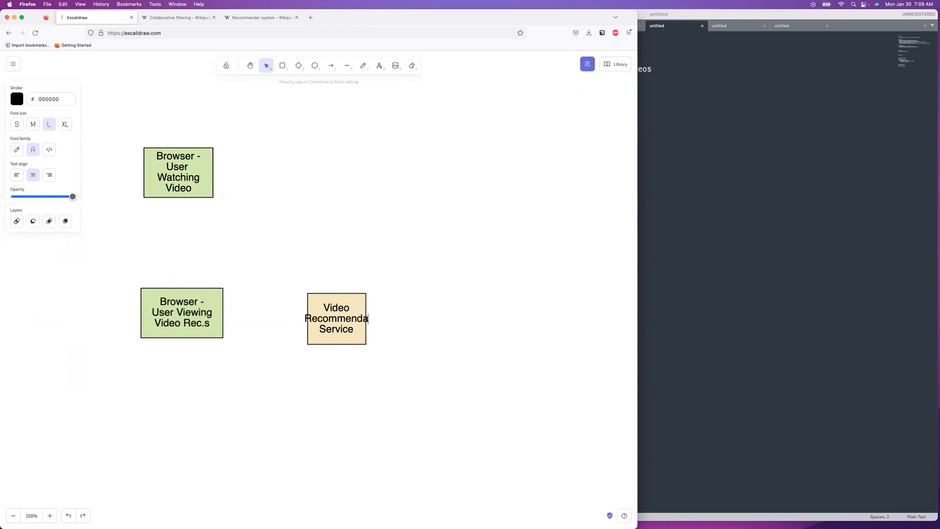
{"action": "left_click", "coordinate": [336, 318]}
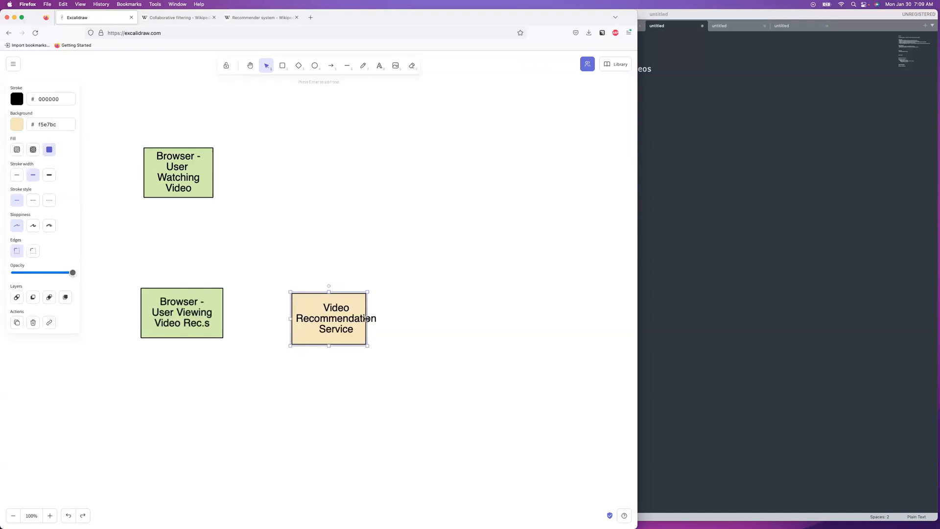
{"action": "left_click_drag", "start_coordinate": [369, 318], "coordinate": [384, 318]}
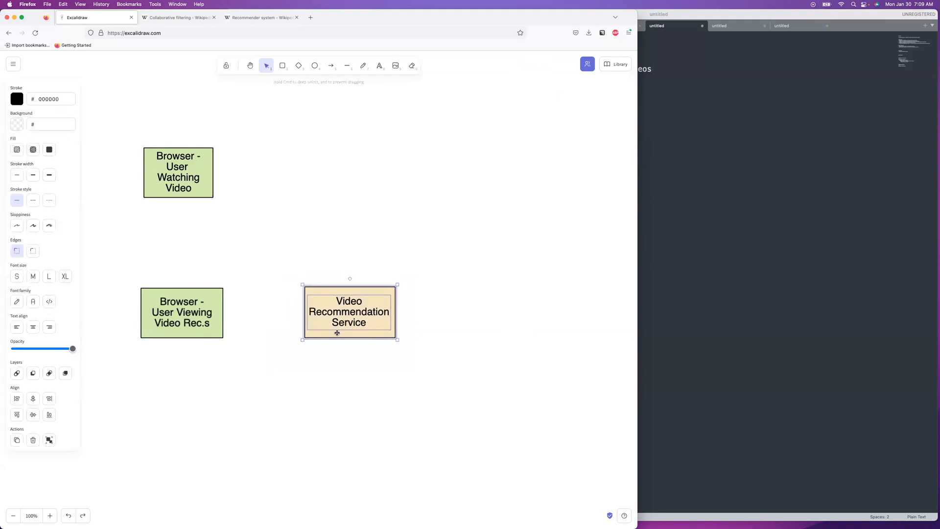
Copy the service box beside the upper browser and rename it 'Video Data Collection Service'.
{"action": "left_click", "coordinate": [353, 179]}
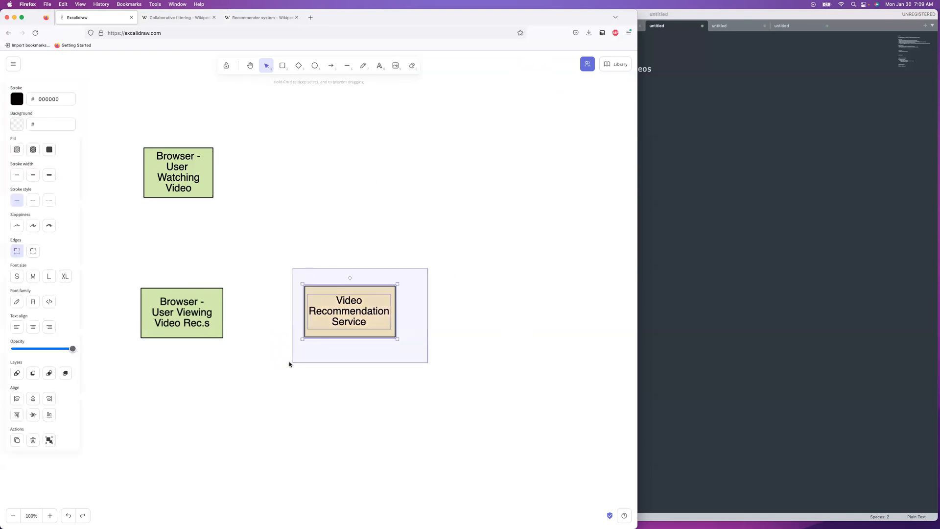
{"action": "left_click_drag", "start_coordinate": [349, 310], "coordinate": [286, 355]}
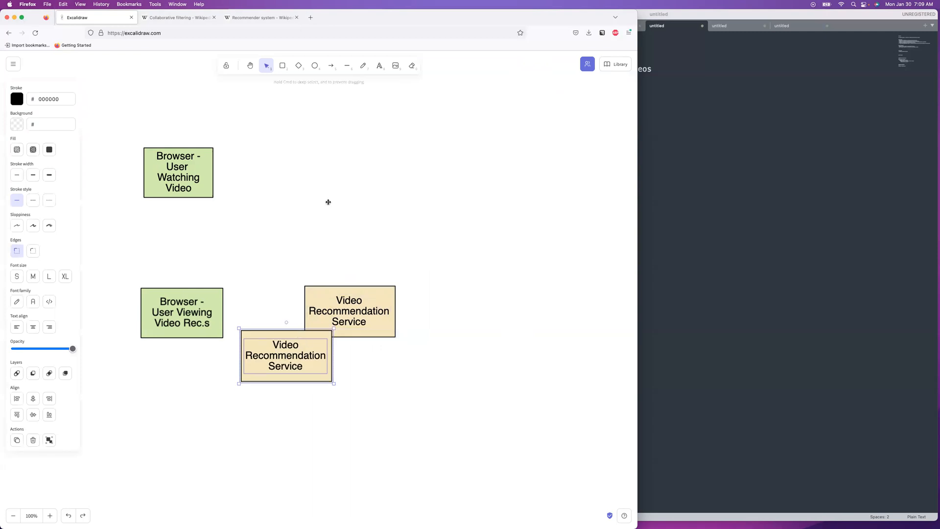
{"action": "left_click_drag", "start_coordinate": [286, 356], "coordinate": [358, 174]}
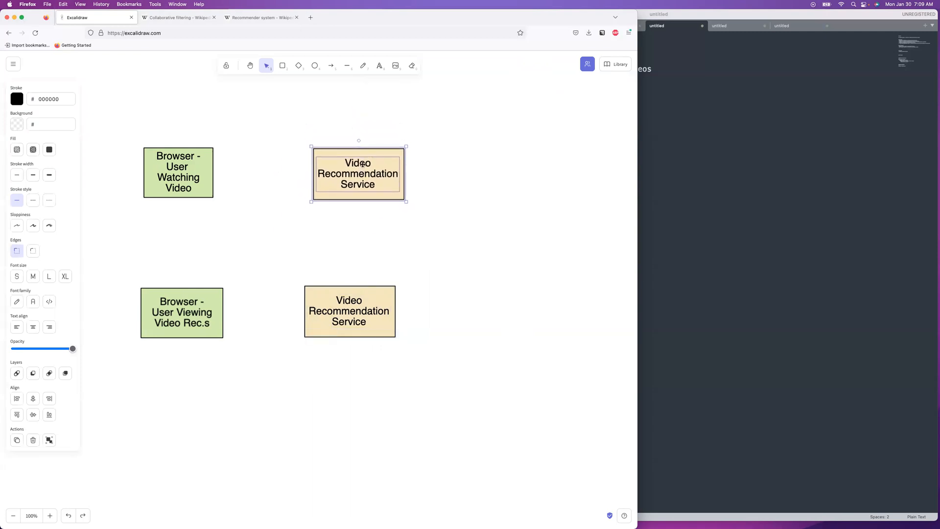
{"action": "double_click", "coordinate": [358, 174]}
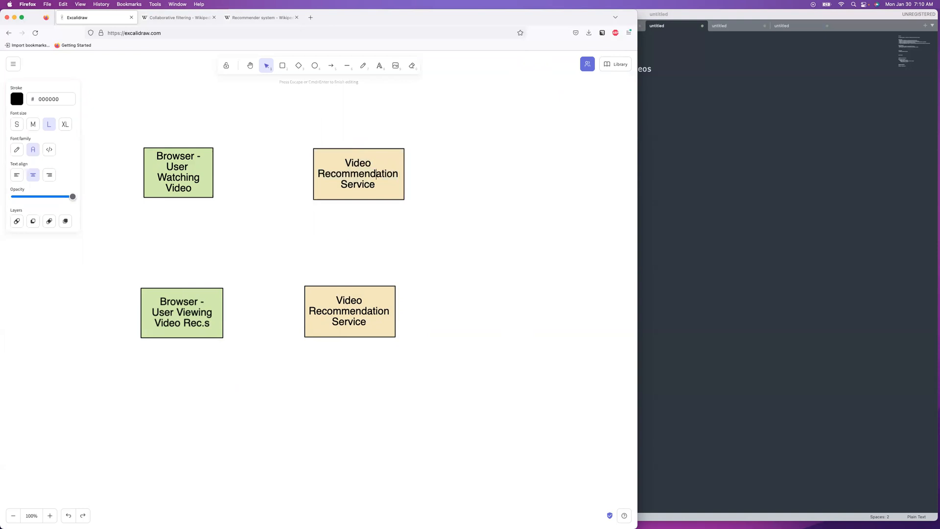
{"action": "type", "text": "Data Coll"}
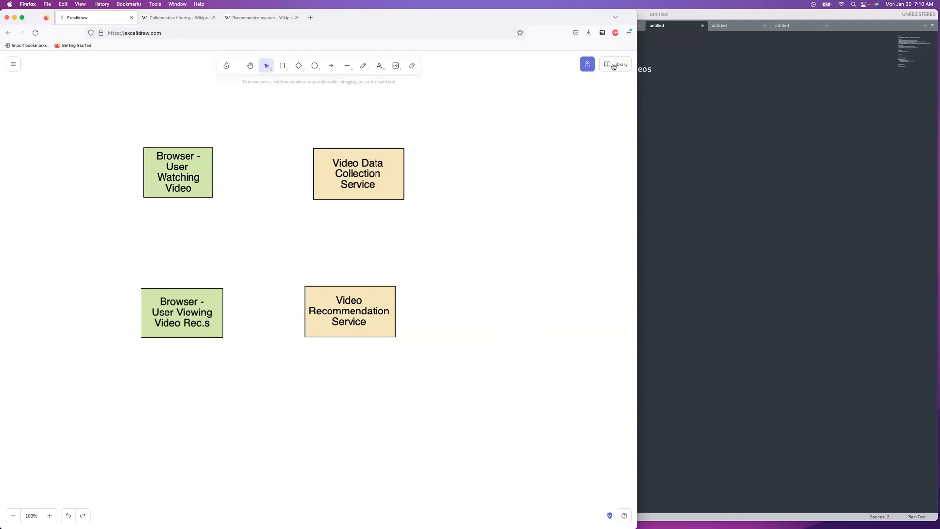
Complete the red cylinder's label so it reads 'User Watch History'.
{"action": "left_click", "coordinate": [615, 64]}
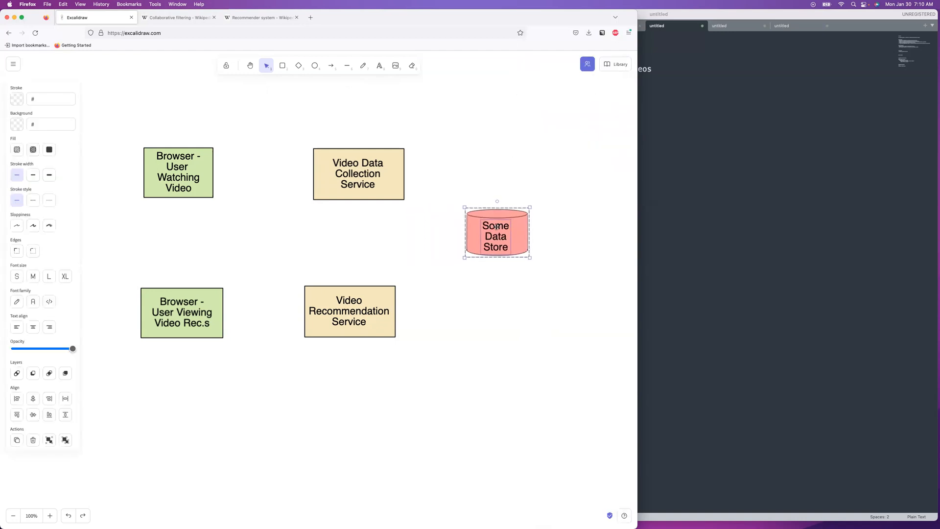
{"action": "double_click", "coordinate": [495, 235]}
{"action": "type", "text": "User"}
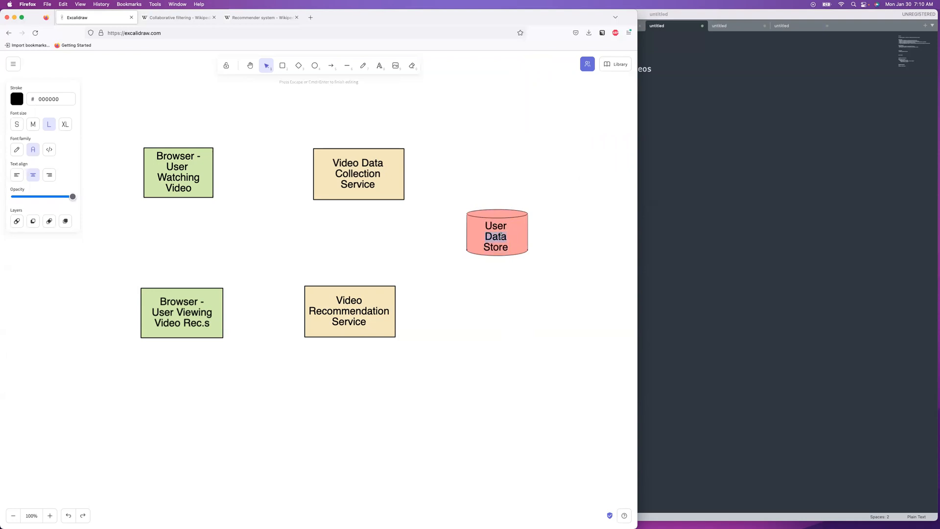
{"action": "type", "text": "Watch"}
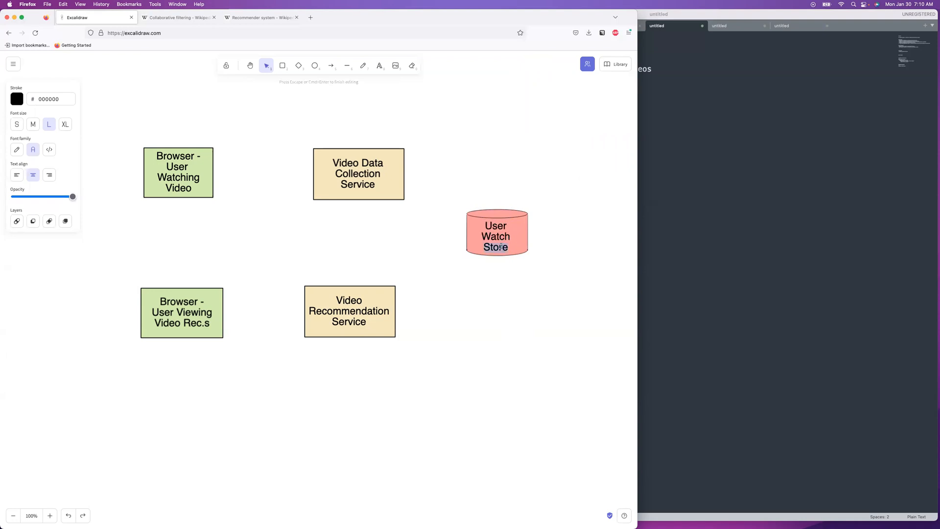
{"action": "type", "text": "History"}
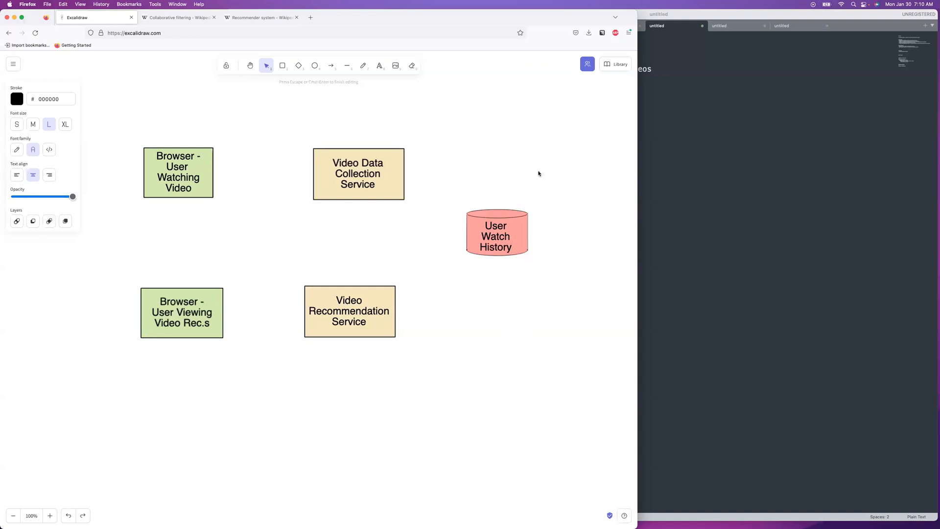
Draw an arrow from the watching browser to the collection service, labelled 'user ID, video ID' in Normal font.
{"action": "left_click", "coordinate": [331, 65]}
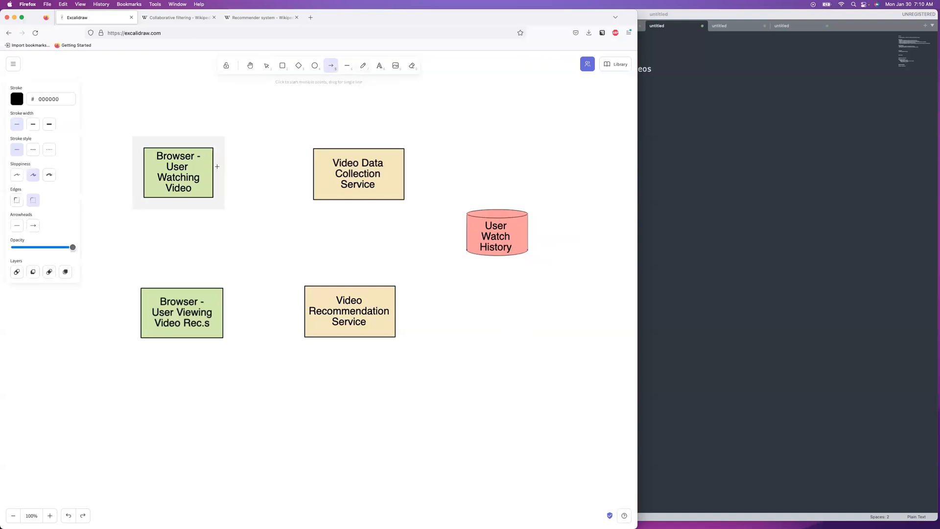
{"action": "left_click_drag", "start_coordinate": [214, 166], "coordinate": [312, 162]}
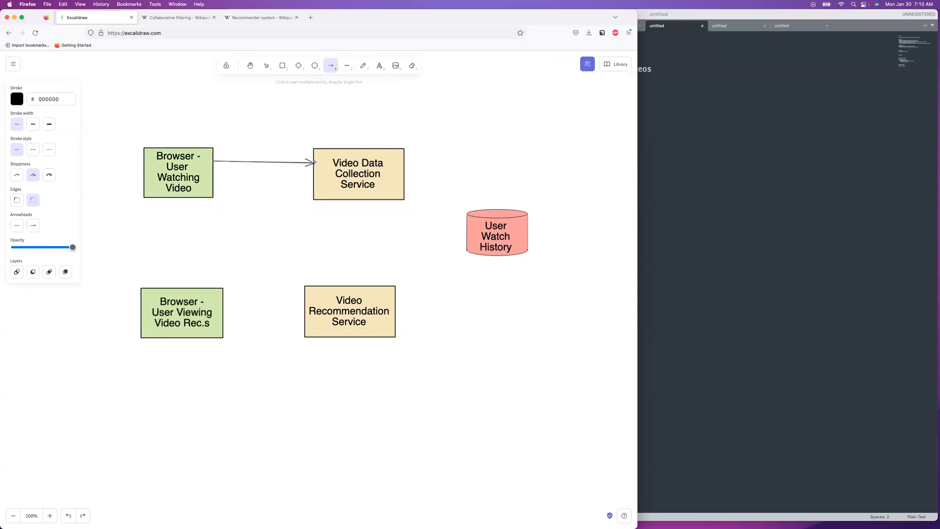
{"action": "left_click", "coordinate": [379, 65]}
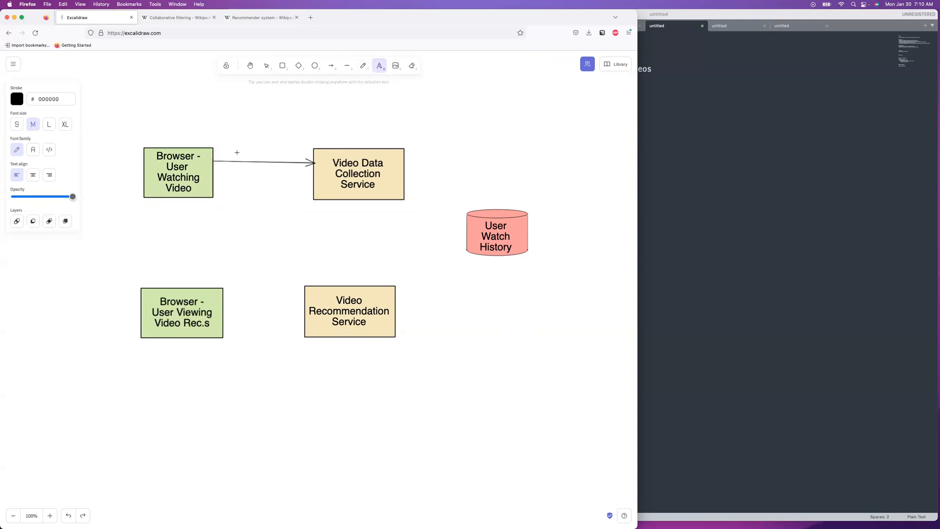
{"action": "type", "text": "user ID"}
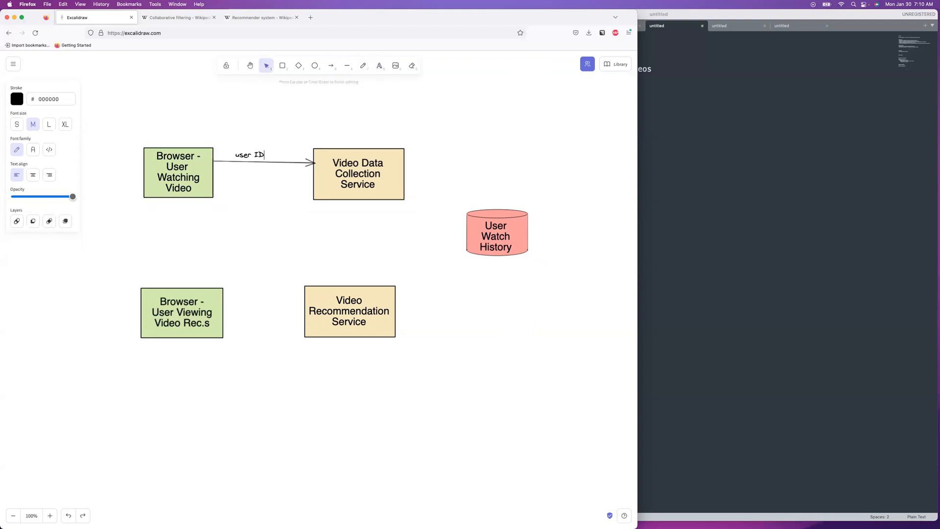
{"action": "type", "text": ", video ID"}
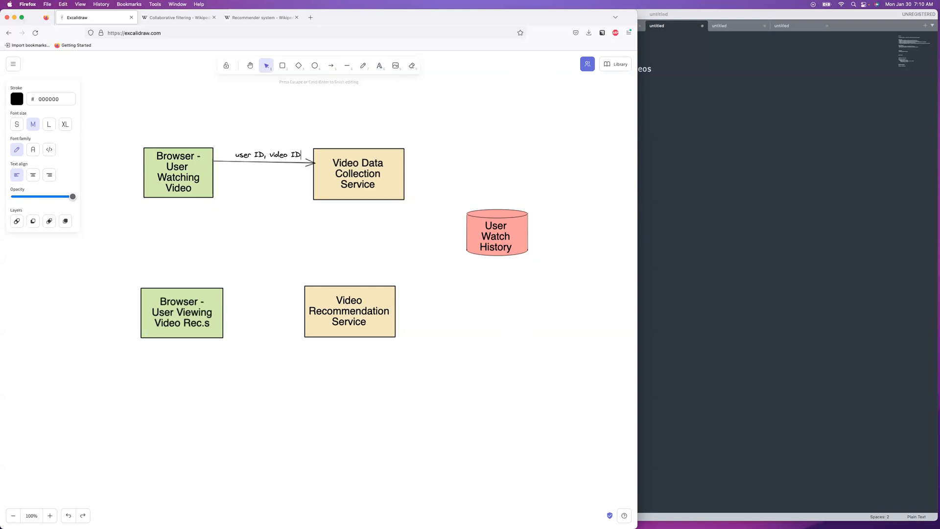
{"action": "left_click", "coordinate": [33, 149]}
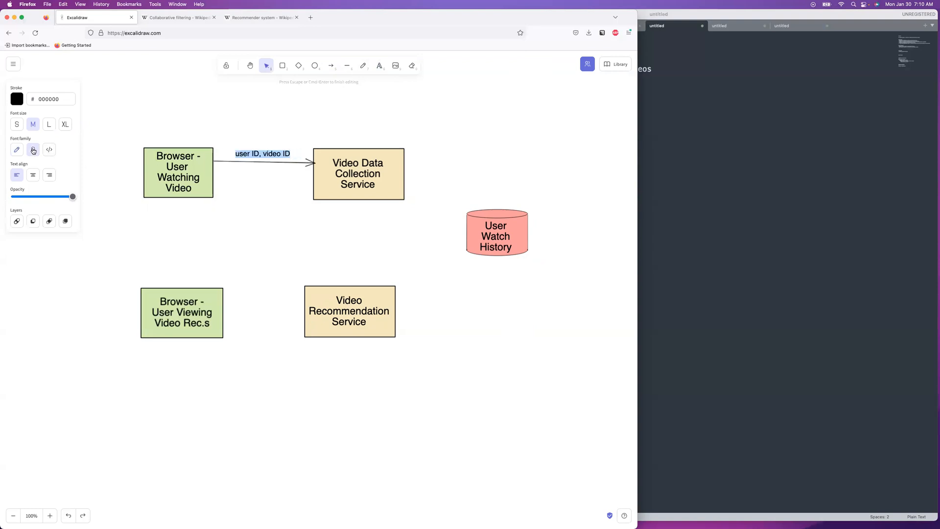
Add arrows to User Watch History and a return arrow labelled '200'.
{"action": "left_click", "coordinate": [330, 66]}
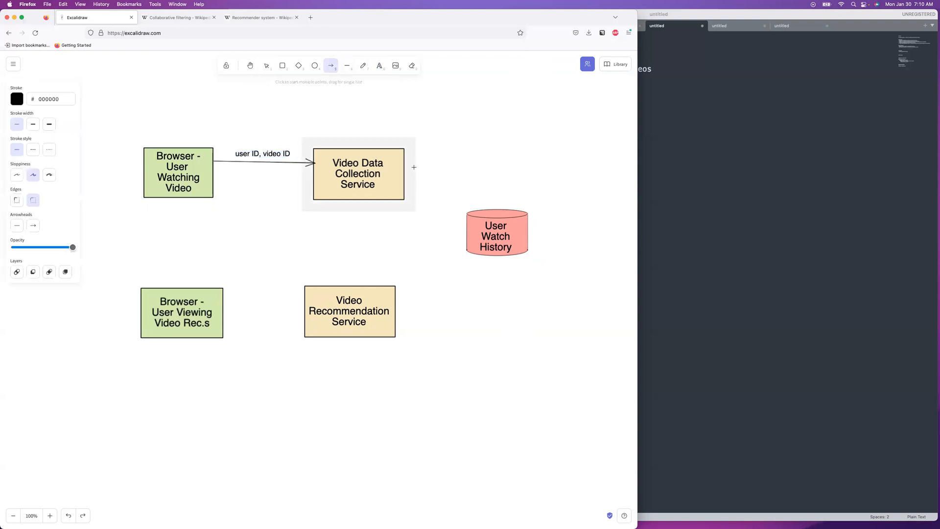
{"action": "left_click_drag", "start_coordinate": [414, 166], "coordinate": [478, 206]}
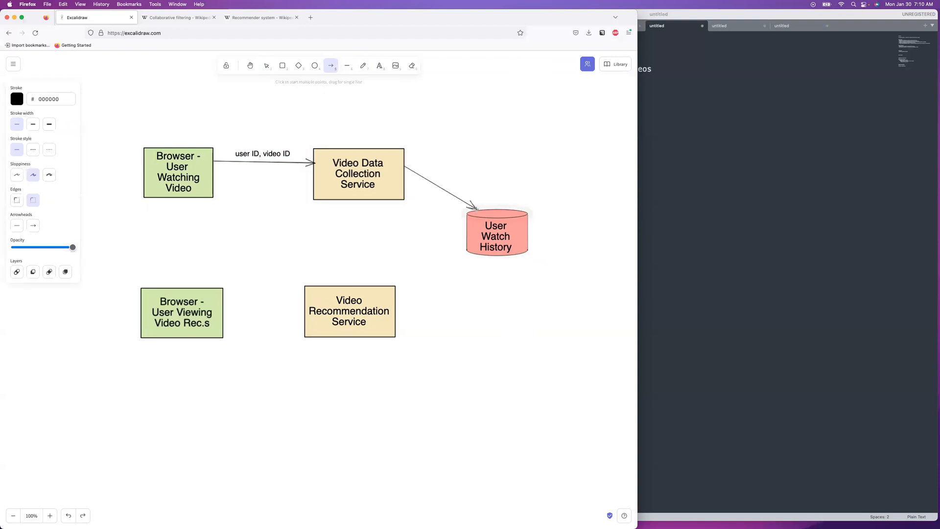
{"action": "left_click", "coordinate": [266, 65]}
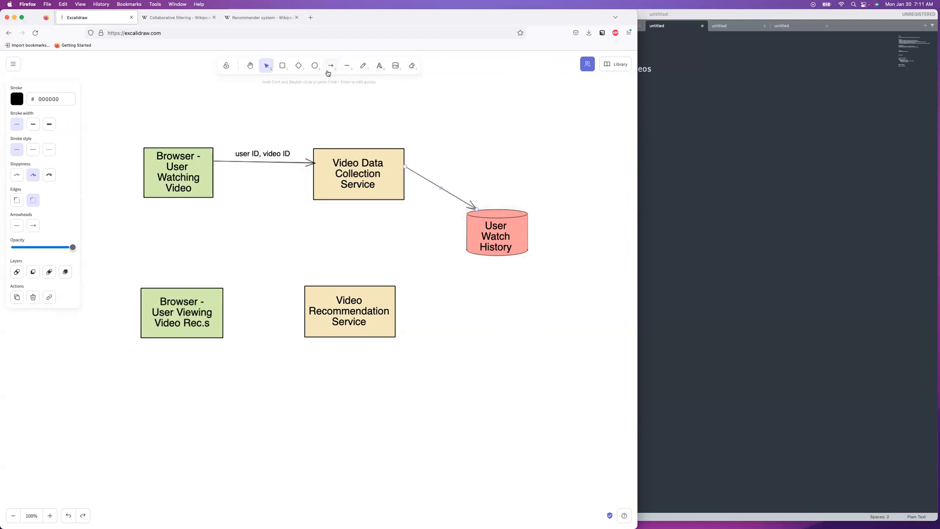
{"action": "left_click", "coordinate": [331, 65]}
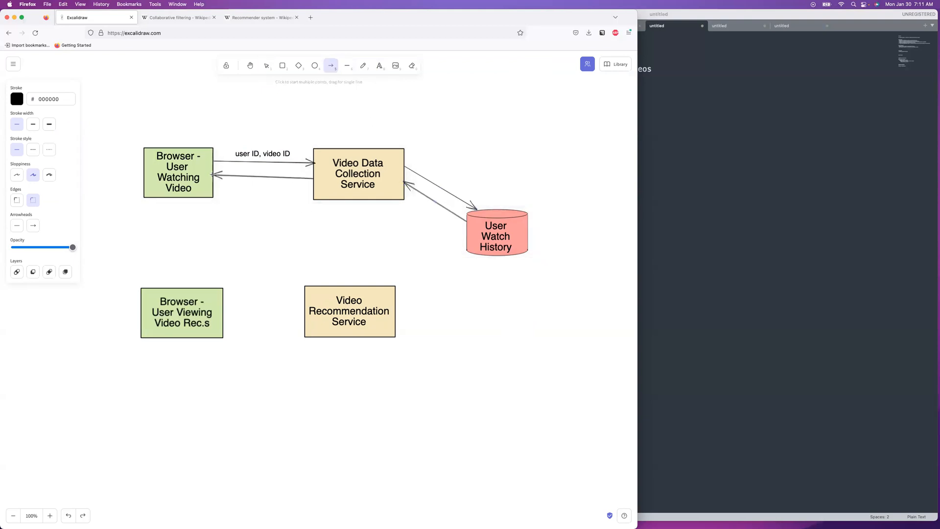
{"action": "left_click", "coordinate": [266, 65]}
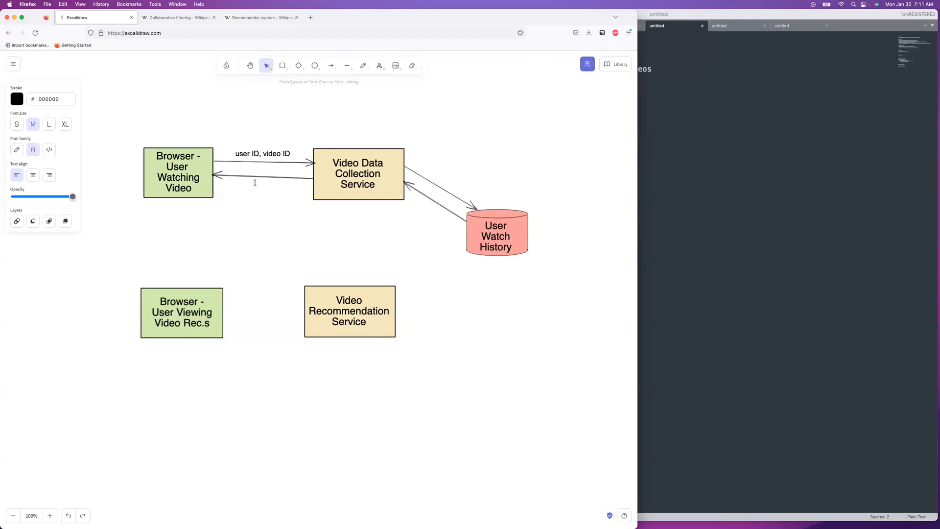
{"action": "type", "text": "200"}
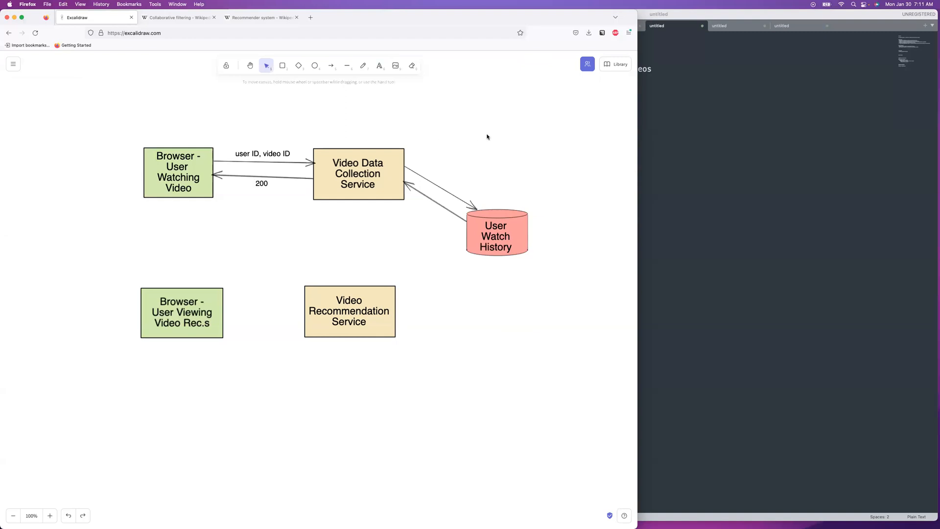
{"action": "mouse_move", "coordinate": [413, 278]}
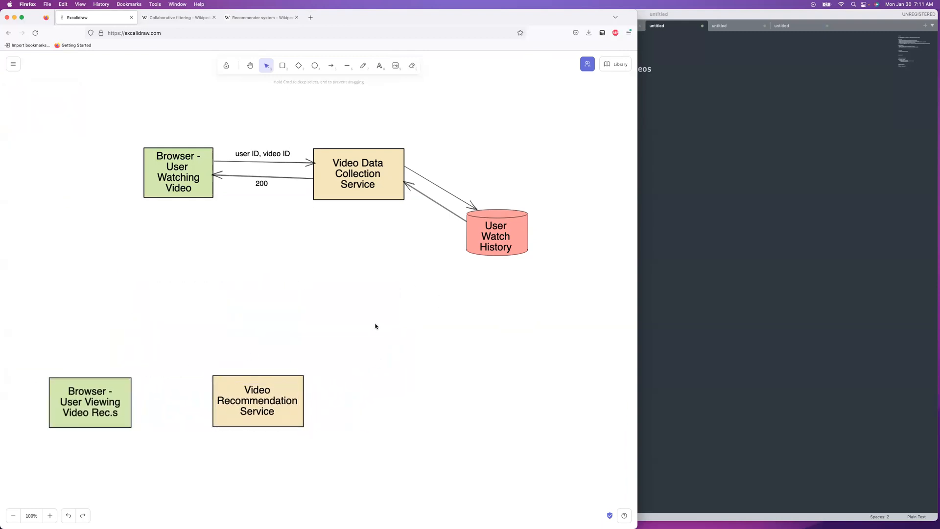
Connect the viewing browser to Video Recommendation Service with an arrow labelled 'user ID'.
{"action": "left_click", "coordinate": [330, 65]}
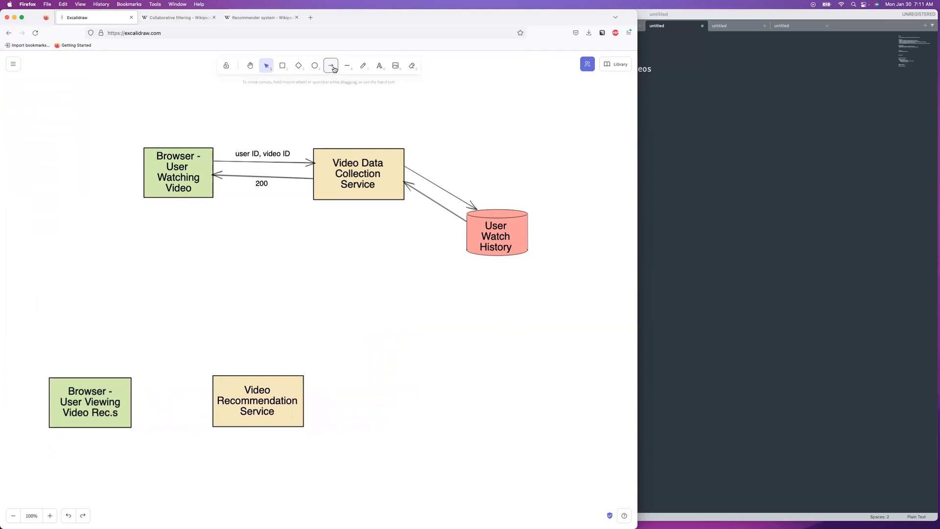
{"action": "left_click", "coordinate": [331, 65]}
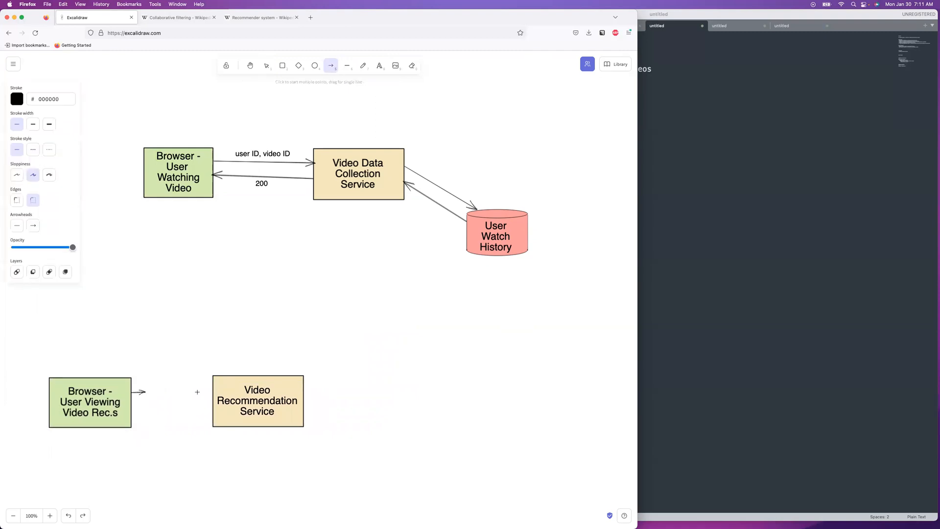
{"action": "left_click", "coordinate": [266, 65]}
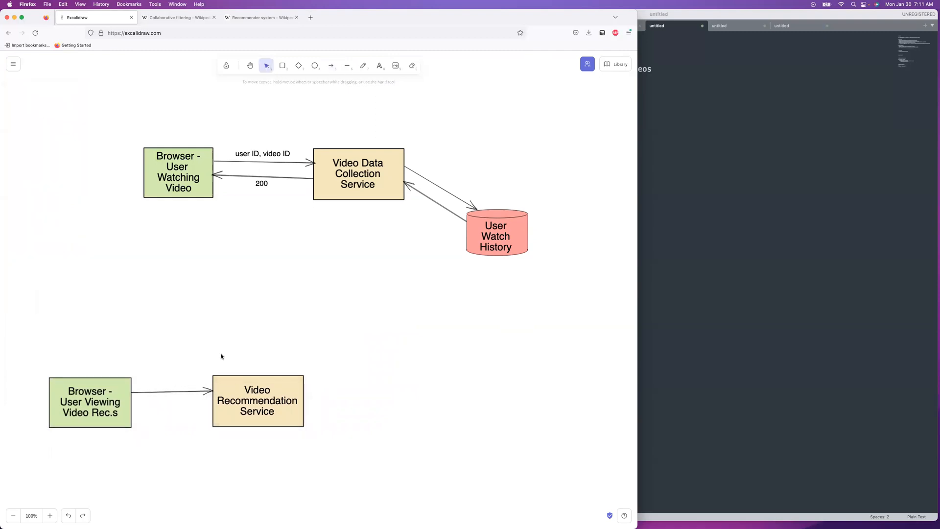
{"action": "left_click", "coordinate": [379, 65]}
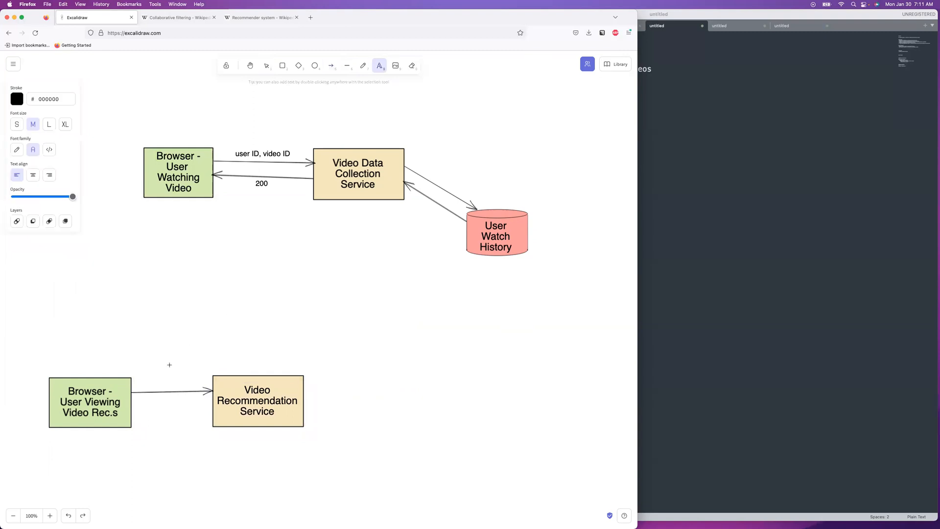
{"action": "type", "text": "user"}
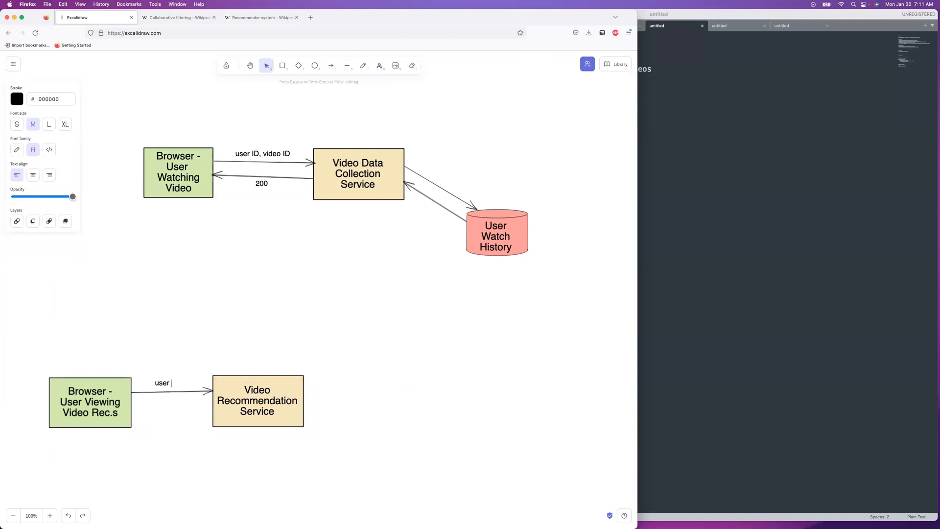
{"action": "type", "text": "ID"}
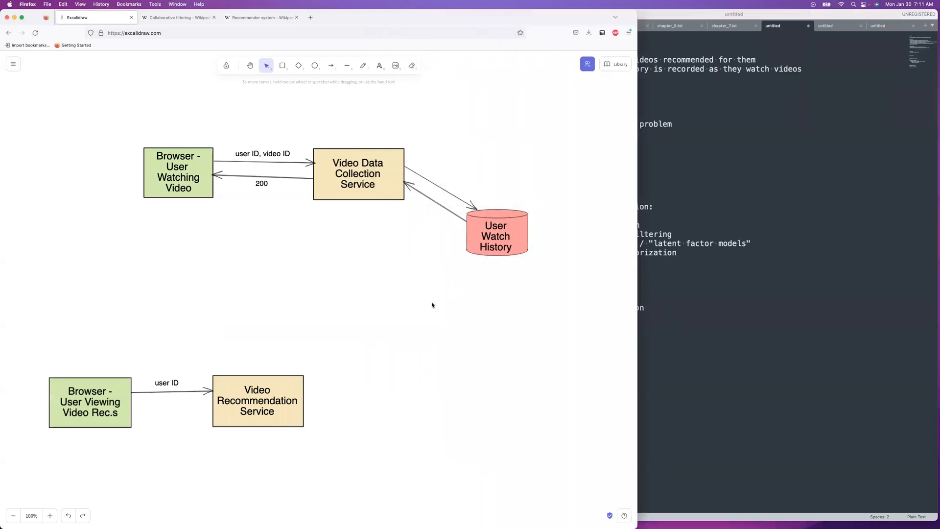
Copy the service box up-right and label it 'Candidate Generation Service'.
{"action": "left_click", "coordinate": [257, 401]}
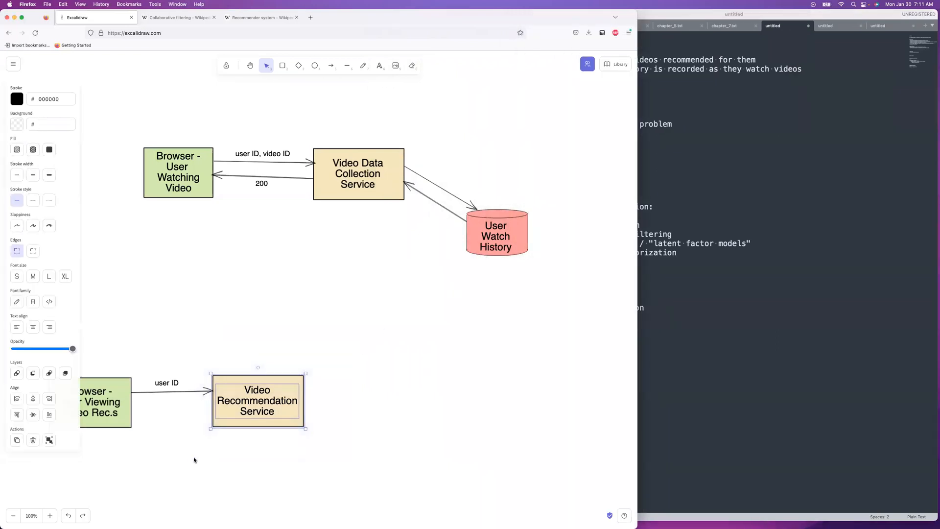
{"action": "left_click_drag", "start_coordinate": [258, 401], "coordinate": [397, 377]}
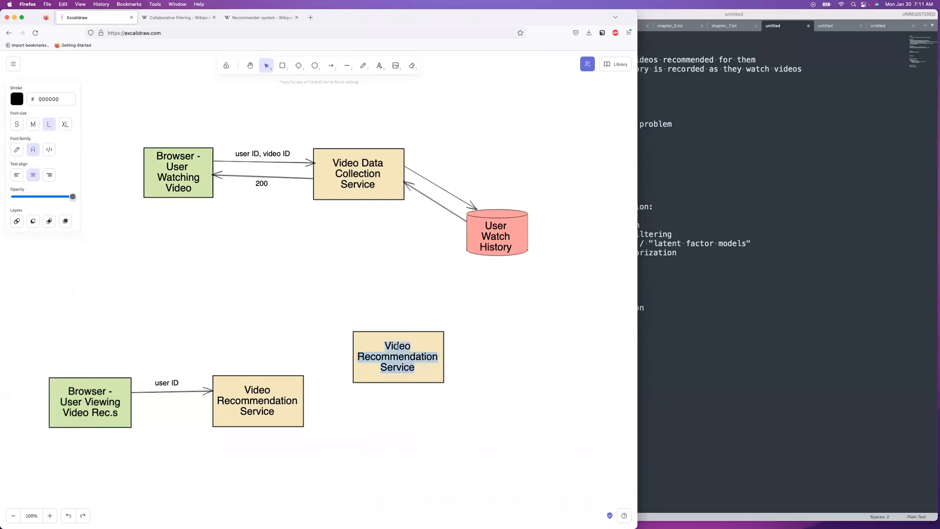
{"action": "type", "text": "Candidate"}
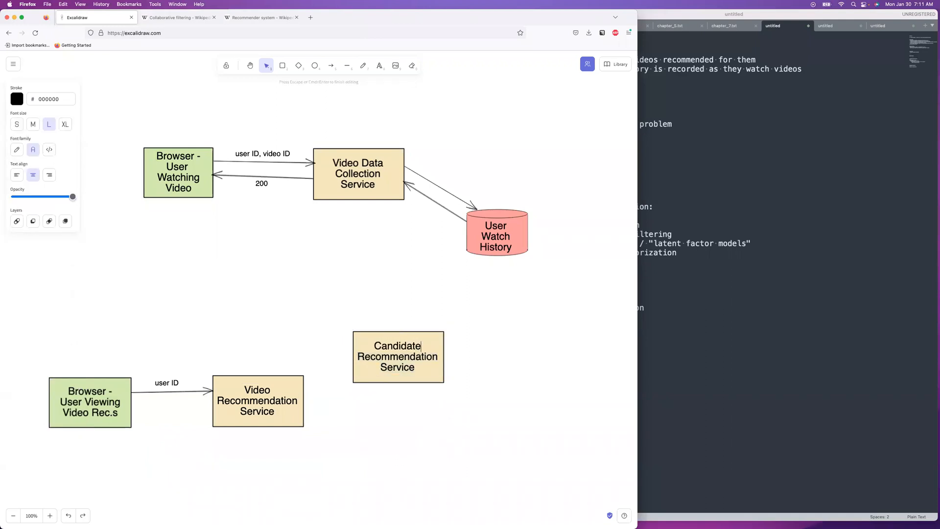
{"action": "type", "text": "Gener"}
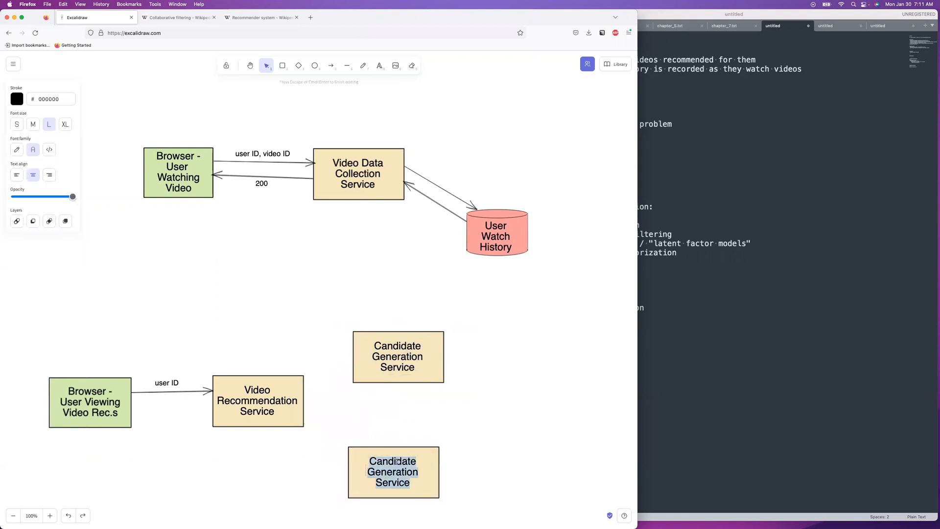
Add a 'Ranking Service' box and nudge it lower, below Candidate Generation.
{"action": "type", "text": "Ran"}
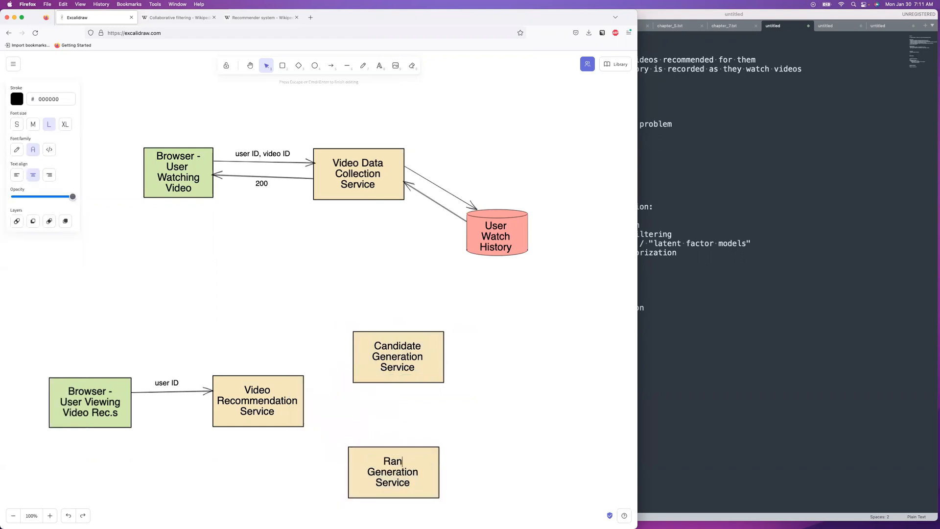
{"action": "type", "text": "Ranking Service"}
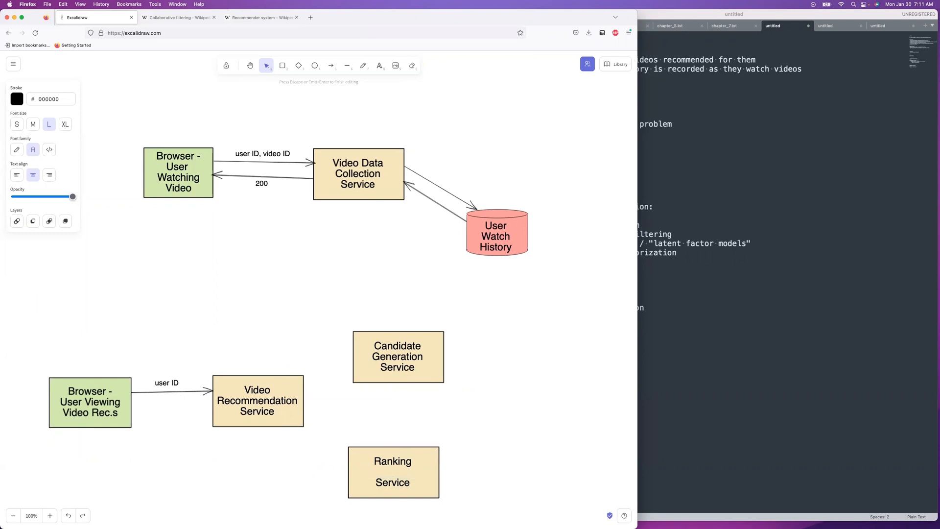
{"action": "left_click", "coordinate": [393, 472]}
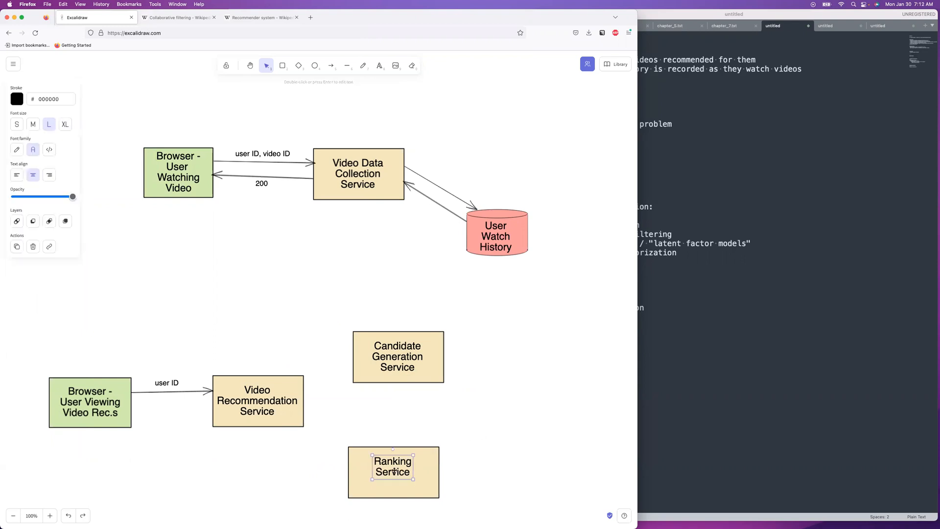
{"action": "left_click", "coordinate": [393, 472]}
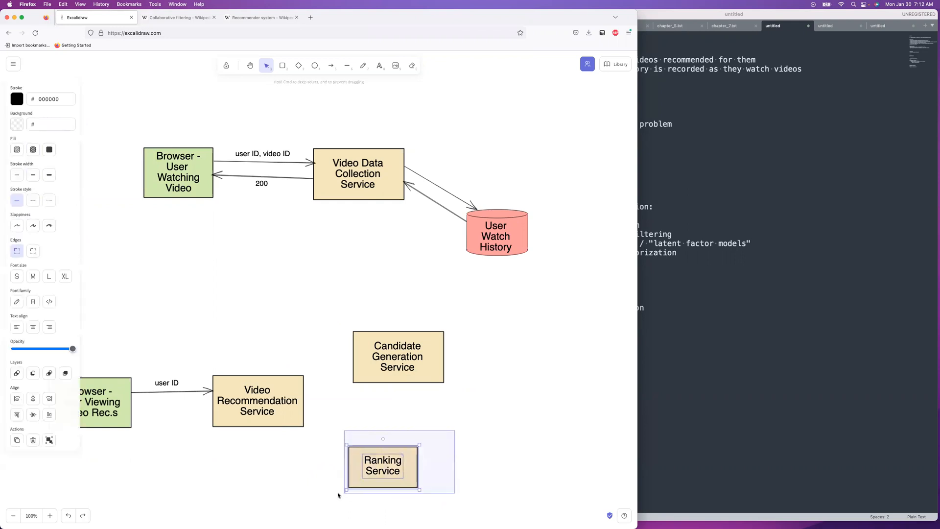
{"action": "left_click_drag", "start_coordinate": [382, 465], "coordinate": [396, 489]}
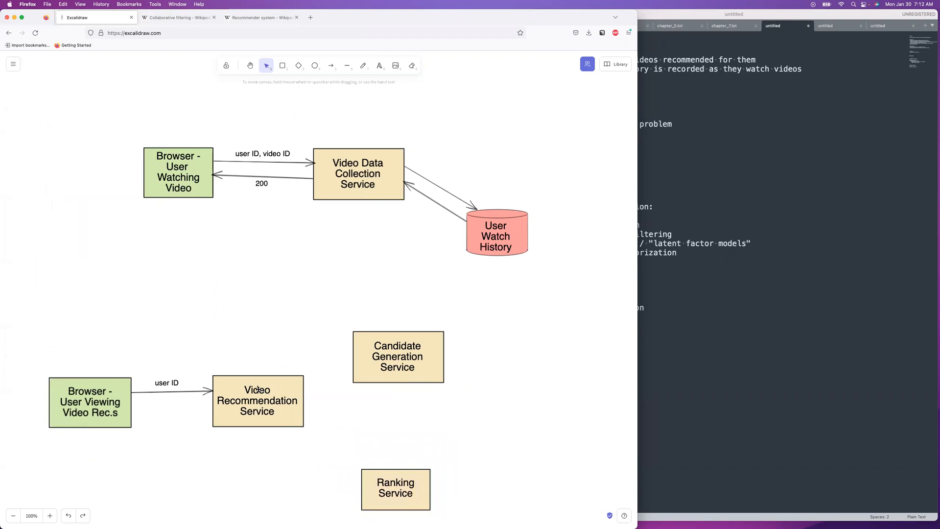
{"action": "mouse_move", "coordinate": [350, 177]}
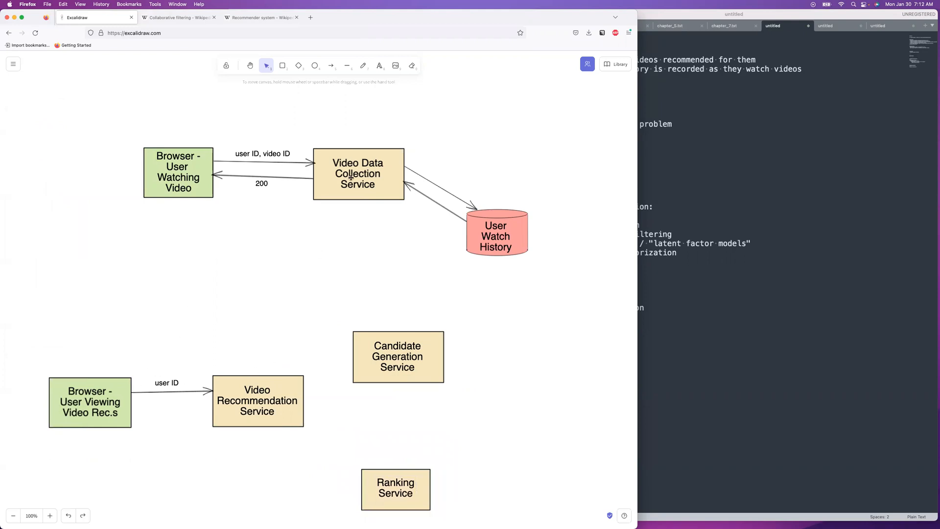
Arrow Video Recommendation Service to Candidate Generation Service and tag its corner with the library's yellow Data Model note.
{"action": "left_click", "coordinate": [330, 65]}
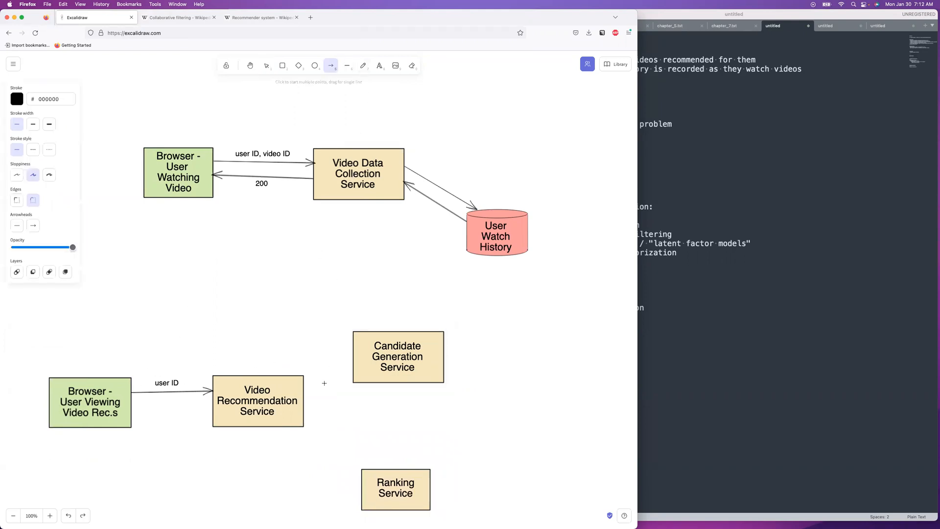
{"action": "left_click_drag", "start_coordinate": [305, 388], "coordinate": [349, 346]}
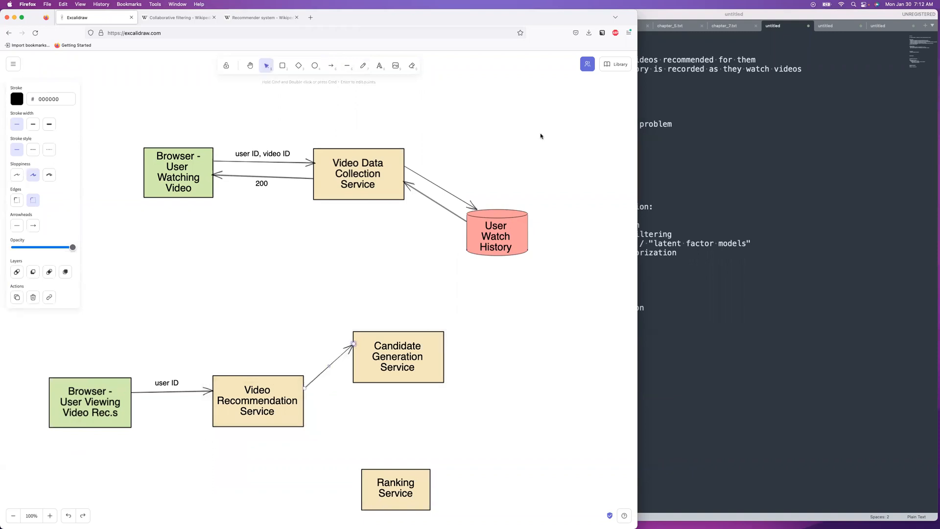
{"action": "left_click", "coordinate": [618, 64]}
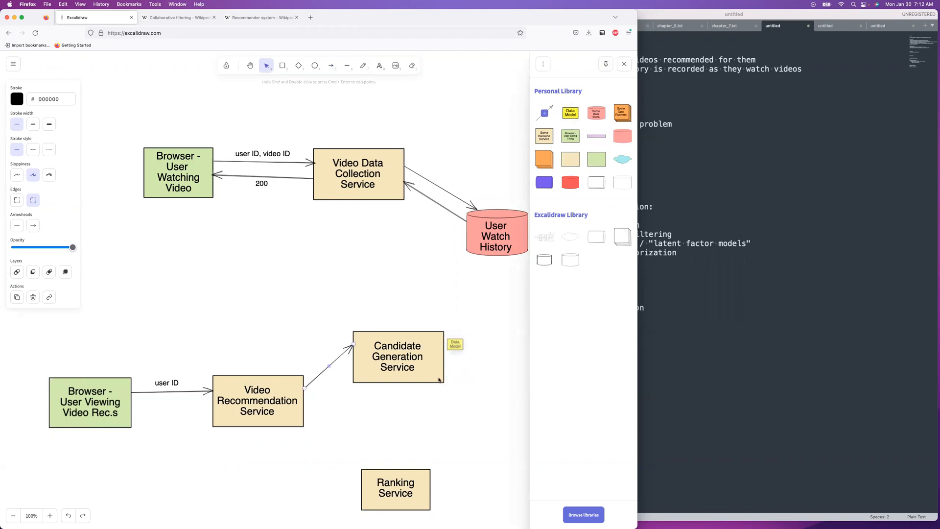
{"action": "left_click", "coordinate": [460, 344]}
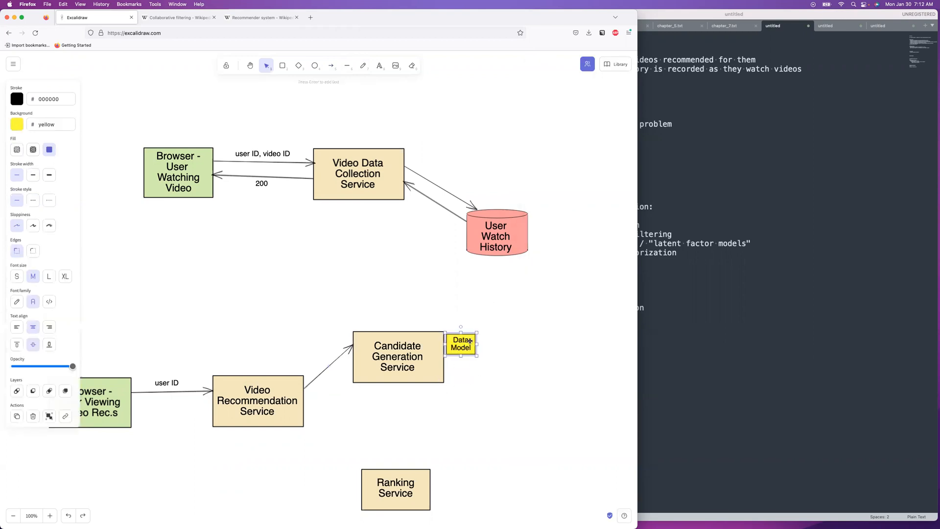
{"action": "left_click_drag", "start_coordinate": [460, 345], "coordinate": [435, 379]}
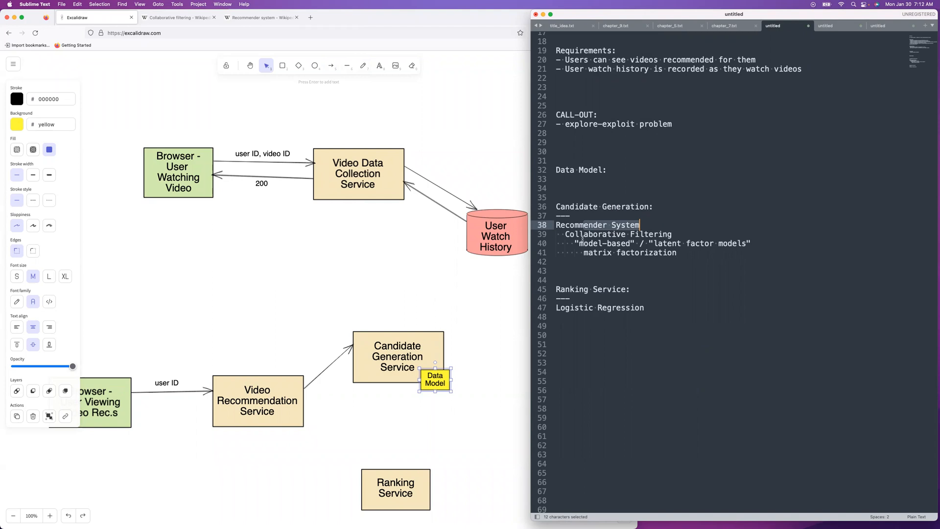
Highlight the matrix factorization phrase in the candidate-generation notes.
{"action": "left_click_drag", "start_coordinate": [639, 224], "coordinate": [673, 234]}
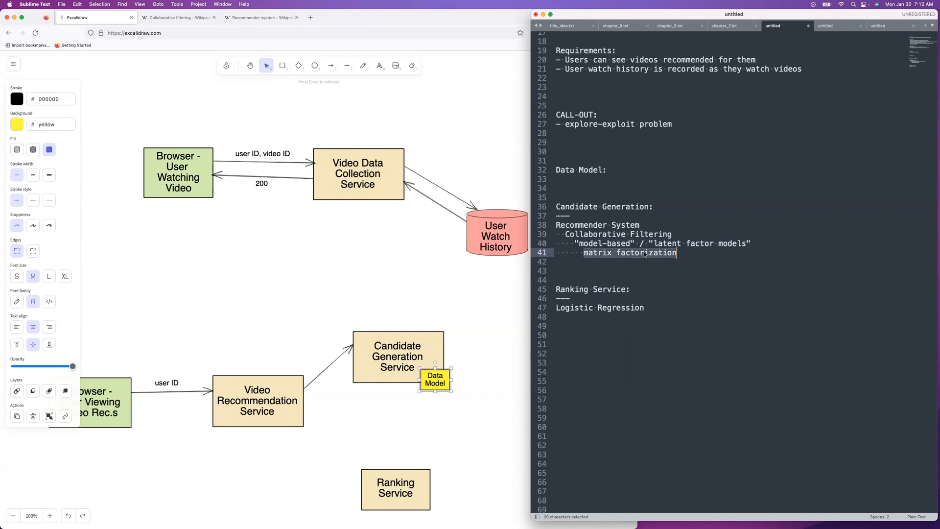
{"action": "mouse_move", "coordinate": [562, 289]}
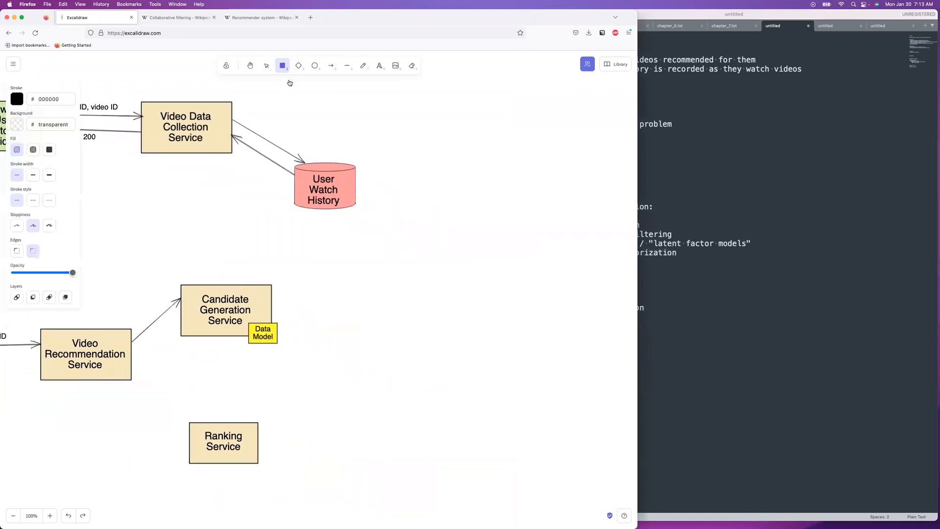
Draw a matrix rectangle labelled 'rows = users' and 'columns = features'.
{"action": "left_click_drag", "start_coordinate": [391, 313], "coordinate": [422, 336]}
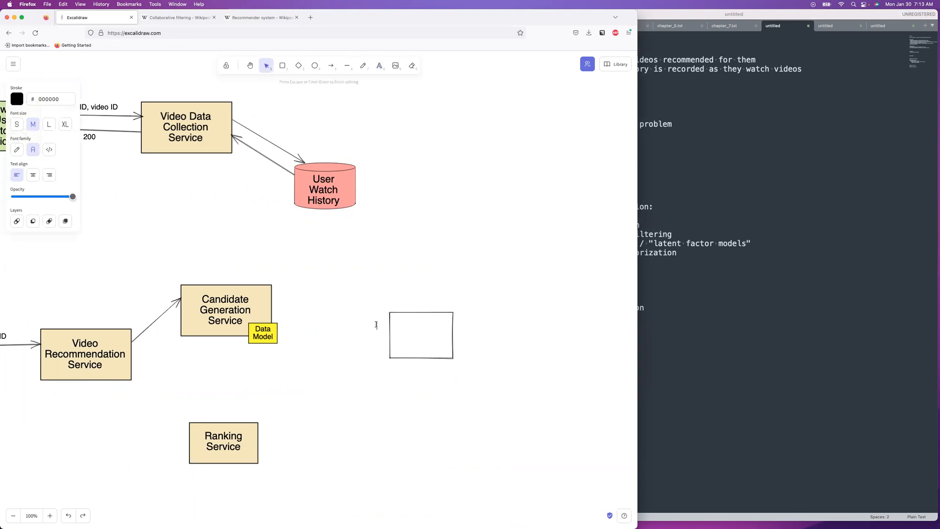
{"action": "type", "text": "rows"}
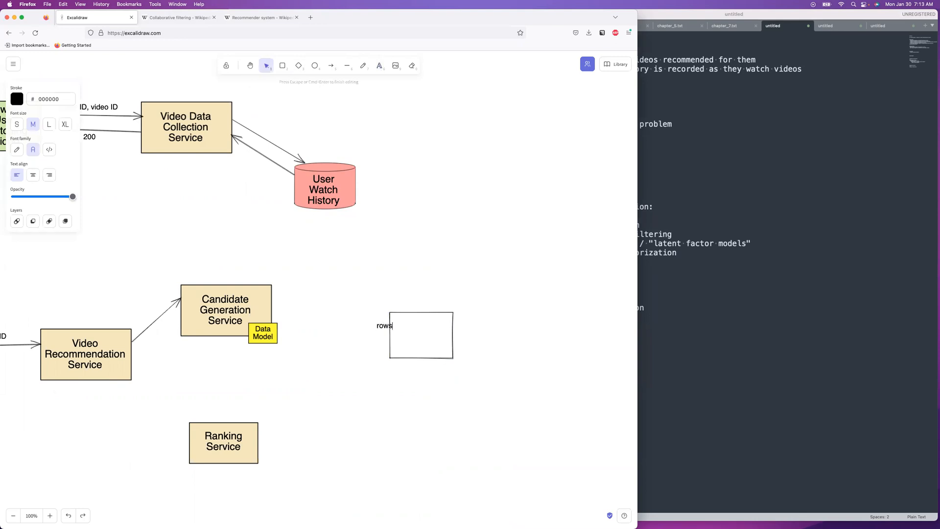
{"action": "type", "text": "="}
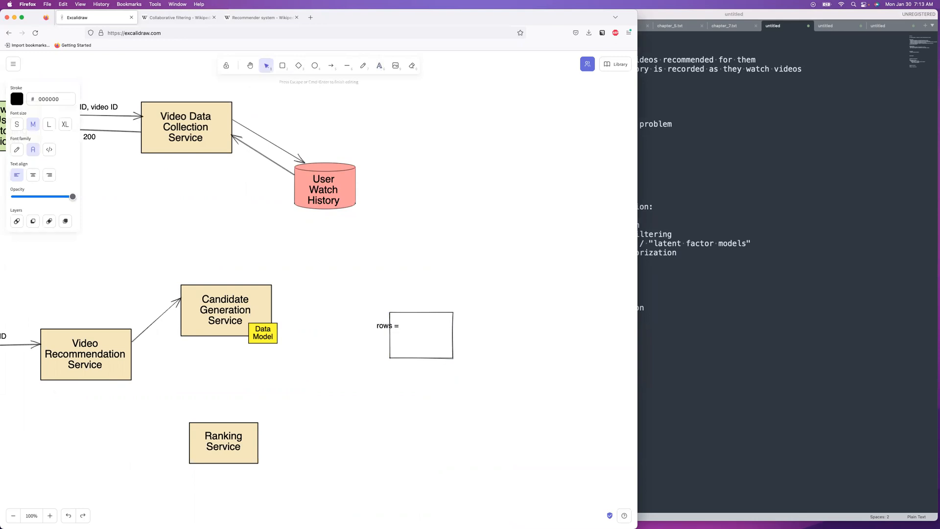
{"action": "type", "text": "users"}
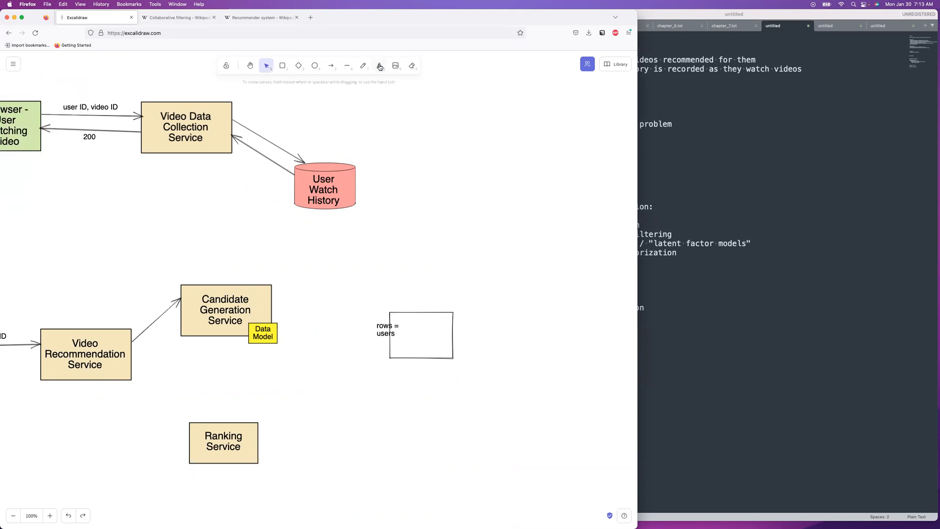
{"action": "type", "text": "columns ="}
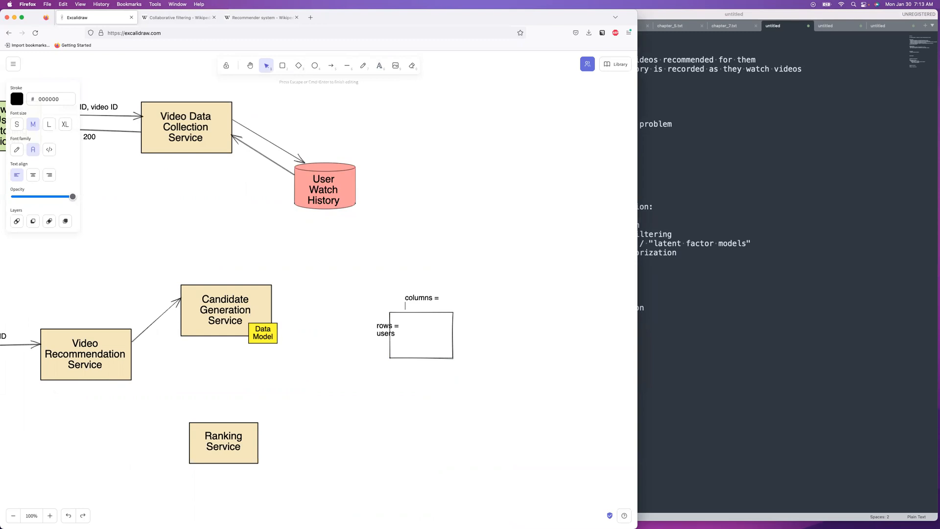
{"action": "type", "text": "features"}
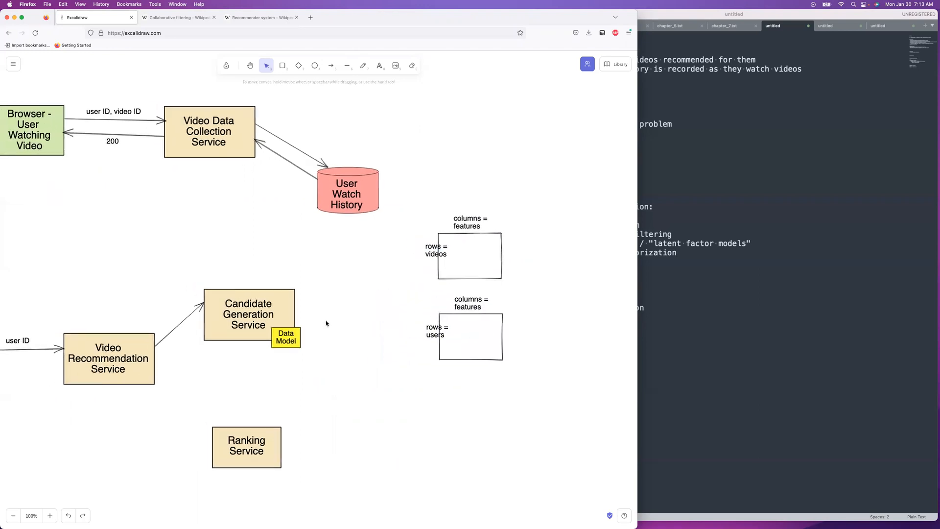
{"action": "scroll", "scroll_direction": "down", "scroll_amount": 3}
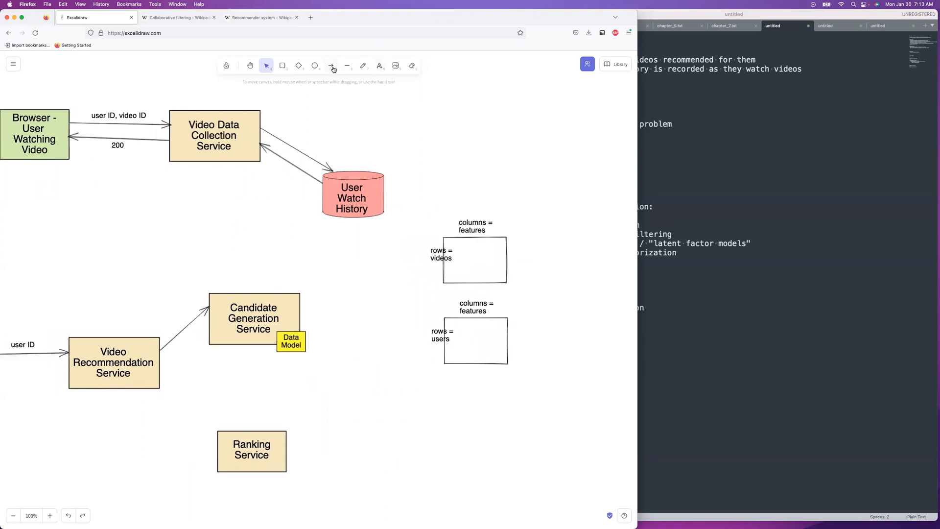
Copy the User Watch History cylinder as 'Video Feature Store' and 'User Feature Store', arrowed into Candidate Generation.
{"action": "left_click", "coordinate": [330, 65]}
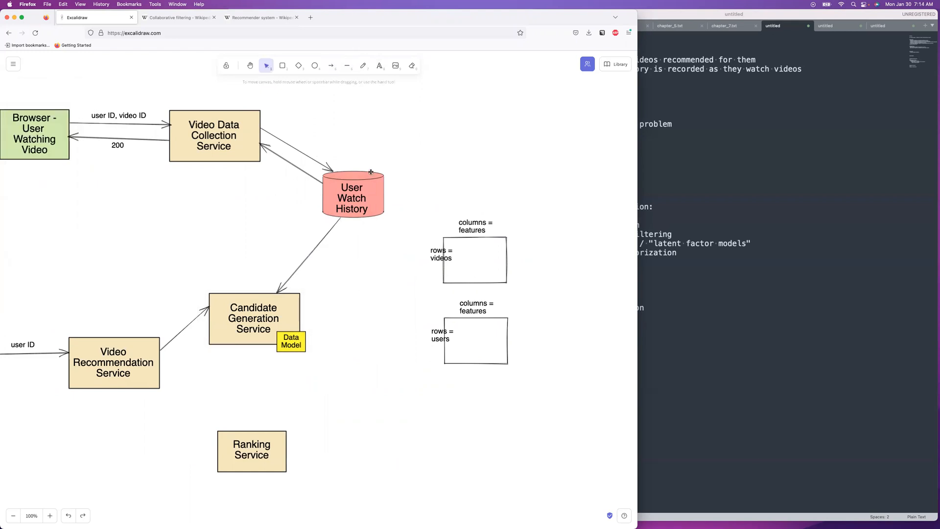
{"action": "left_click", "coordinate": [353, 194]}
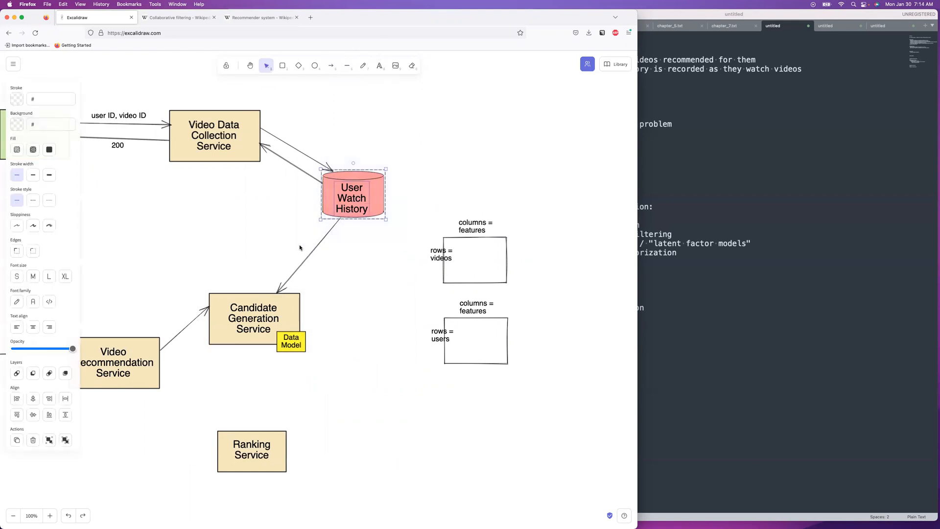
{"action": "left_click_drag", "start_coordinate": [353, 195], "coordinate": [357, 287]}
{"action": "type", "text": "Video Feature History"}
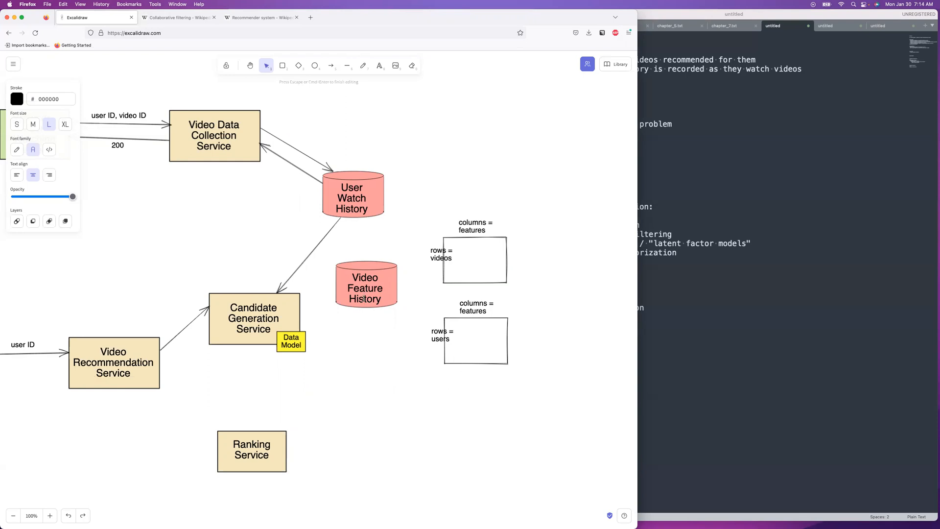
{"action": "type", "text": "Store"}
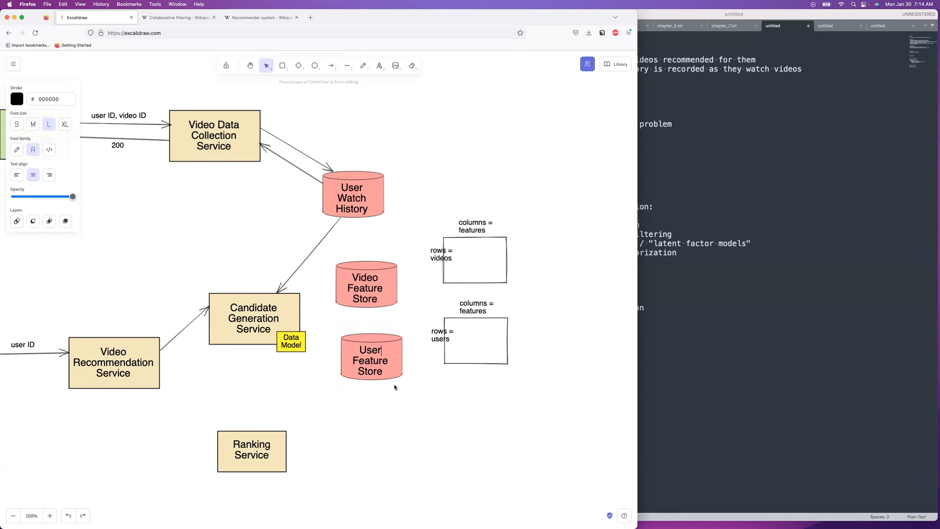
{"action": "left_click", "coordinate": [330, 65]}
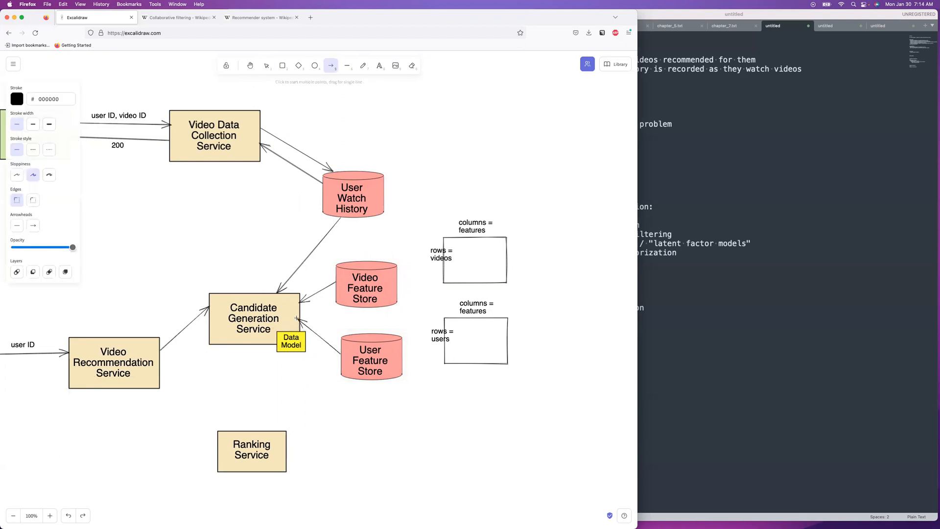
{"action": "left_click", "coordinate": [266, 65]}
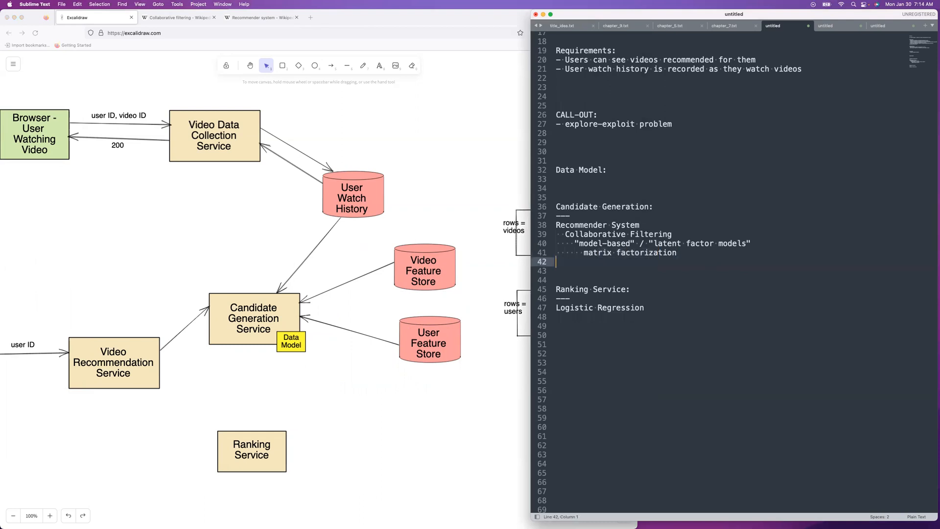
Type 'Stochastic Gradient Descent' on empty line 42 below matrix factorization.
{"action": "type", "text": "Stochastic Gradient"}
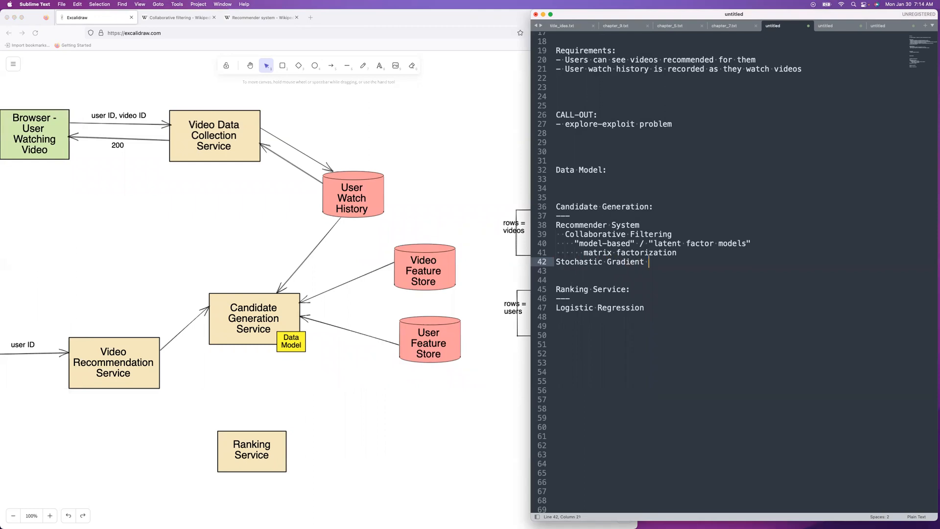
{"action": "type", "text": "Descent"}
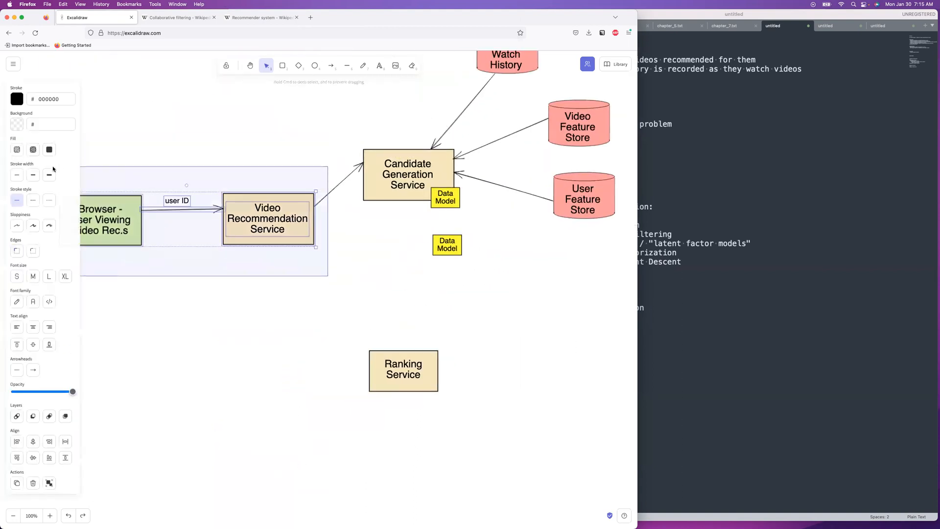
Move the browser and service lower, and add two 'video IDs list' labels beside the second Data Model.
{"action": "left_click_drag", "start_coordinate": [268, 219], "coordinate": [214, 259]}
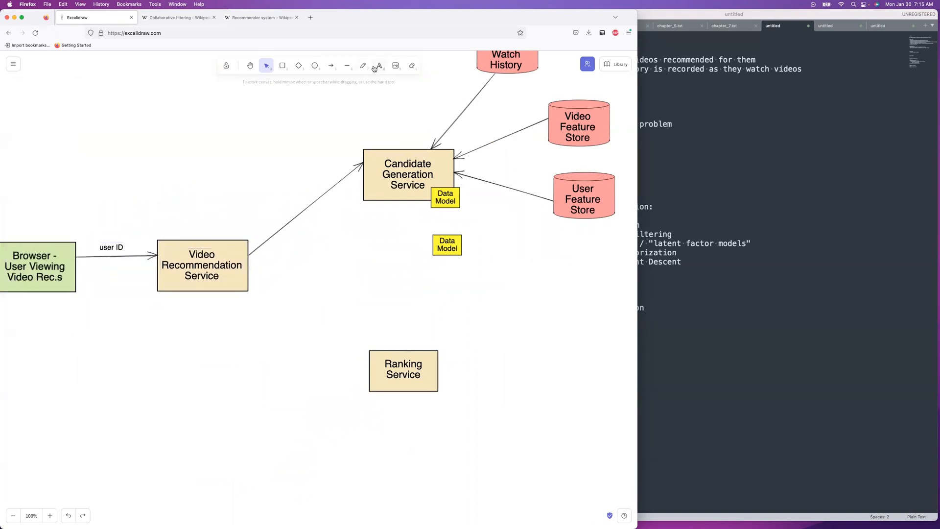
{"action": "left_click", "coordinate": [385, 243]}
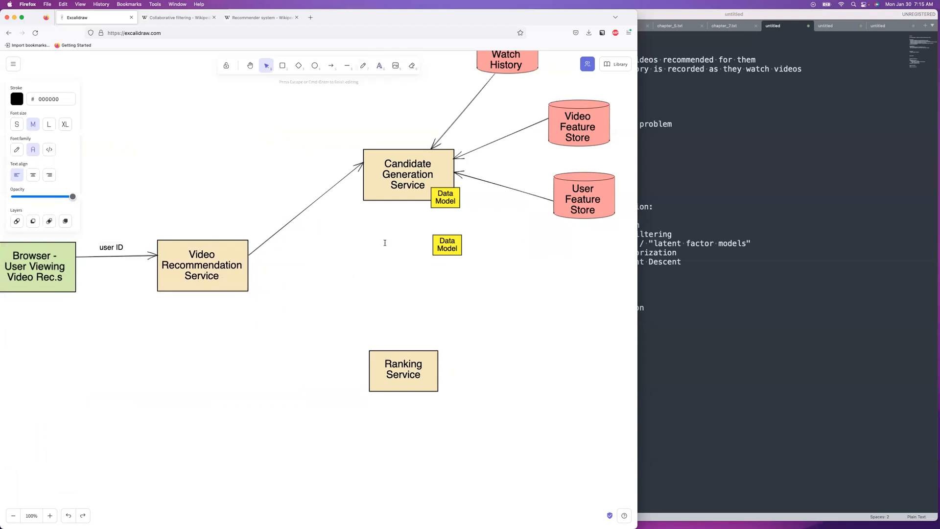
{"action": "type", "text": "video"}
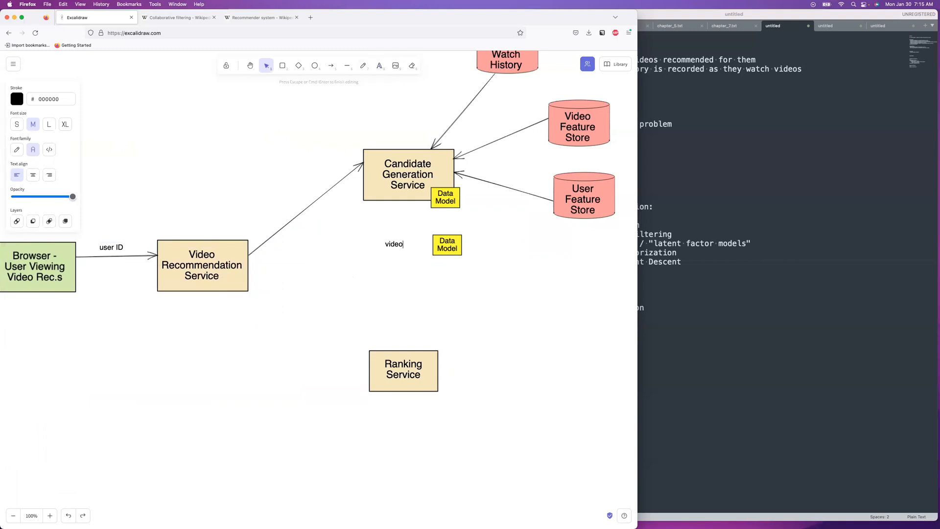
{"action": "type", "text": "IDs"}
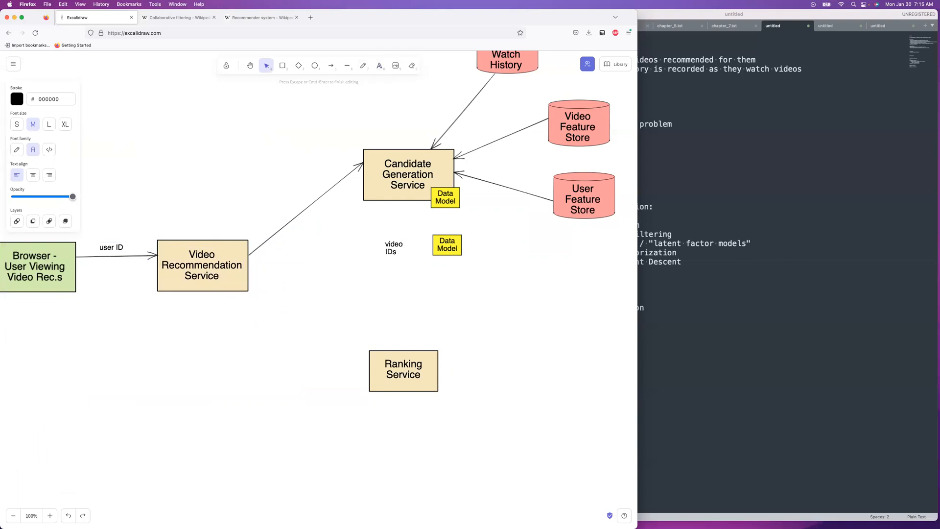
{"action": "type", "text": "list"}
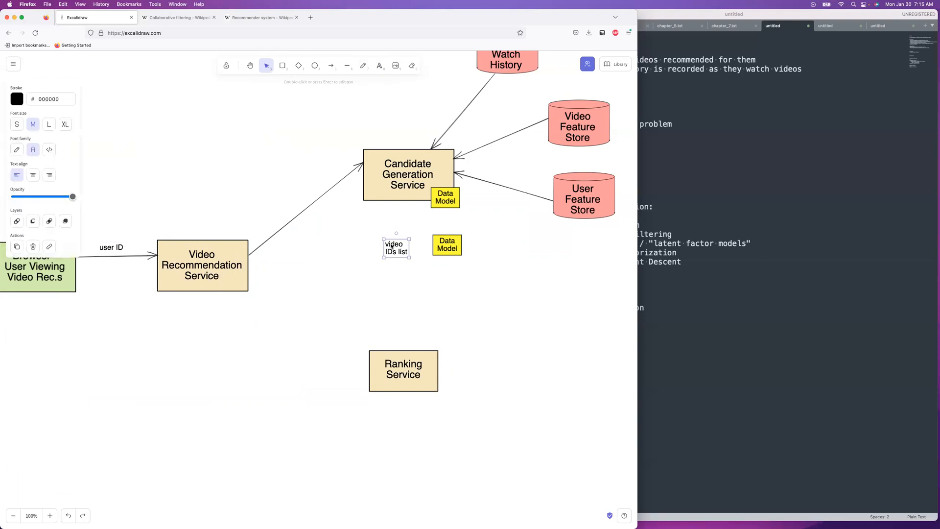
{"action": "left_click_drag", "start_coordinate": [396, 246], "coordinate": [497, 254]}
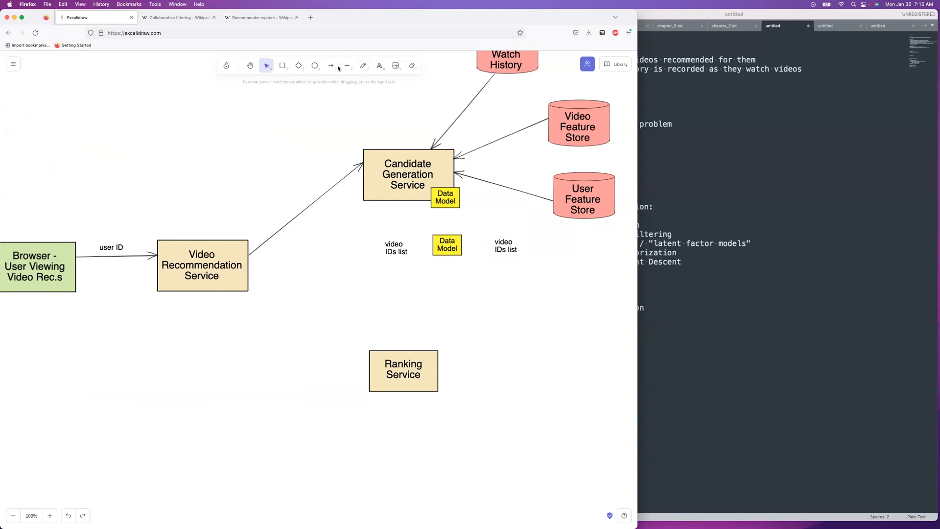
Draw arrows into and out of the Data Model with Architect sloppiness.
{"action": "left_click", "coordinate": [330, 65]}
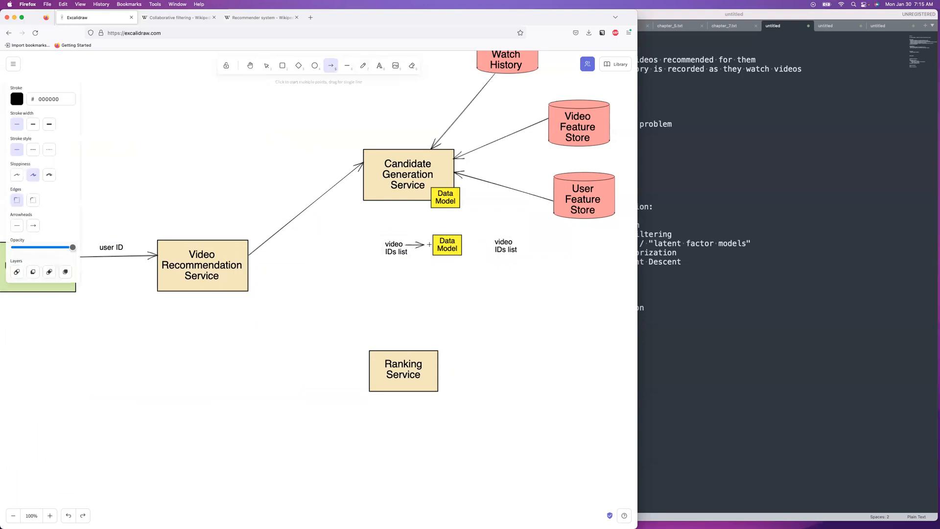
{"action": "left_click", "coordinate": [267, 65]}
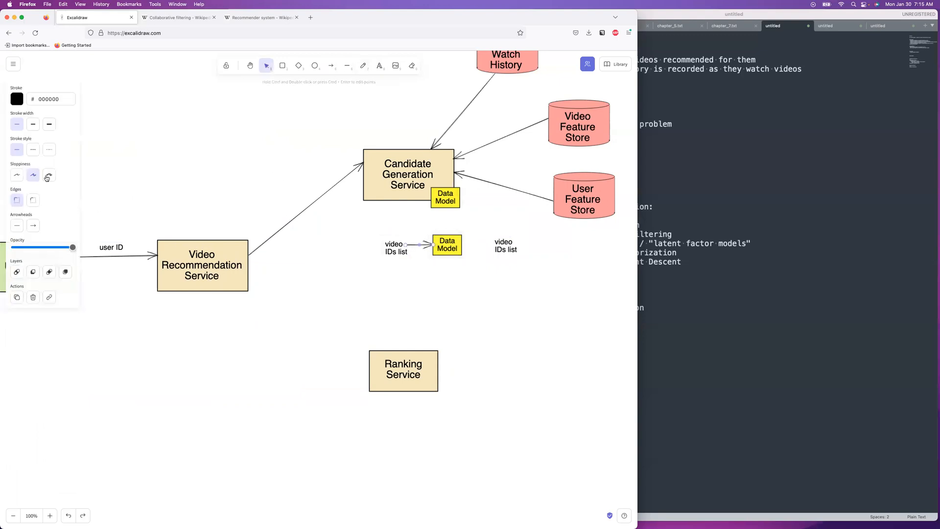
{"action": "left_click", "coordinate": [16, 174]}
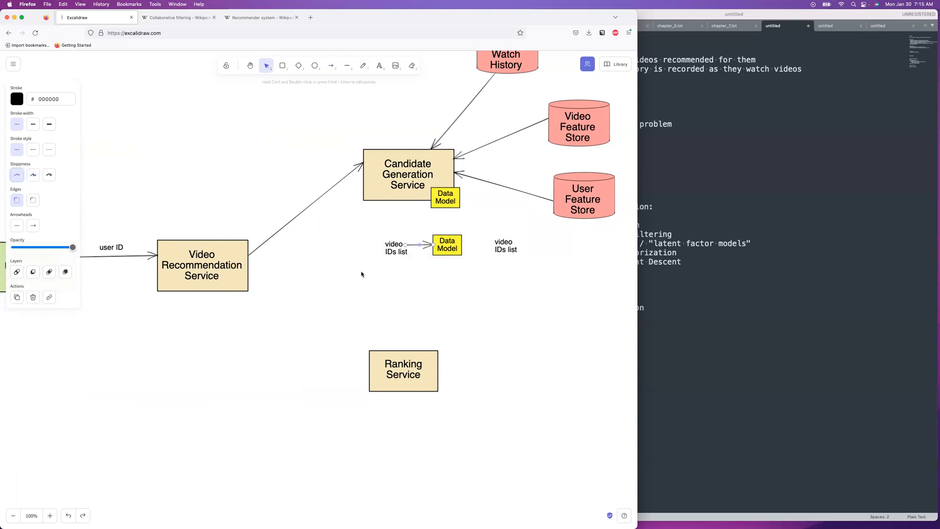
{"action": "mouse_move", "coordinate": [396, 258]}
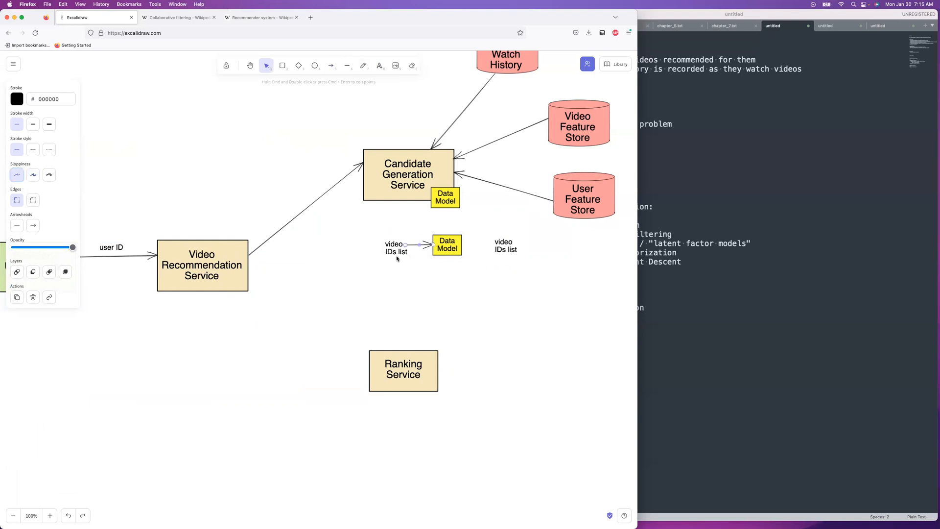
{"action": "left_click", "coordinate": [330, 65]}
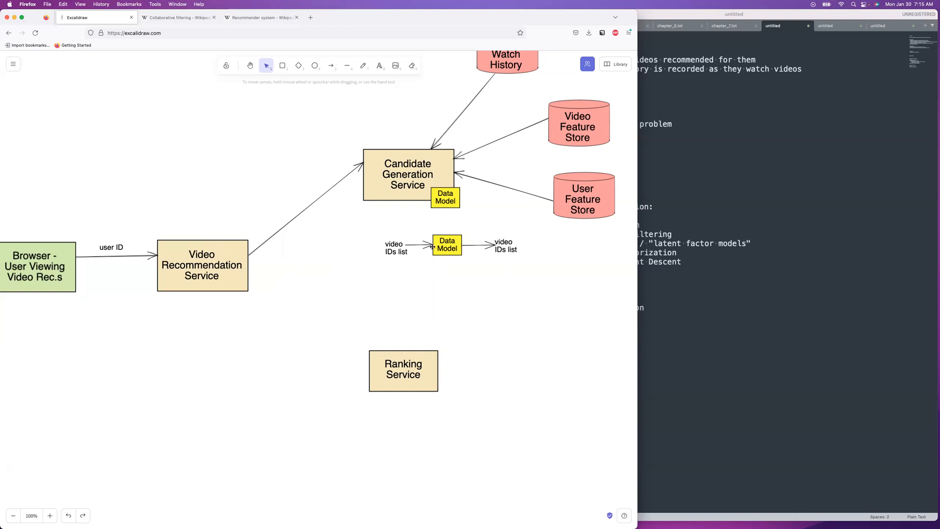
{"action": "mouse_move", "coordinate": [518, 202]}
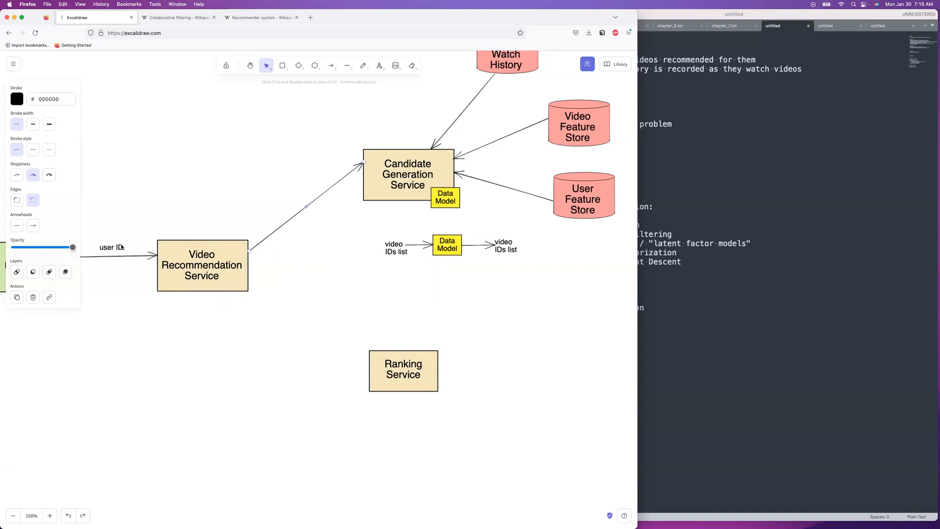
Copy the 'user ID' label to the Candidate Generation arrow and add a 'video IDs list' return arrow.
{"action": "left_click", "coordinate": [111, 246]}
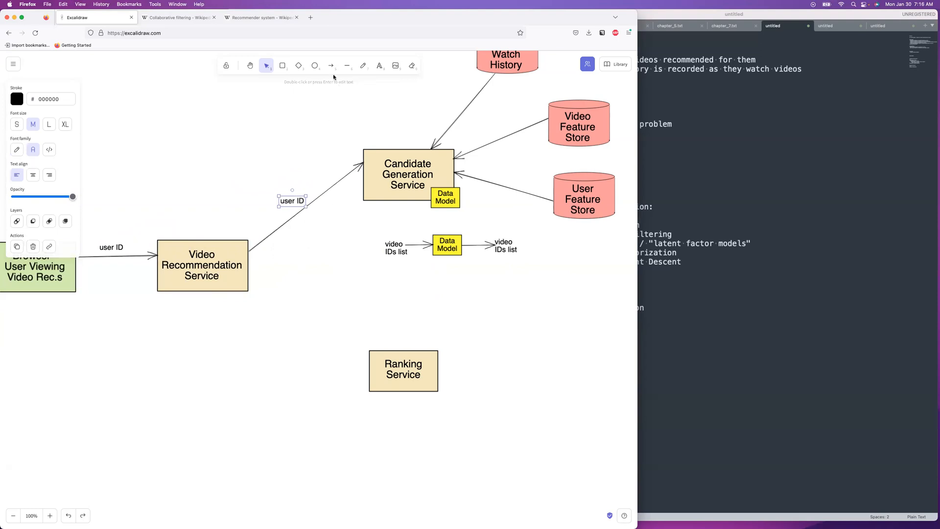
{"action": "left_click", "coordinate": [330, 66]}
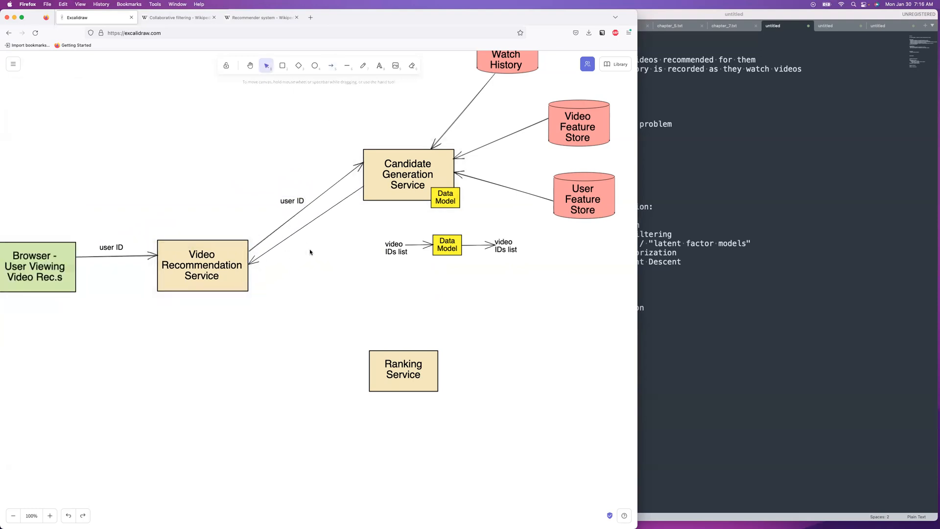
{"action": "left_click", "coordinate": [379, 65]}
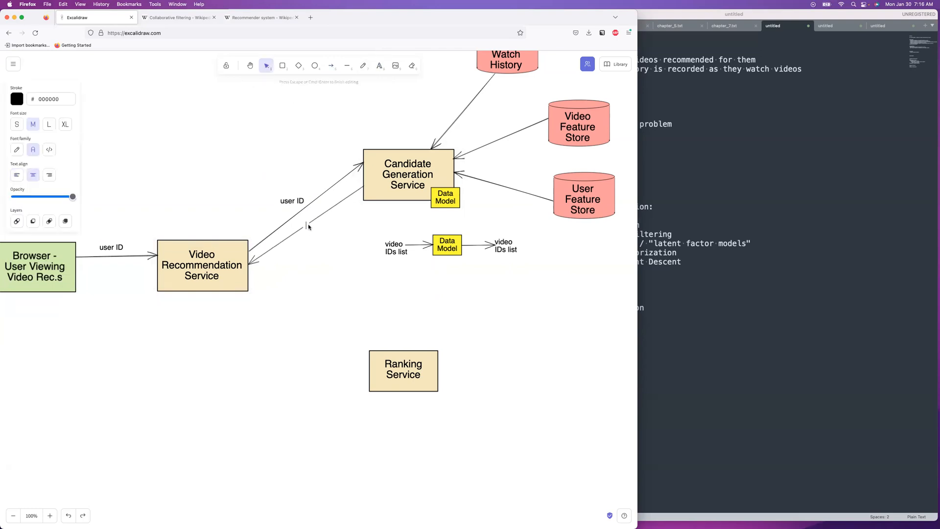
{"action": "type", "text": "video IDs"}
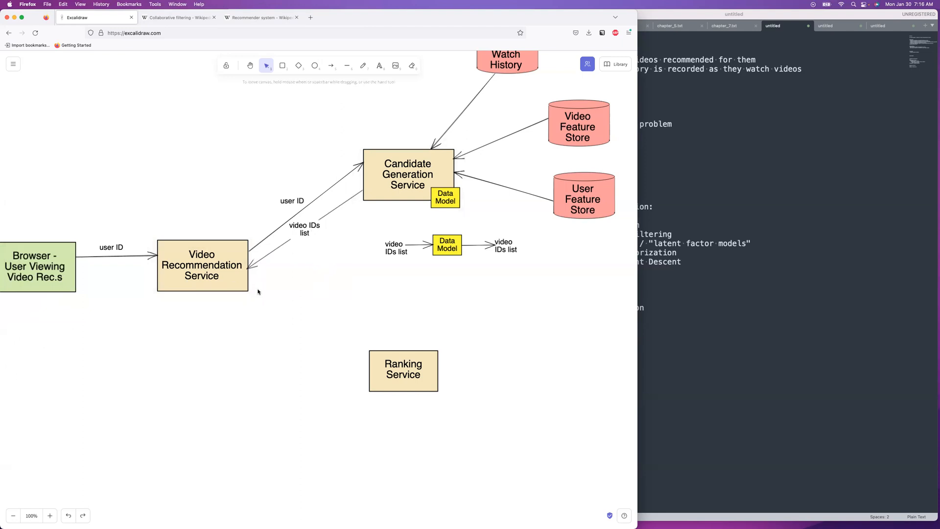
{"action": "left_click", "coordinate": [202, 265]}
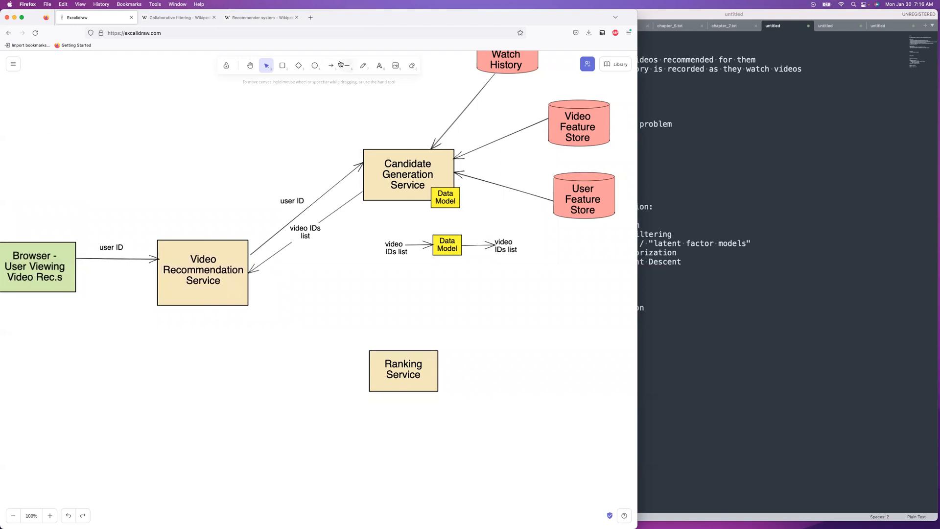
Draw an arrow from Video Recommendation to Ranking Service labelled 'video IDs list'.
{"action": "left_click", "coordinate": [331, 65]}
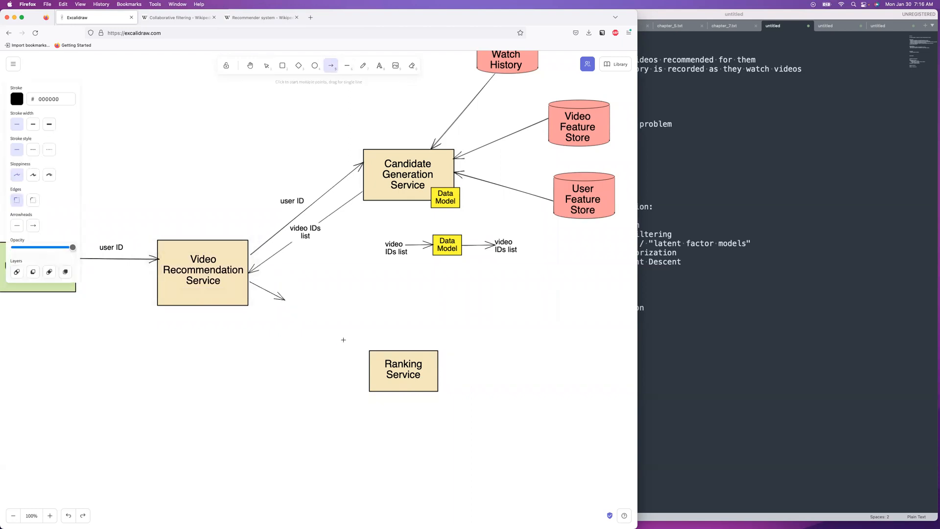
{"action": "left_click_drag", "start_coordinate": [248, 282], "coordinate": [368, 360]}
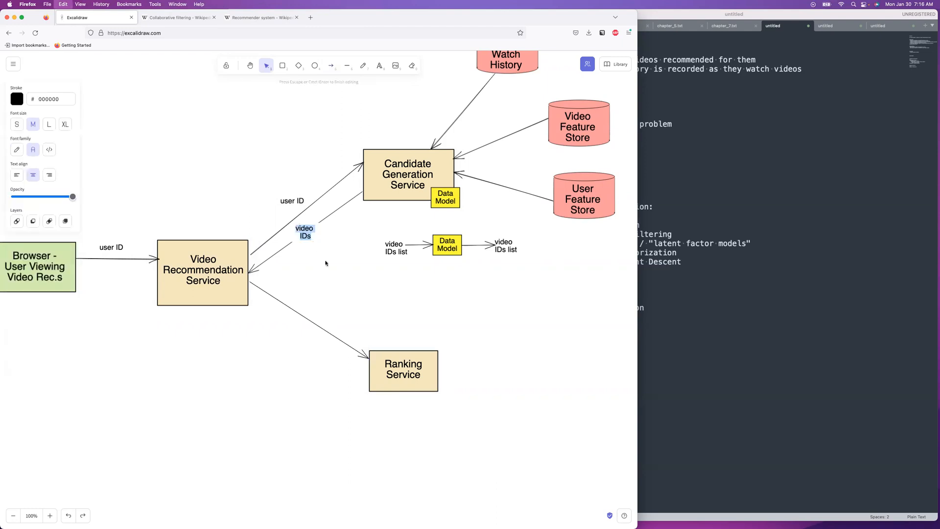
{"action": "key", "text": "cmd+v"}
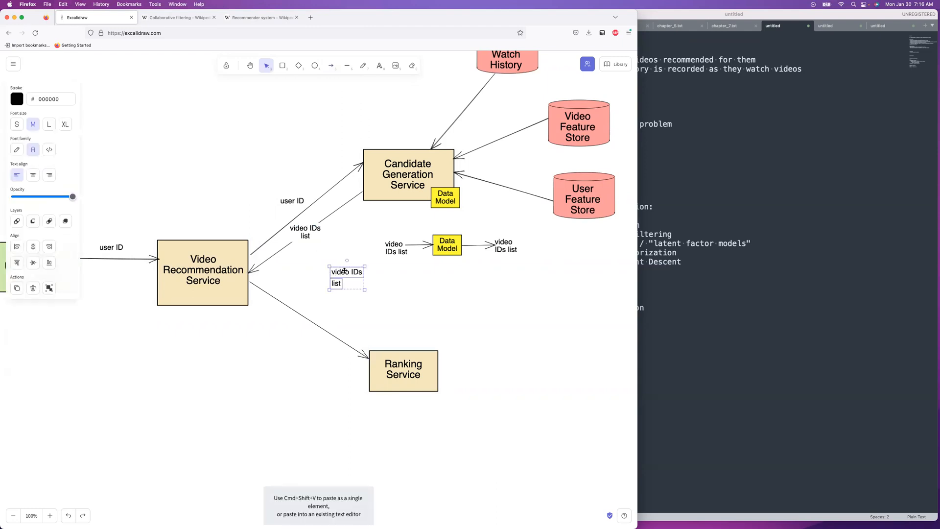
{"action": "left_click_drag", "start_coordinate": [347, 277], "coordinate": [320, 305]}
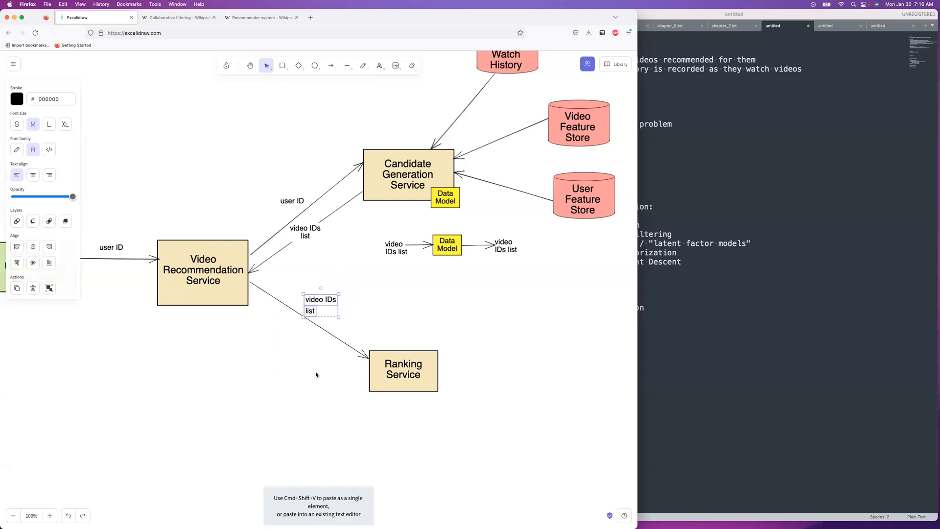
{"action": "mouse_move", "coordinate": [416, 327]}
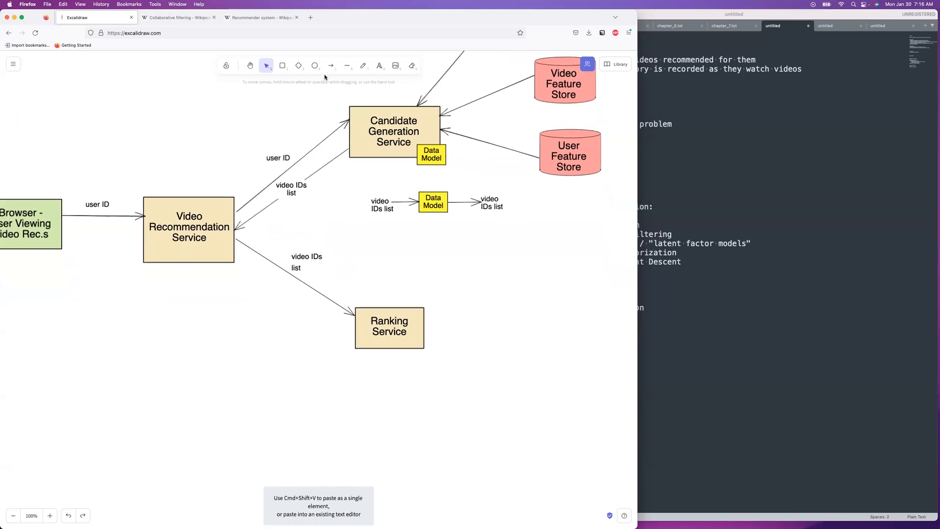
{"action": "left_click", "coordinate": [330, 65]}
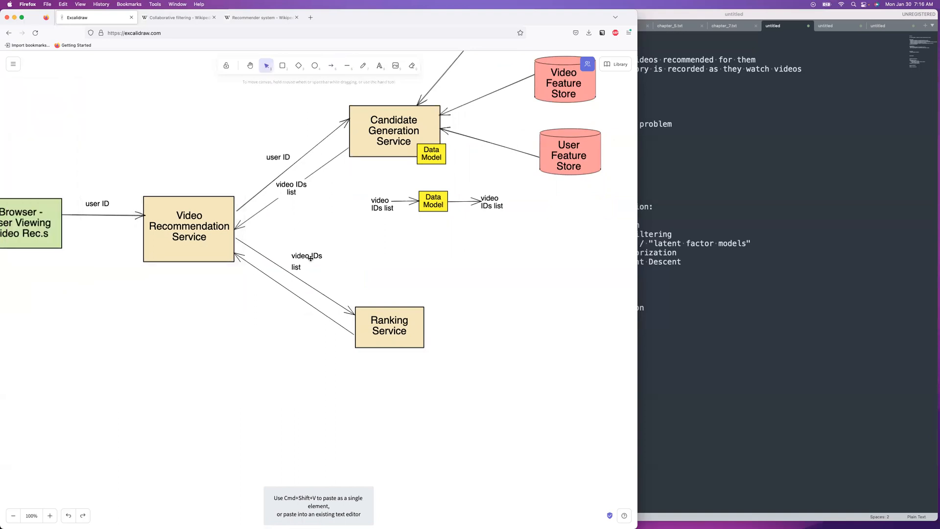
{"action": "left_click", "coordinate": [296, 267]}
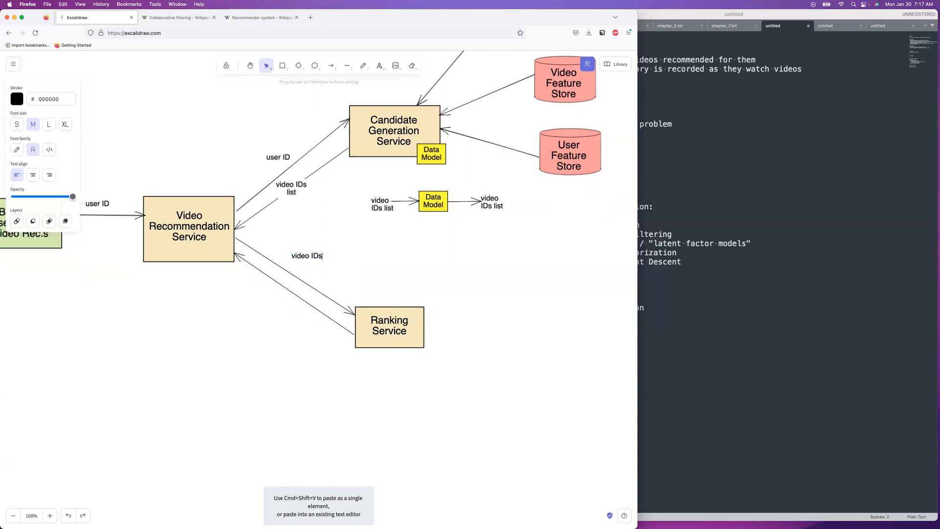
{"action": "type", "text": "list"}
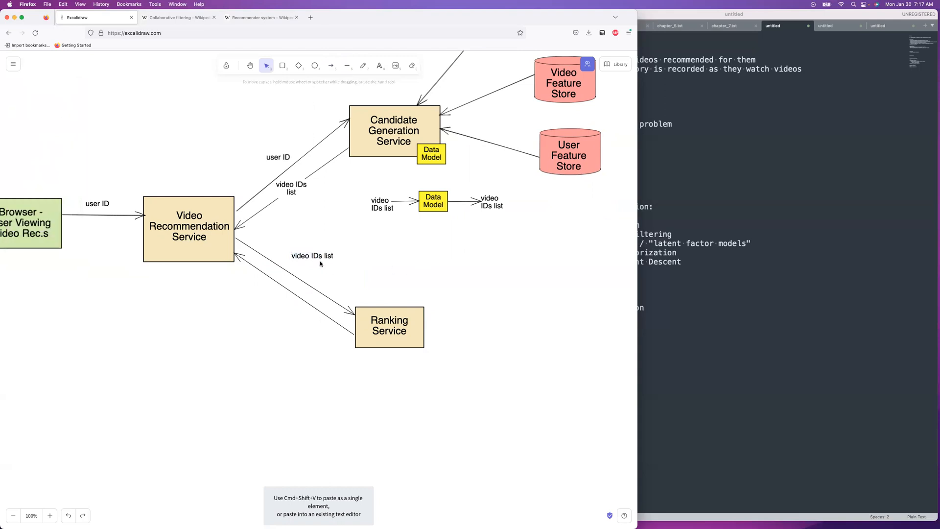
Copy the label beside the return arrow and retype it 'videos with scores (sorted)'.
{"action": "left_click", "coordinate": [311, 264]}
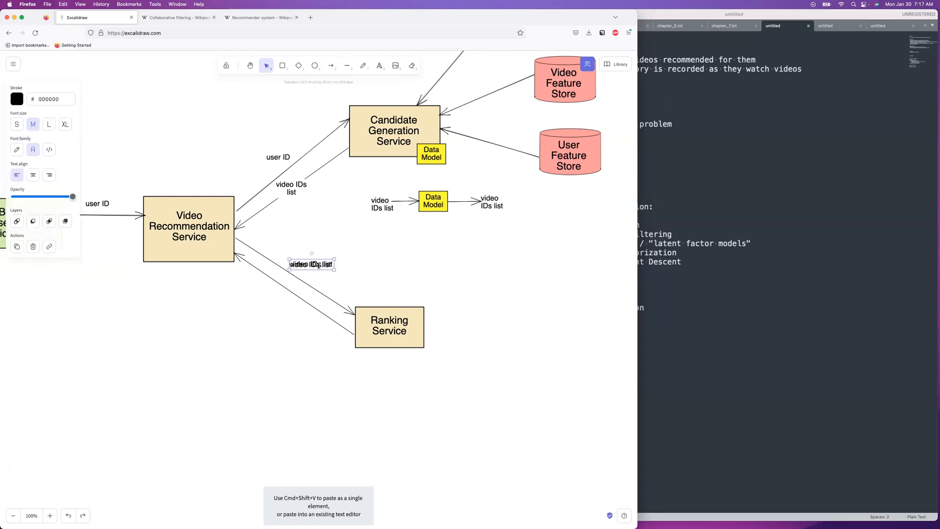
{"action": "left_click_drag", "start_coordinate": [311, 264], "coordinate": [274, 308]}
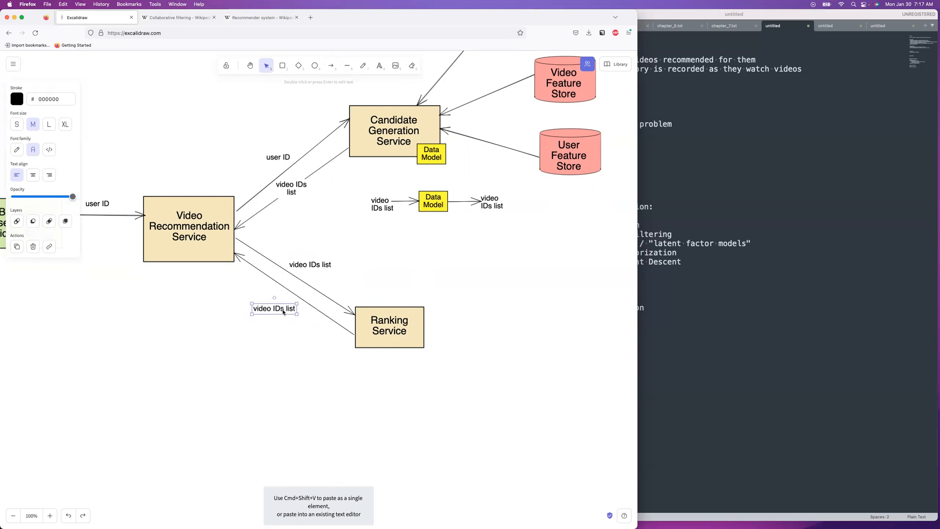
{"action": "type", "text": "videos"}
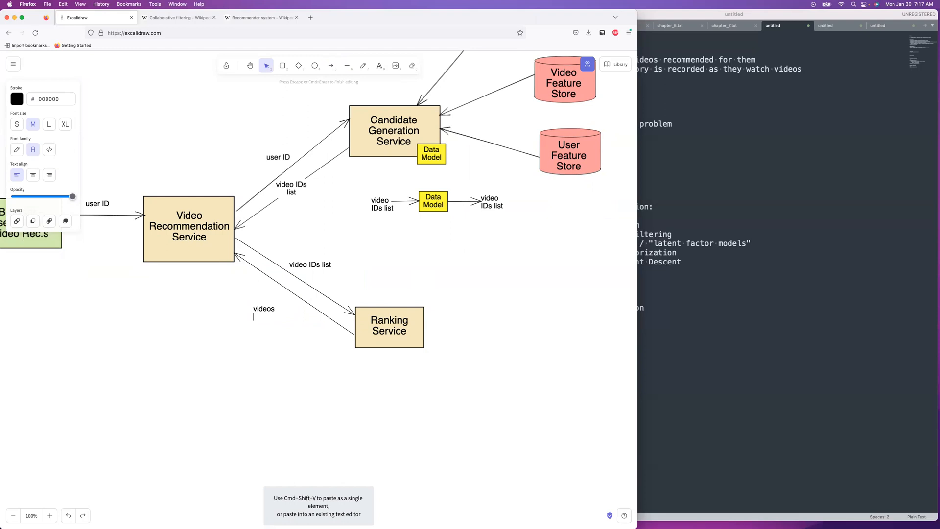
{"action": "type", "text": "with scores"}
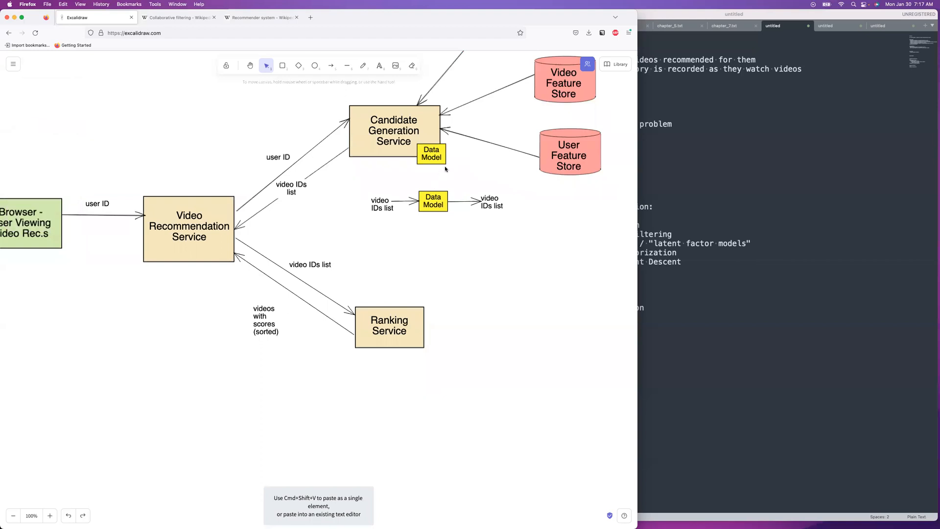
Duplicate a Data Model tag beside Ranking Service, with 'video ID' input and 'video score' output.
{"action": "left_click", "coordinate": [431, 153]}
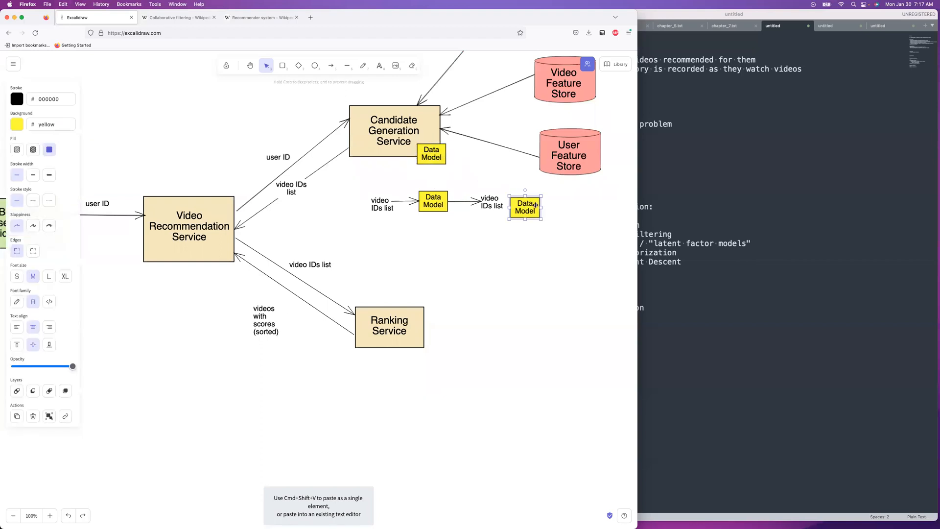
{"action": "left_click_drag", "start_coordinate": [525, 206], "coordinate": [411, 349]}
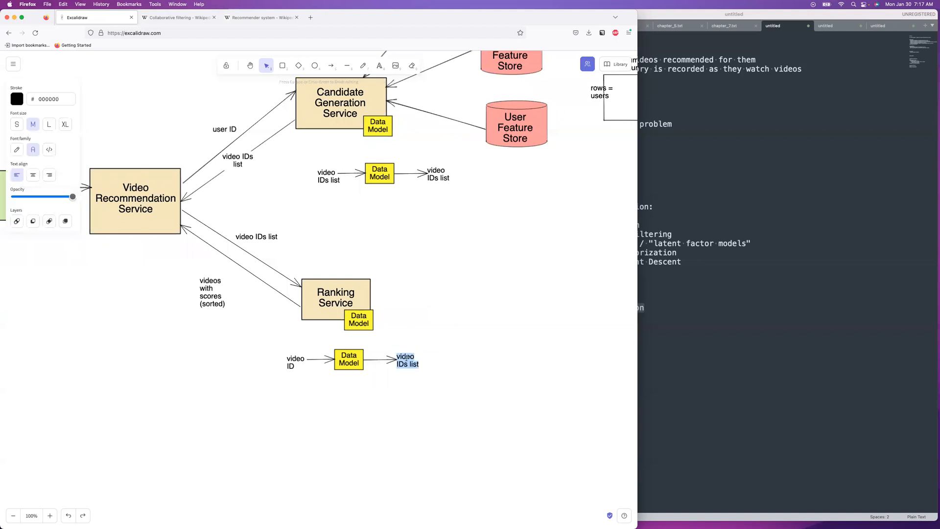
{"action": "type", "text": "vid"}
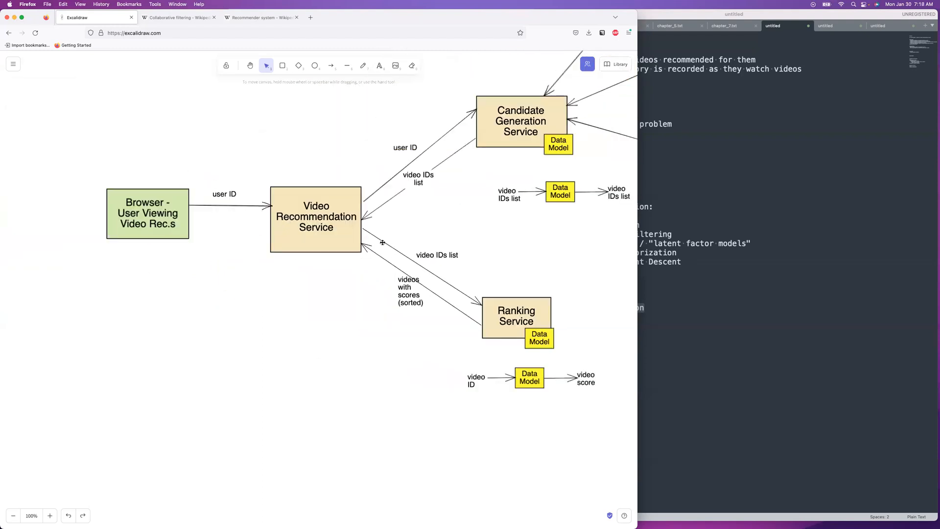
Draw an arrow from the service back to the browser with a copied 'videos with scores' label.
{"action": "left_click", "coordinate": [330, 66]}
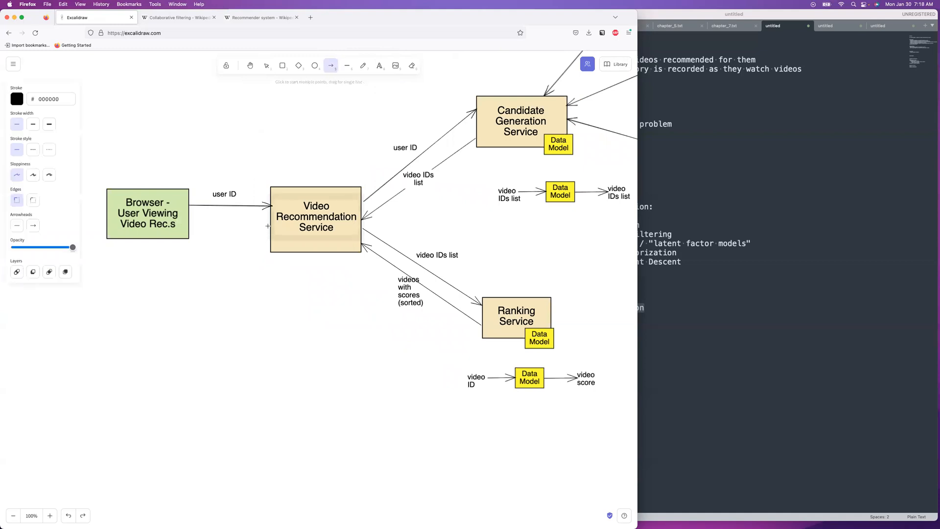
{"action": "left_click_drag", "start_coordinate": [268, 226], "coordinate": [187, 220]}
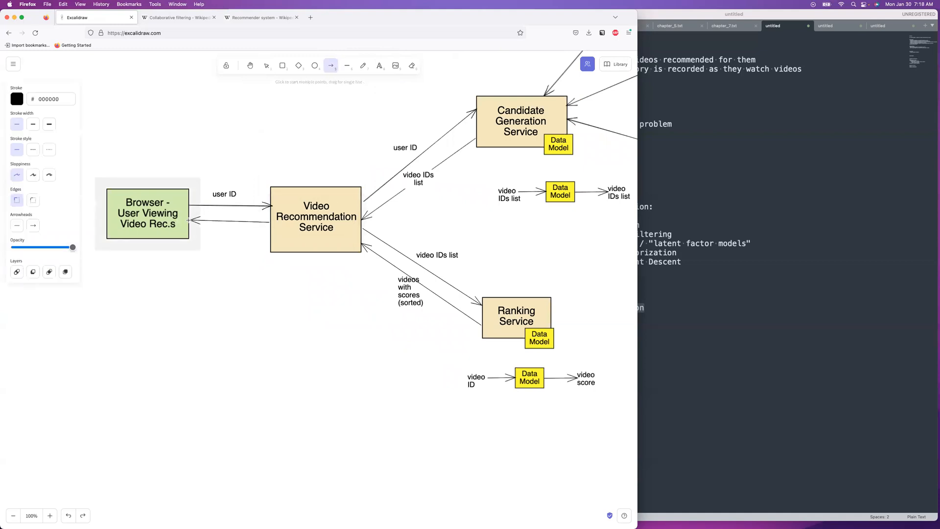
{"action": "left_click", "coordinate": [440, 309]}
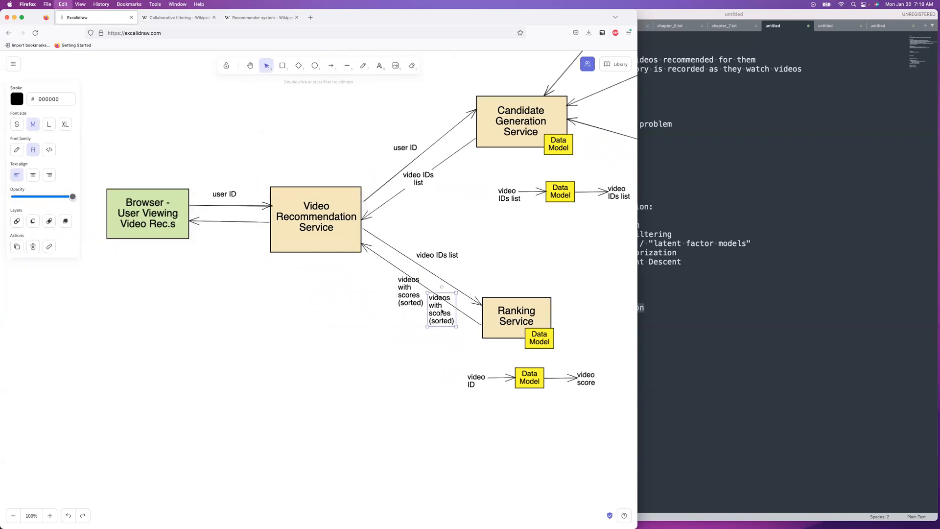
{"action": "left_click_drag", "start_coordinate": [442, 309], "coordinate": [227, 240]}
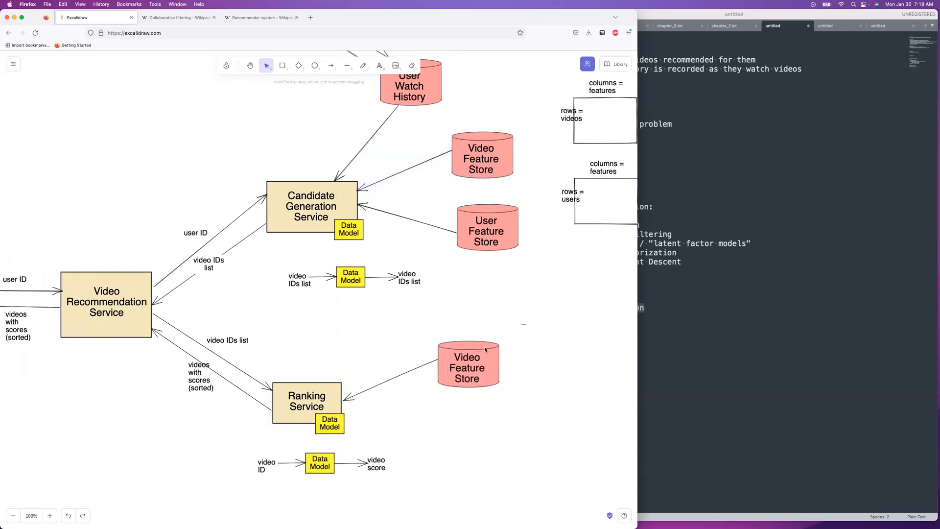
Nudge the Video Feature Store beside Ranking Service slightly right and down.
{"action": "left_click", "coordinate": [468, 364]}
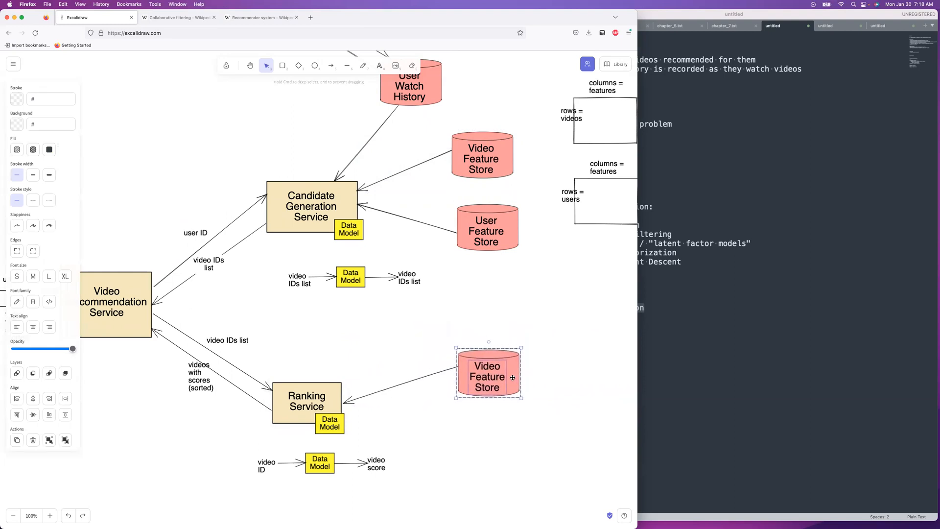
{"action": "left_click_drag", "start_coordinate": [488, 371], "coordinate": [483, 379]}
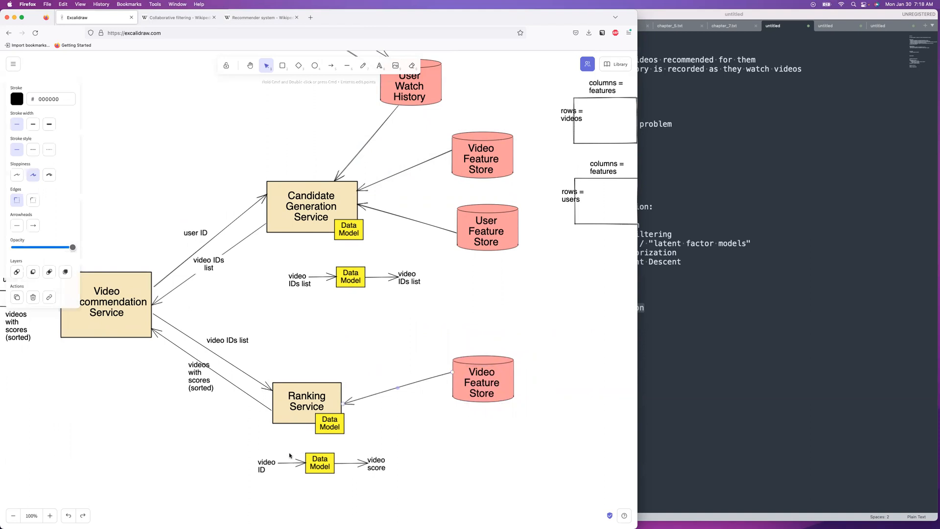
{"action": "mouse_move", "coordinate": [450, 373]}
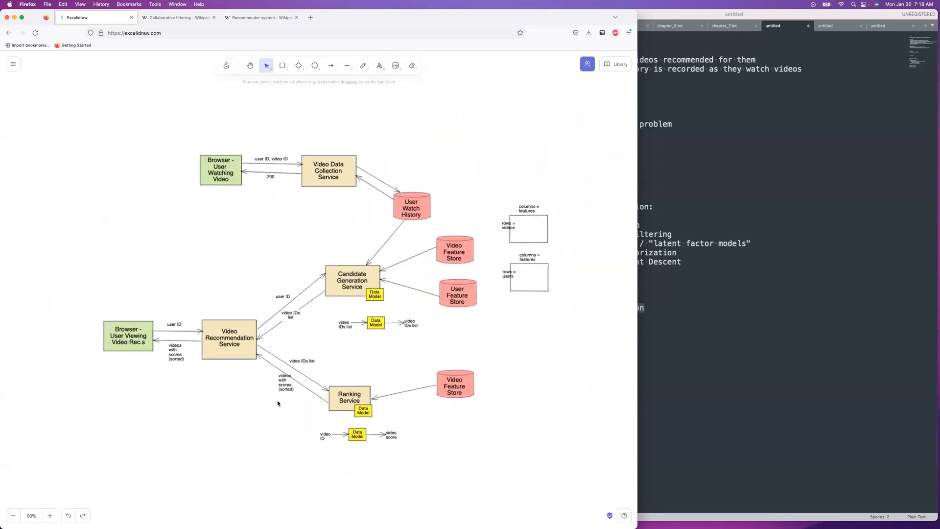
Move the 'video IDs list' and 'video ID to video score' Data Model groups lower.
{"action": "left_click", "coordinate": [376, 322]}
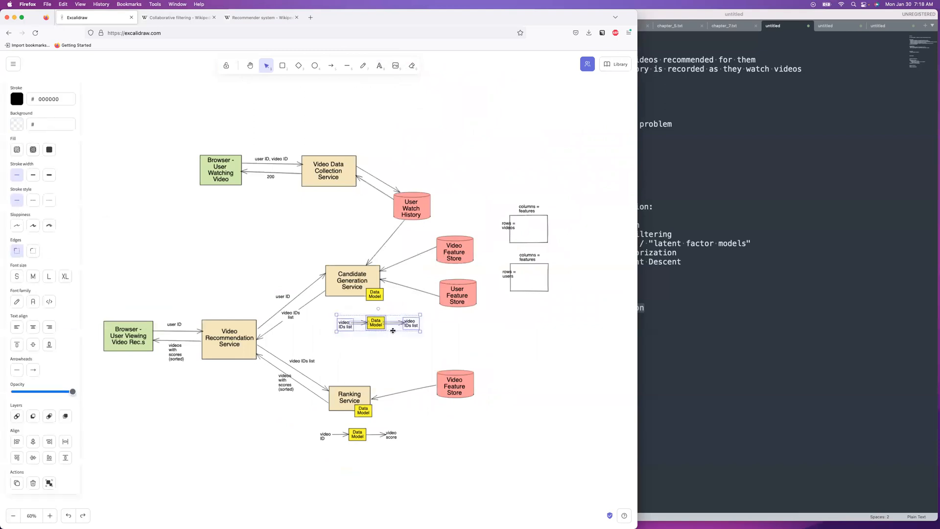
{"action": "left_click_drag", "start_coordinate": [377, 323], "coordinate": [363, 336]}
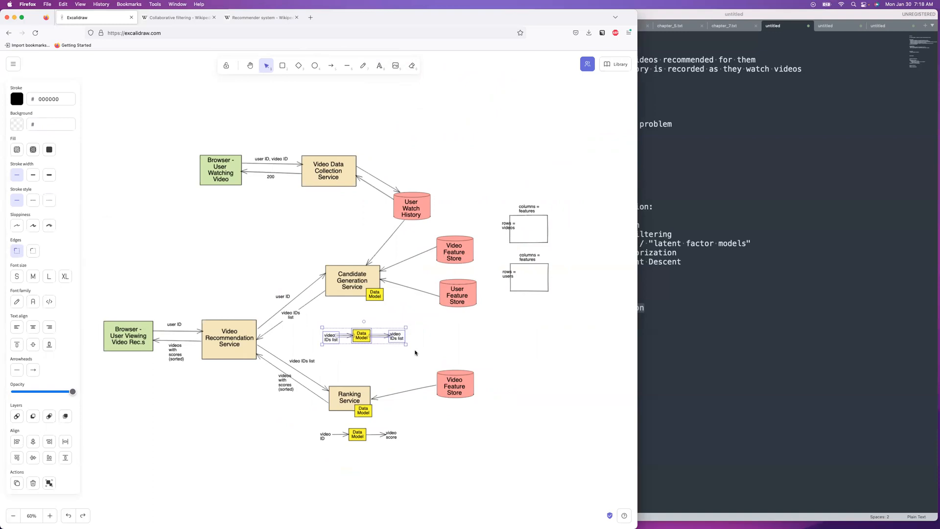
{"action": "left_click_drag", "start_coordinate": [363, 335], "coordinate": [358, 435]}
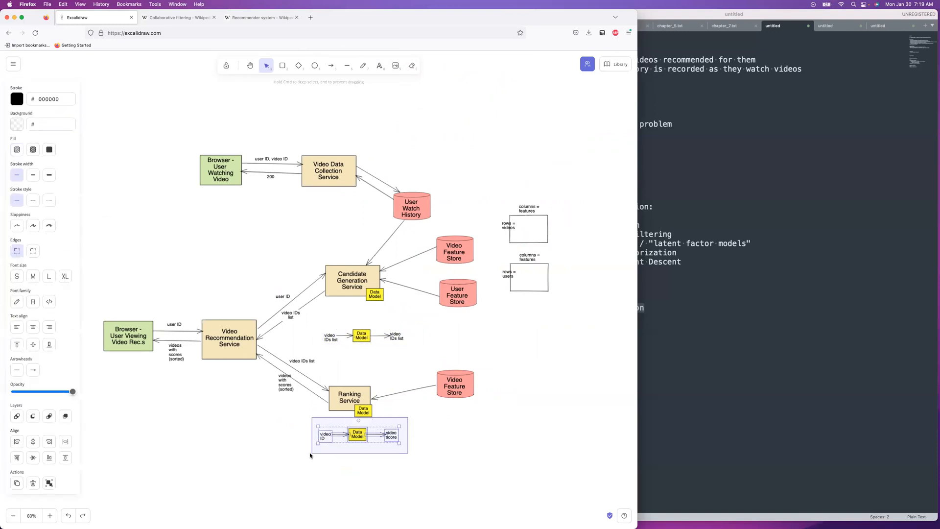
{"action": "left_click_drag", "start_coordinate": [358, 436], "coordinate": [351, 448]}
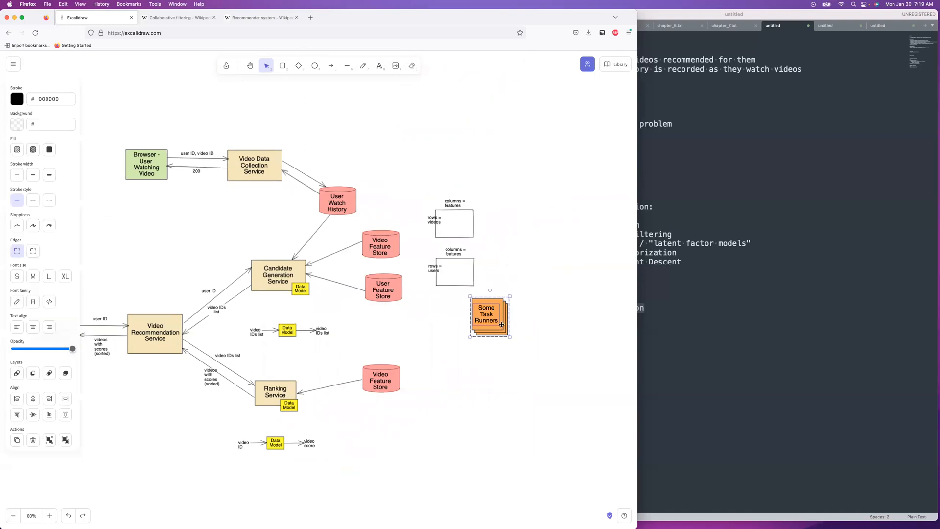
Drag the stacked 'Some Task Runners' box under the matrices and retitle it 'Model Training Workers'.
{"action": "left_click_drag", "start_coordinate": [490, 315], "coordinate": [470, 329]}
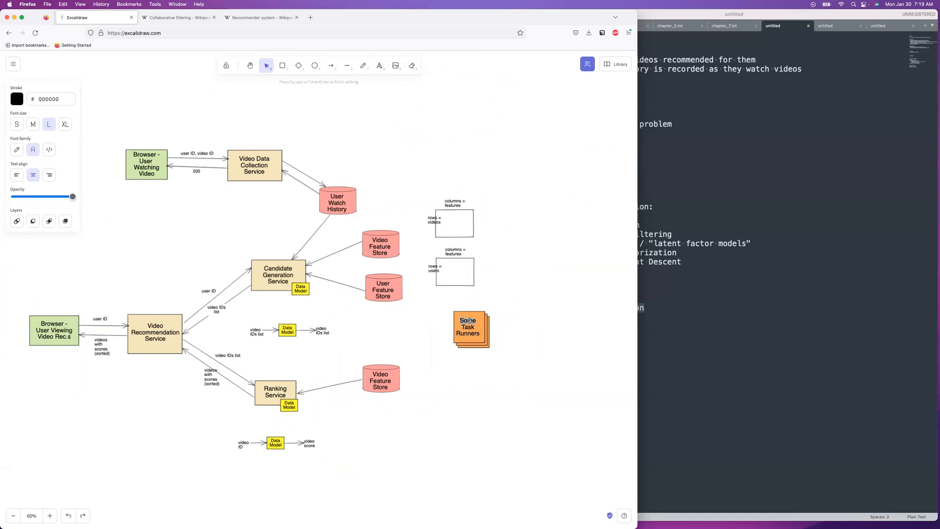
{"action": "type", "text": "Model"}
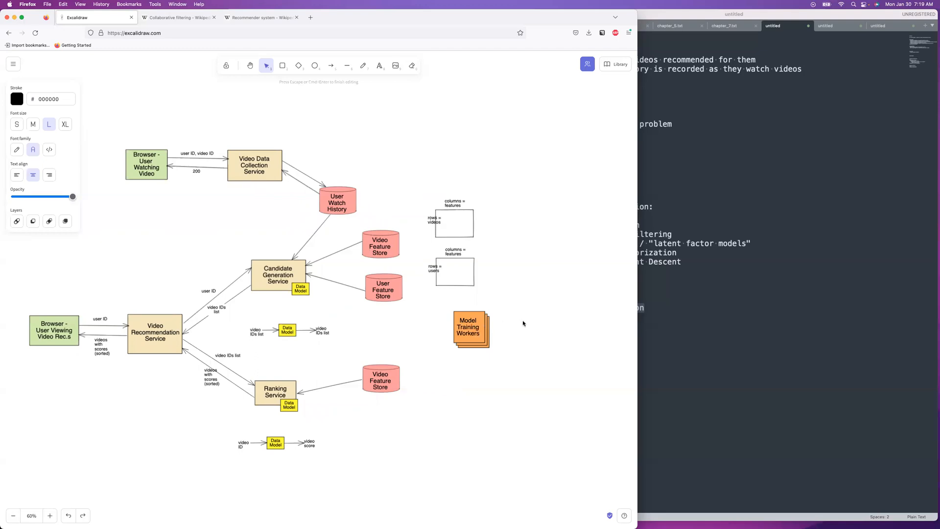
{"action": "left_click", "coordinate": [471, 329]}
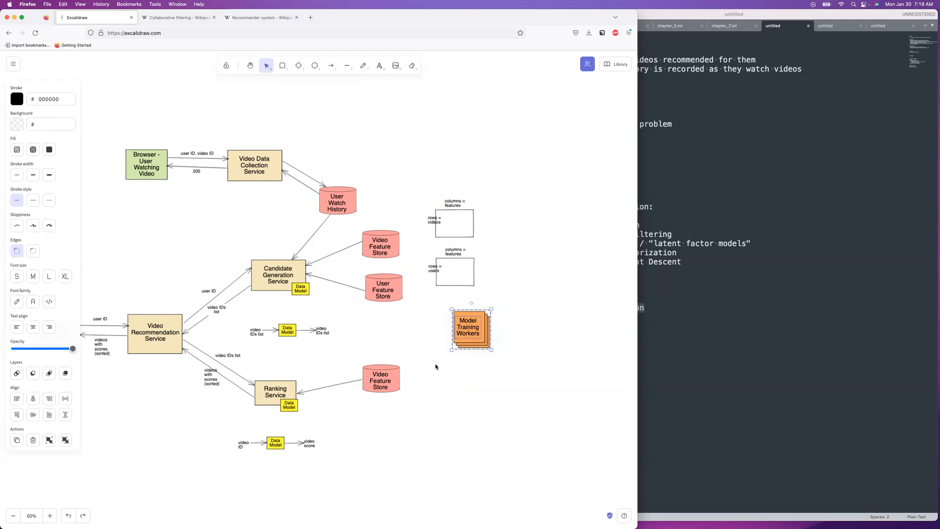
Duplicate the Model Training Workers stack below and copy the User Feature Store as 'Data Warehouse'.
{"action": "left_click_drag", "start_coordinate": [471, 329], "coordinate": [462, 422]}
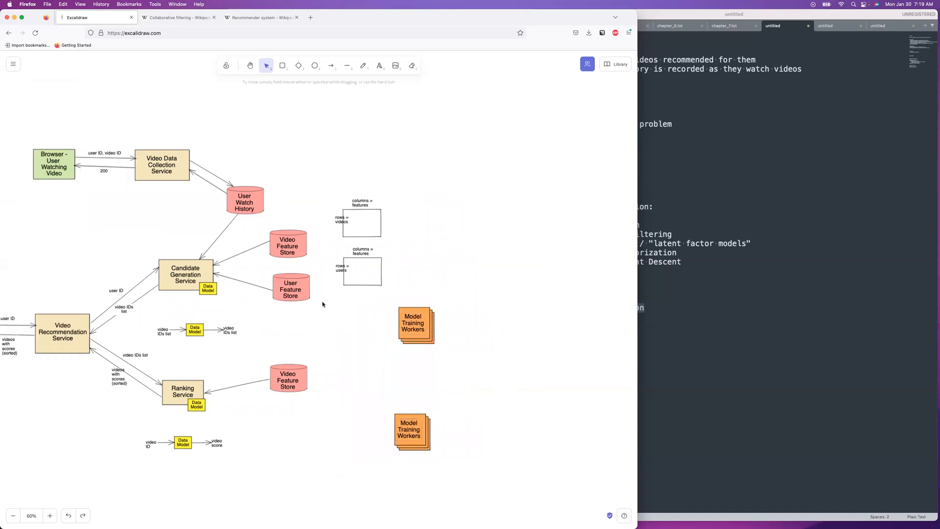
{"action": "left_click", "coordinate": [291, 288]}
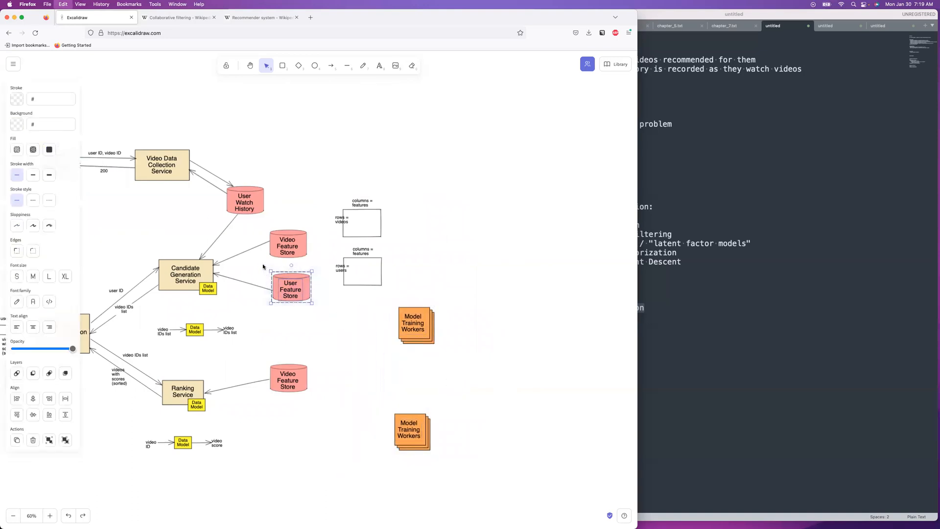
{"action": "left_click_drag", "start_coordinate": [291, 287], "coordinate": [469, 271]}
{"action": "type", "text": "Data Warehouse"}
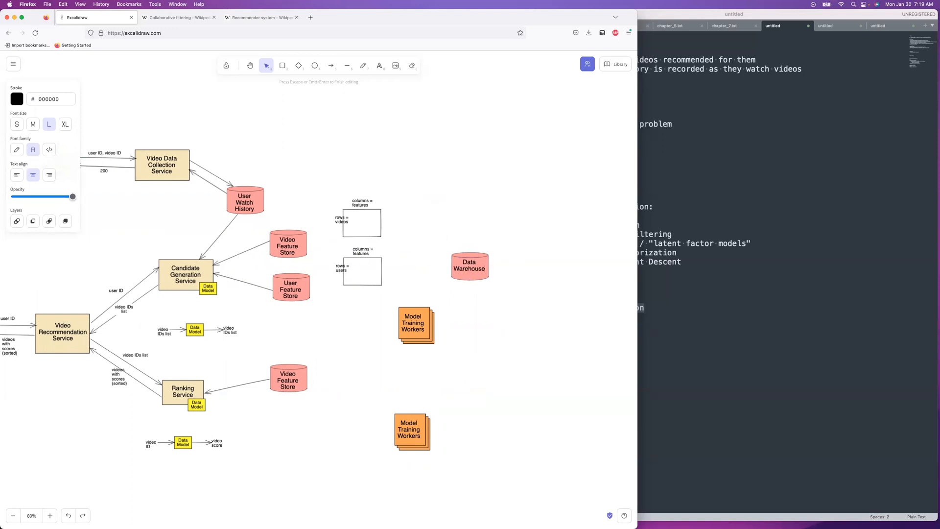
{"action": "left_click", "coordinate": [470, 266]}
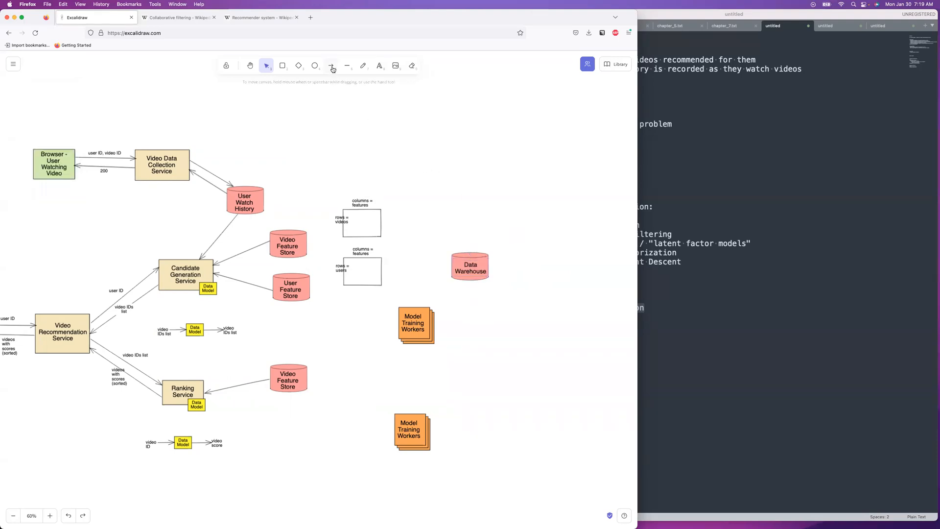
Move the Data Warehouse between the workers stacks and attach its arrows to each stack.
{"action": "left_click", "coordinate": [331, 65]}
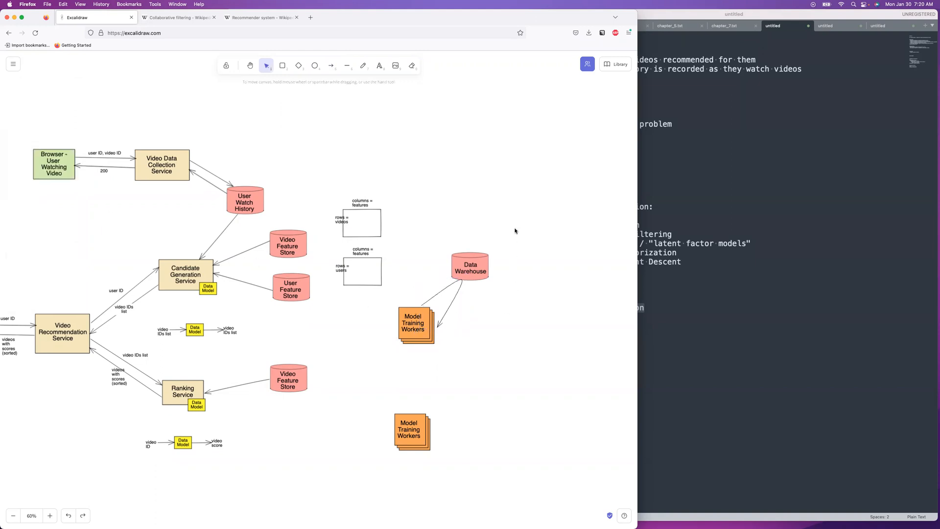
{"action": "left_click", "coordinate": [469, 265]}
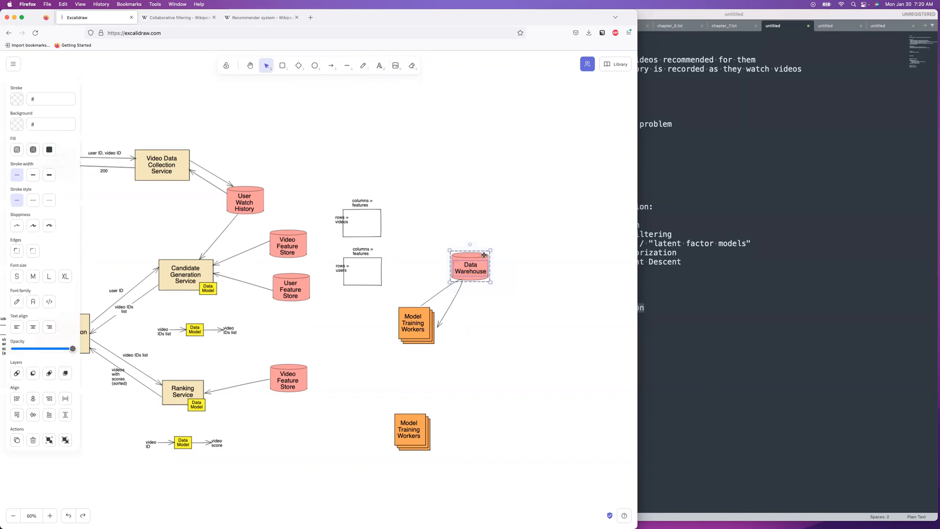
{"action": "left_click_drag", "start_coordinate": [470, 267], "coordinate": [494, 360]}
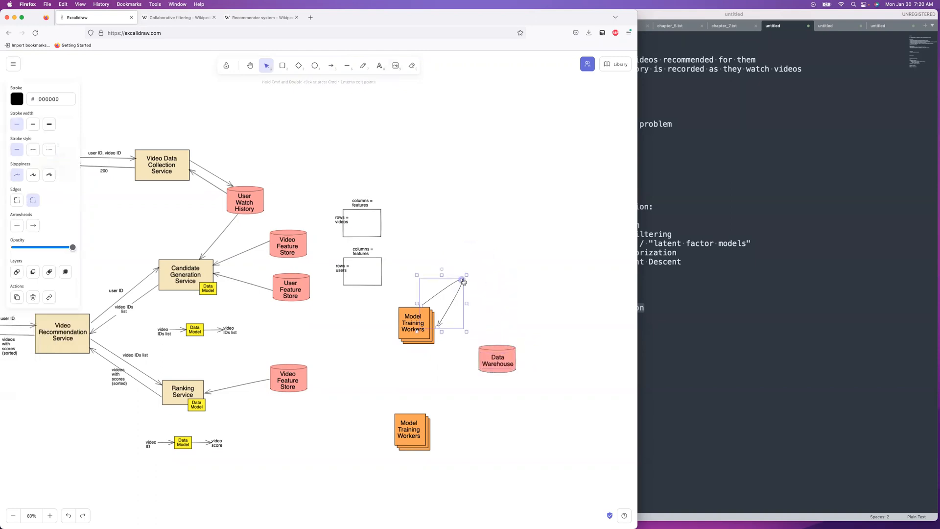
{"action": "left_click_drag", "start_coordinate": [464, 281], "coordinate": [479, 355]}
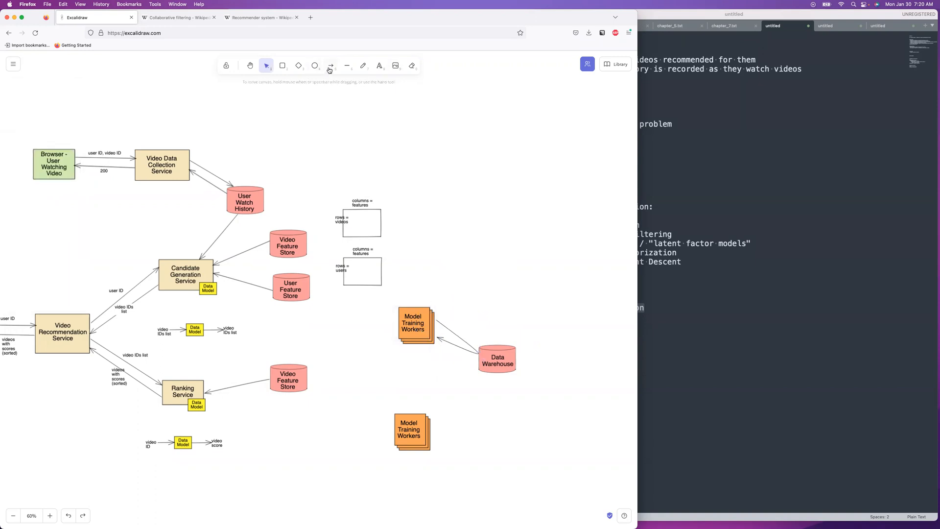
{"action": "left_click", "coordinate": [330, 65]}
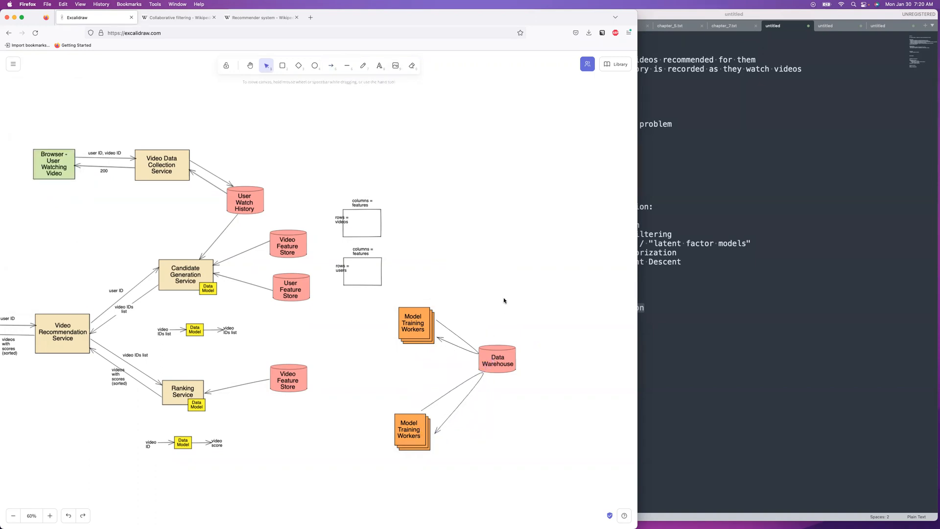
{"action": "mouse_move", "coordinate": [505, 125]}
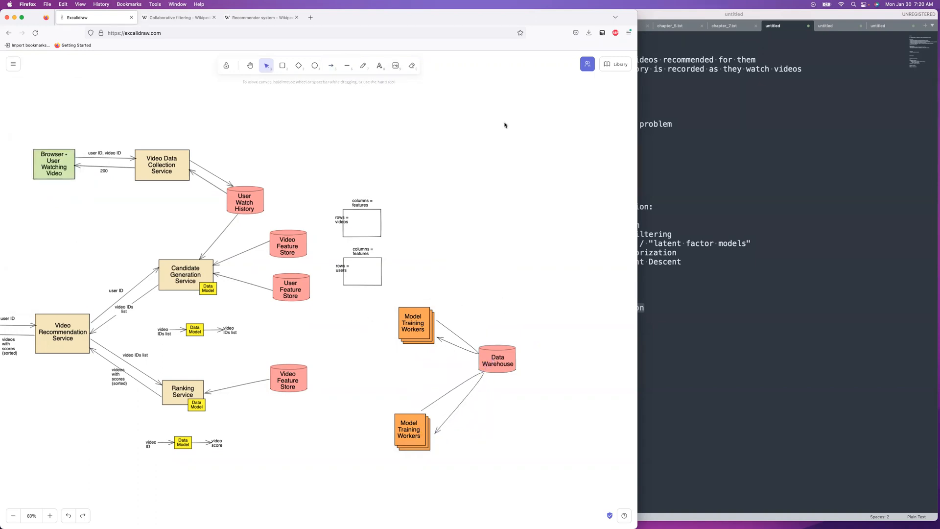
Copy the User Feature Store into a new cylinder labelled 'Model Store (Object Store, S3)'.
{"action": "left_click", "coordinate": [291, 289]}
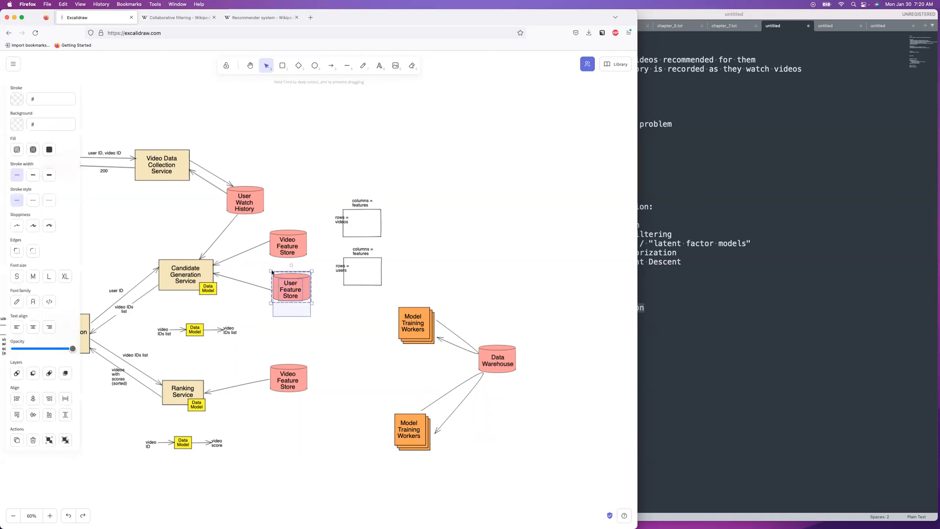
{"action": "left_click_drag", "start_coordinate": [291, 288], "coordinate": [405, 332]}
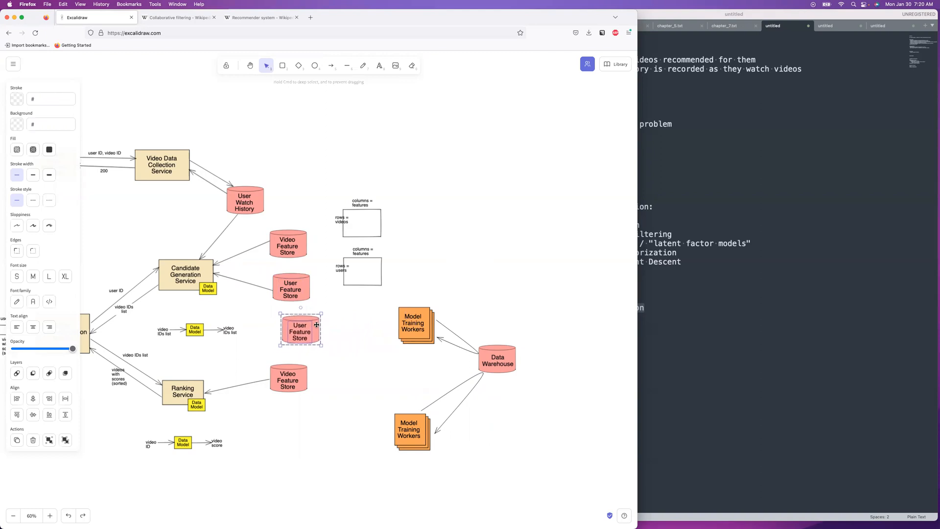
{"action": "left_click_drag", "start_coordinate": [299, 331], "coordinate": [324, 329]}
{"action": "type", "text": "Model"}
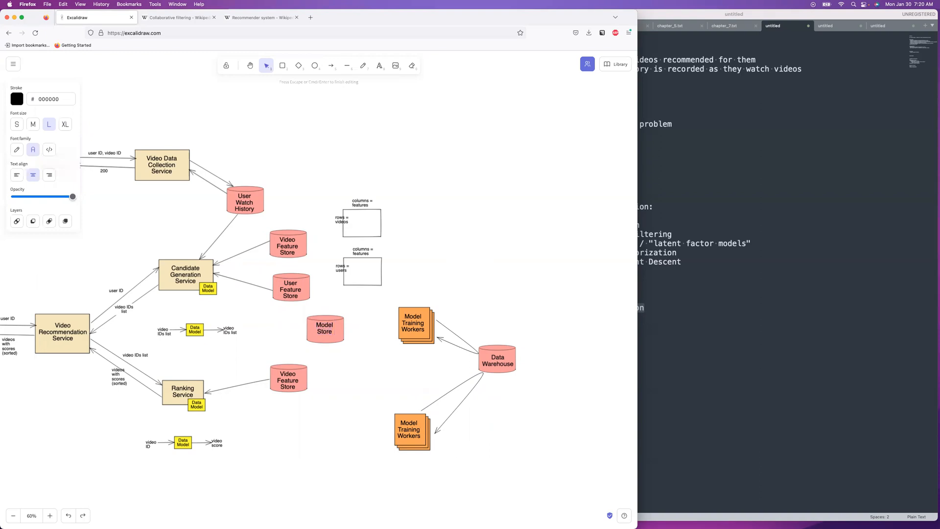
{"action": "type", "text": "()"}
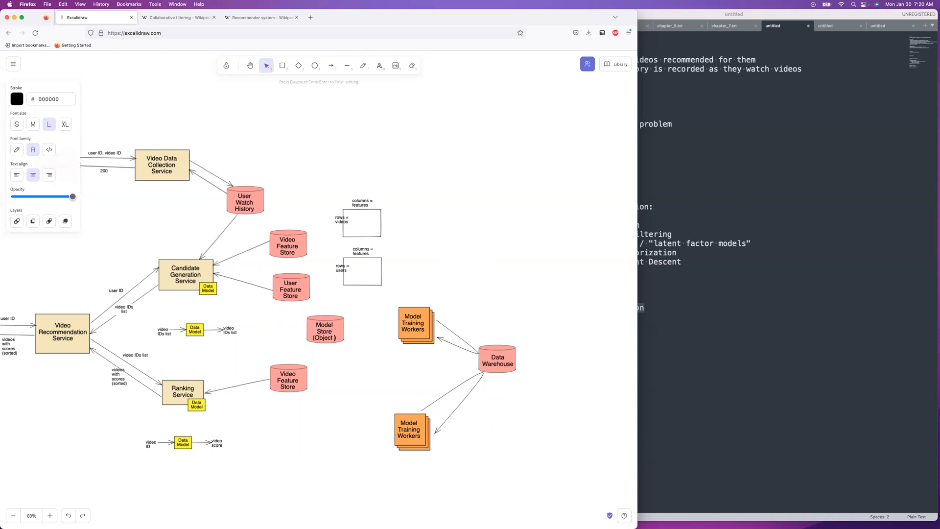
{"action": "type", "text": "s"}
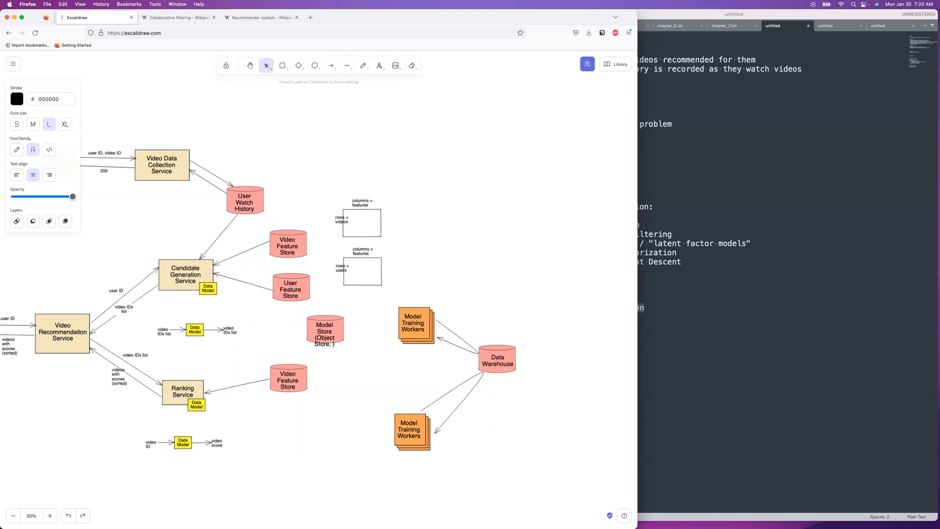
{"action": "type", "text": "S3"}
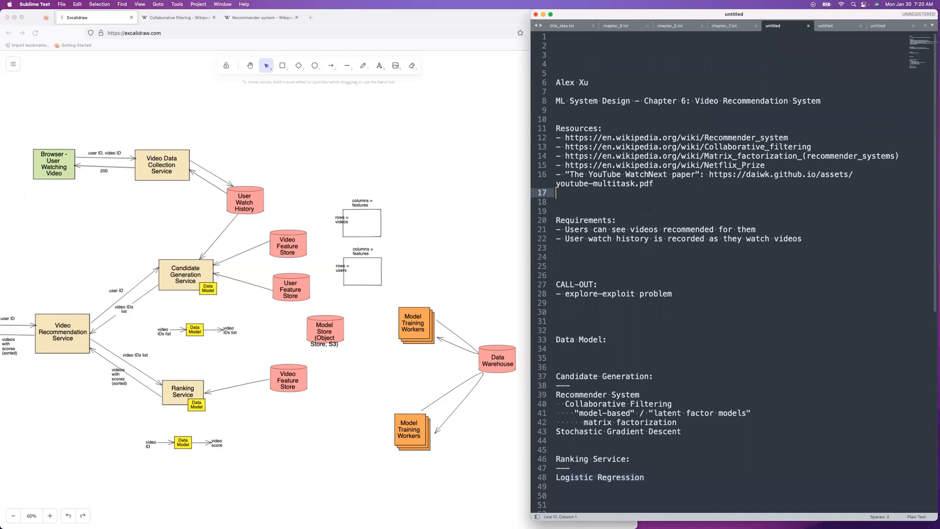
Add '- scikit-learn' under Resources on line 17 and select the word.
{"action": "type", "text": "- scikit"}
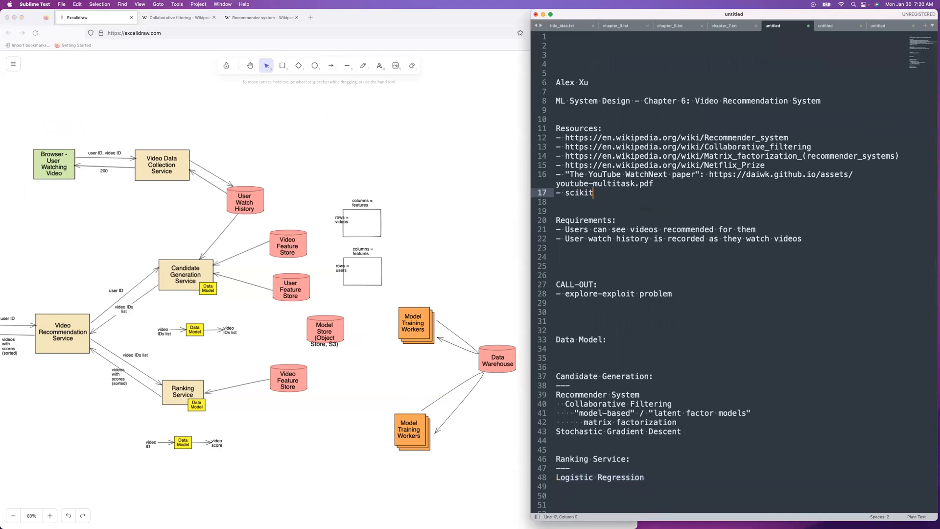
{"action": "type", "text": "-learn"}
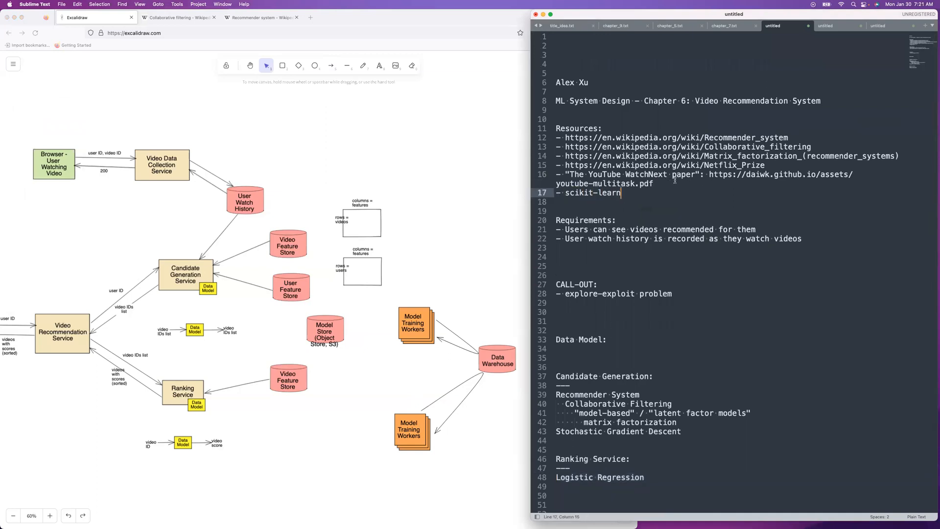
{"action": "double_click", "coordinate": [593, 192]}
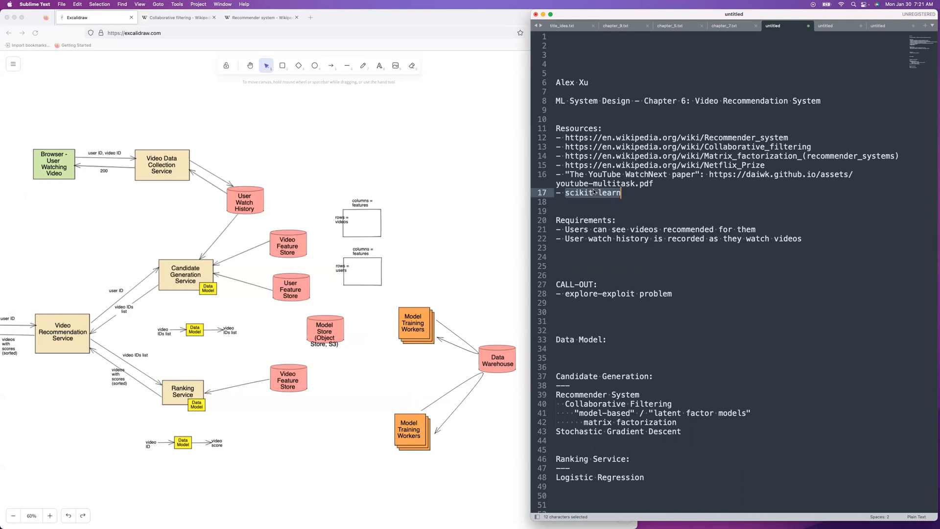
{"action": "mouse_move", "coordinate": [600, 195]}
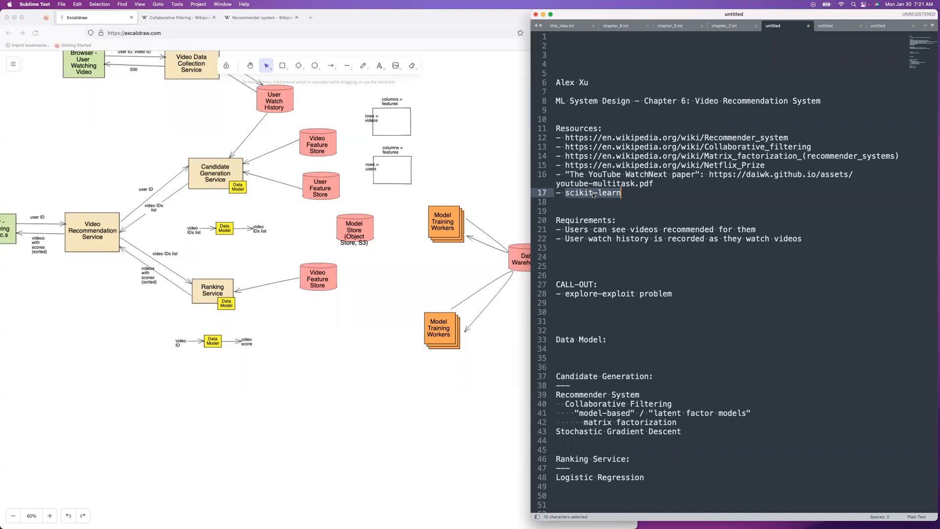
{"action": "mouse_move", "coordinate": [493, 179]}
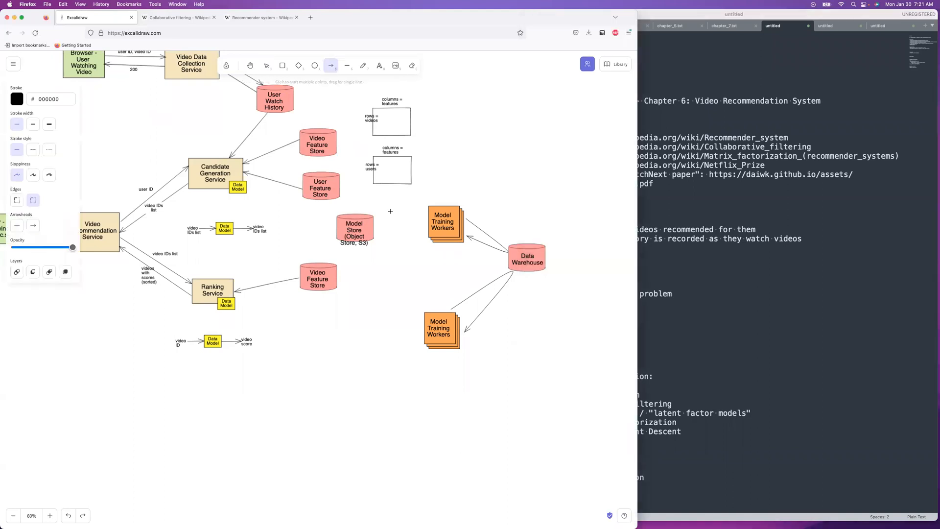
Arrow the upper workers to Model Store, copy the store beside the lower workers, select the upper stack.
{"action": "left_click_drag", "start_coordinate": [430, 224], "coordinate": [374, 228]}
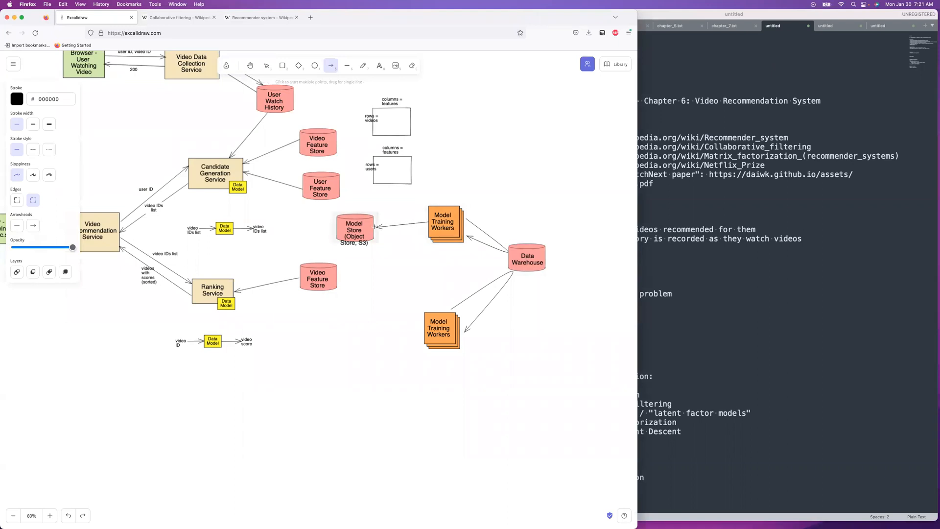
{"action": "left_click", "coordinate": [266, 66]}
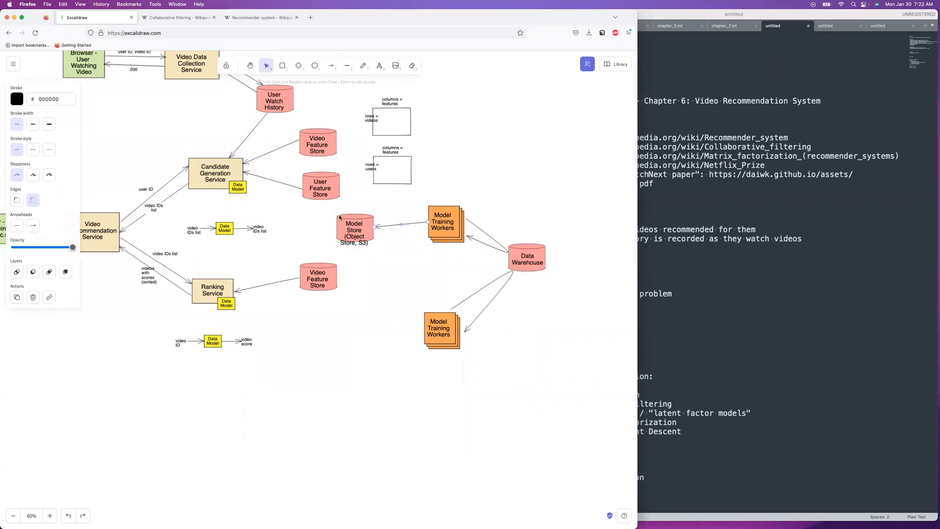
{"action": "left_click_drag", "start_coordinate": [333, 213], "coordinate": [431, 250]}
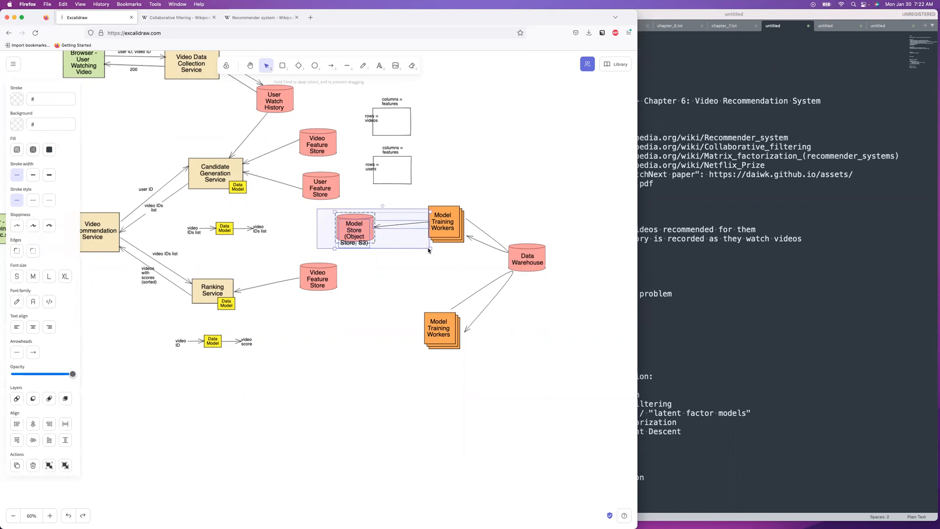
{"action": "left_click_drag", "start_coordinate": [354, 230], "coordinate": [401, 251]}
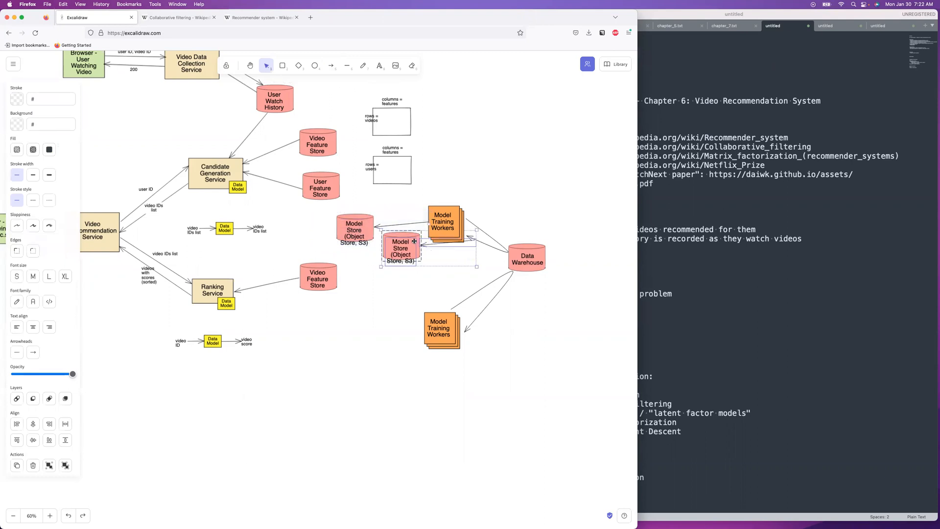
{"action": "left_click_drag", "start_coordinate": [401, 249], "coordinate": [347, 339]}
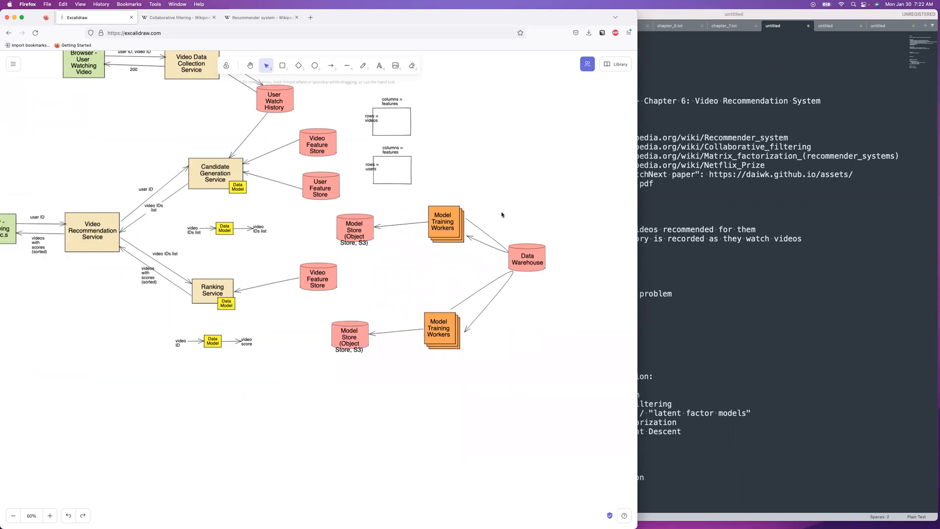
{"action": "left_click", "coordinate": [444, 225]}
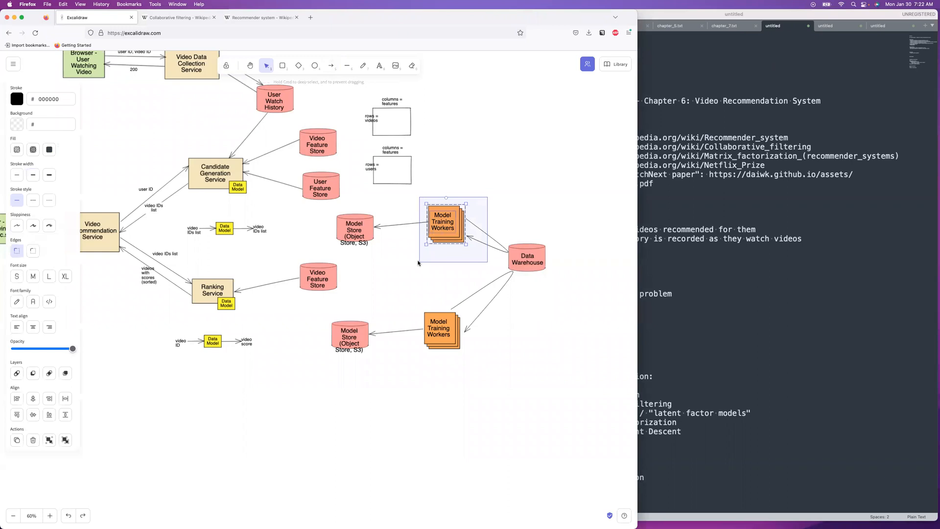
{"action": "left_click_drag", "start_coordinate": [444, 228], "coordinate": [344, 246]}
{"action": "type", "text": "Run a Deployment"}
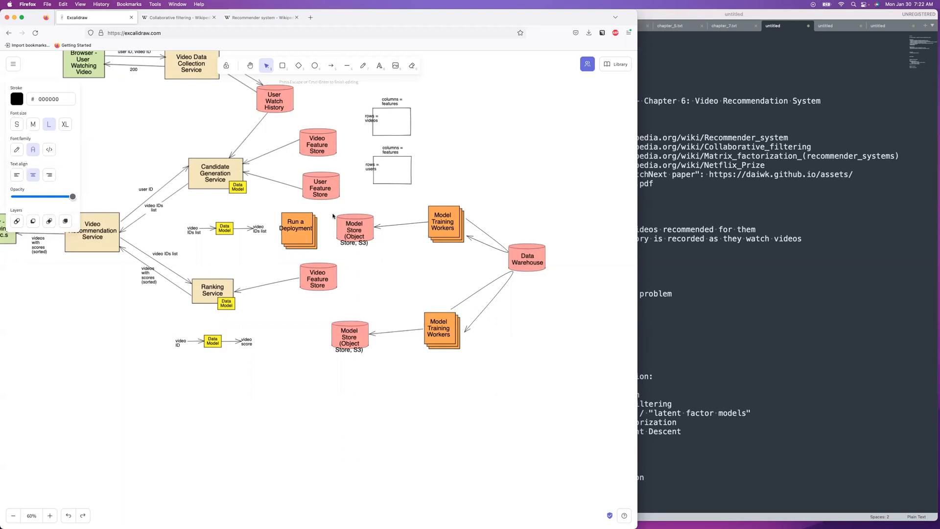
Place a Run a Deployment copy by the lower Model Store and link deployment to Candidate Generation.
{"action": "left_click", "coordinate": [296, 229]}
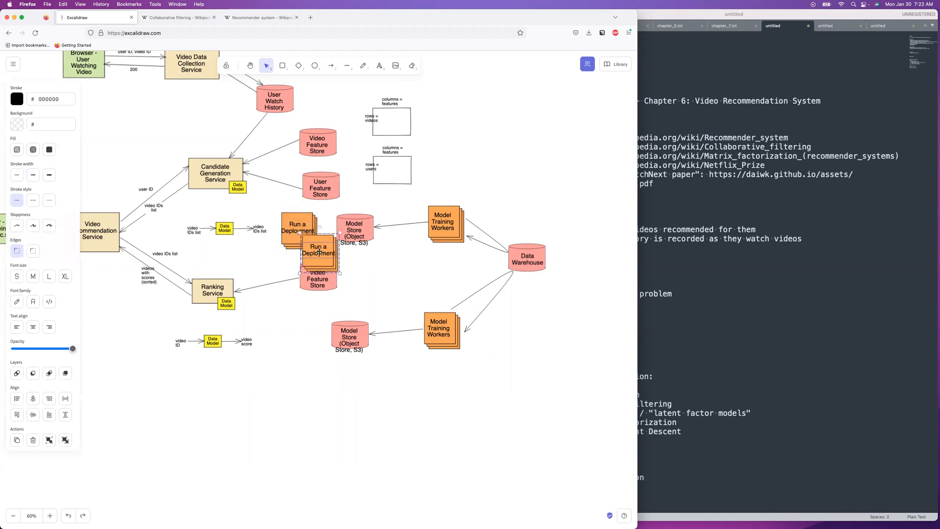
{"action": "left_click_drag", "start_coordinate": [317, 252], "coordinate": [289, 334]}
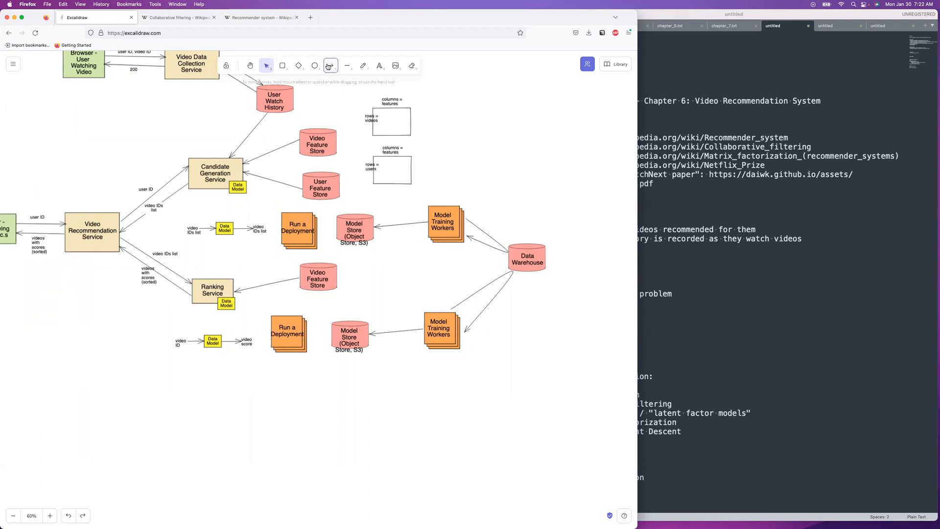
{"action": "left_click", "coordinate": [330, 65]}
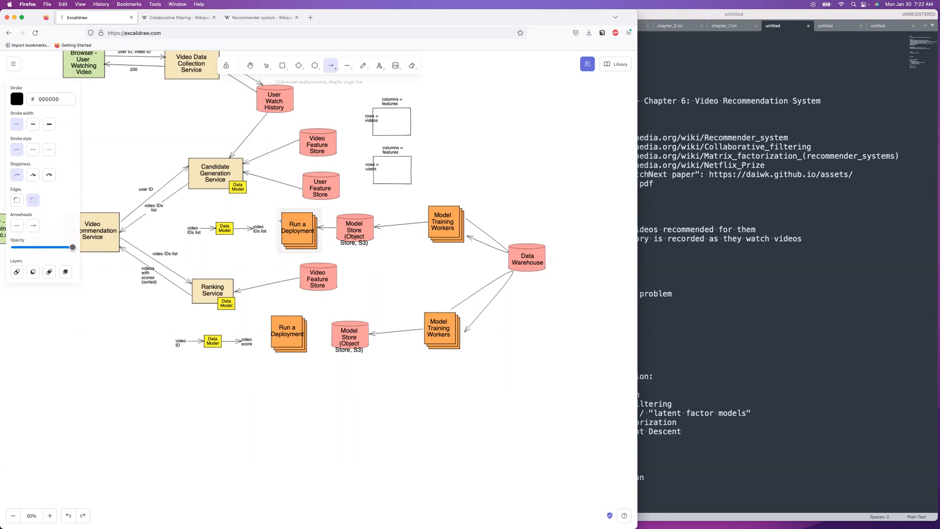
{"action": "left_click", "coordinate": [266, 65]}
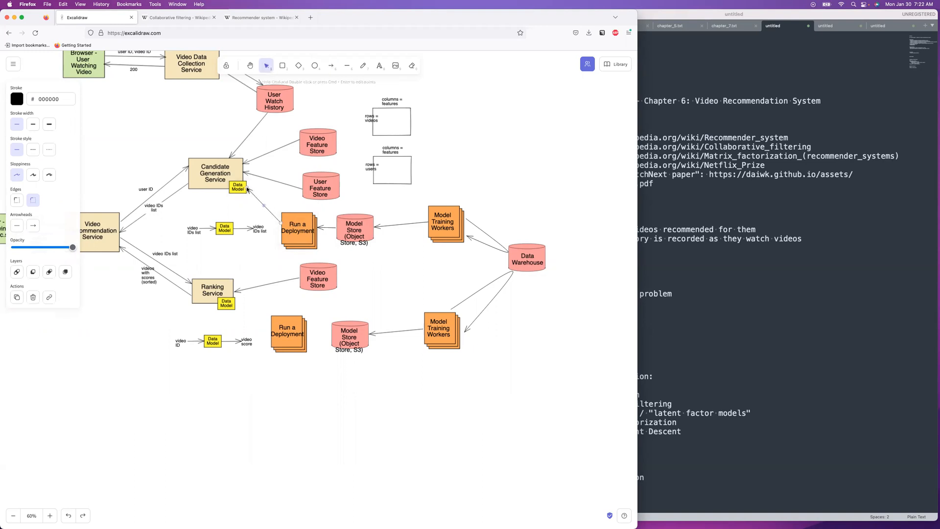
{"action": "mouse_move", "coordinate": [181, 162]}
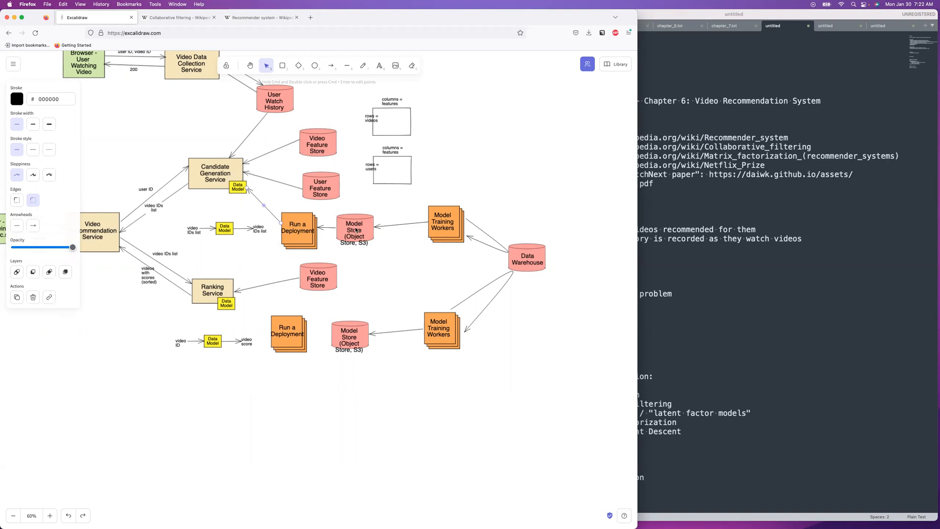
{"action": "mouse_move", "coordinate": [221, 155]}
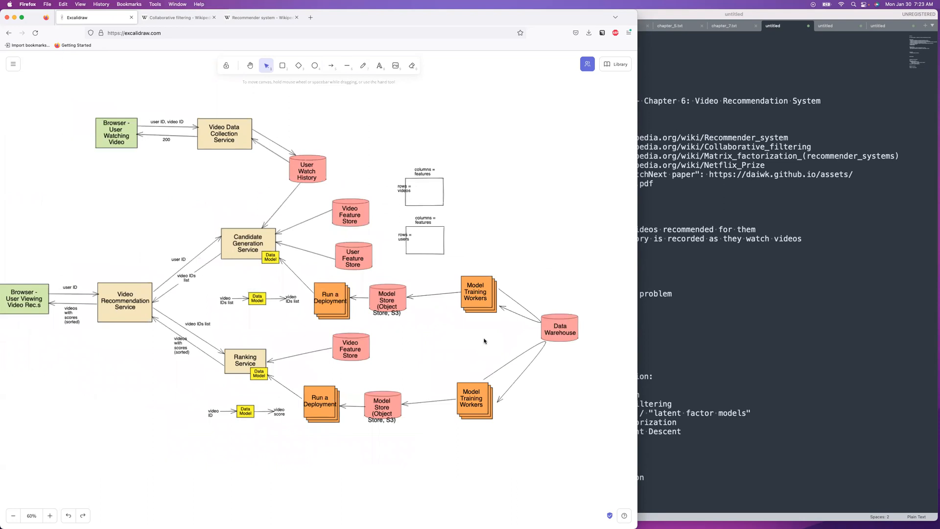
{"action": "mouse_move", "coordinate": [517, 294]}
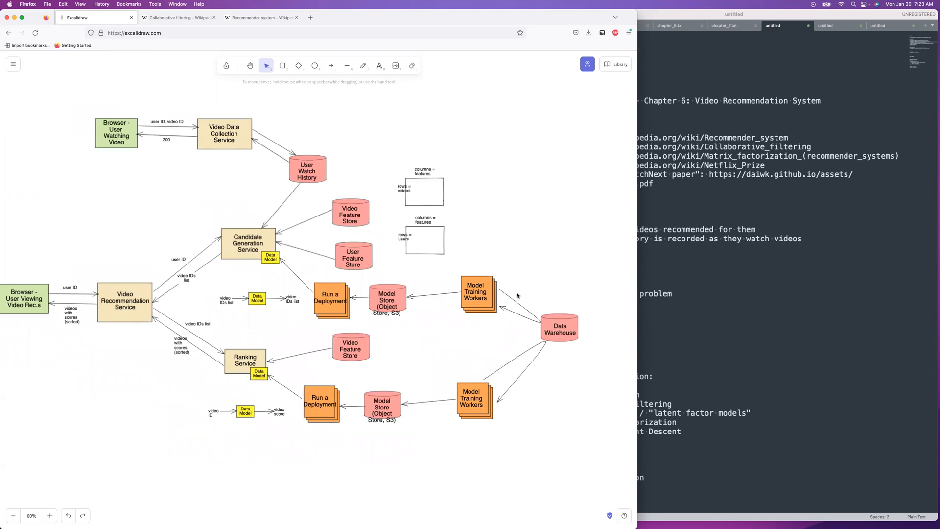
{"action": "mouse_move", "coordinate": [532, 326]}
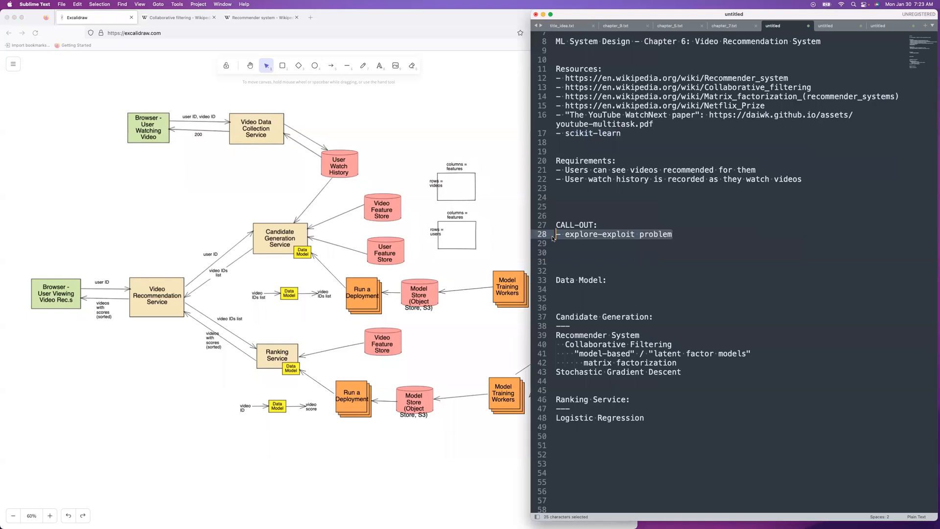
{"action": "scroll", "scroll_direction": "down", "scroll_amount": 3}
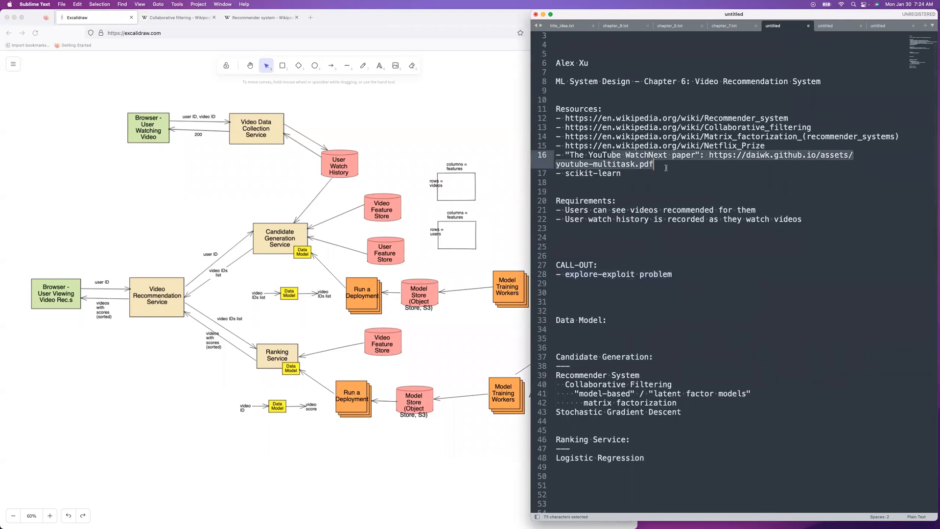
{"action": "mouse_move", "coordinate": [665, 170]}
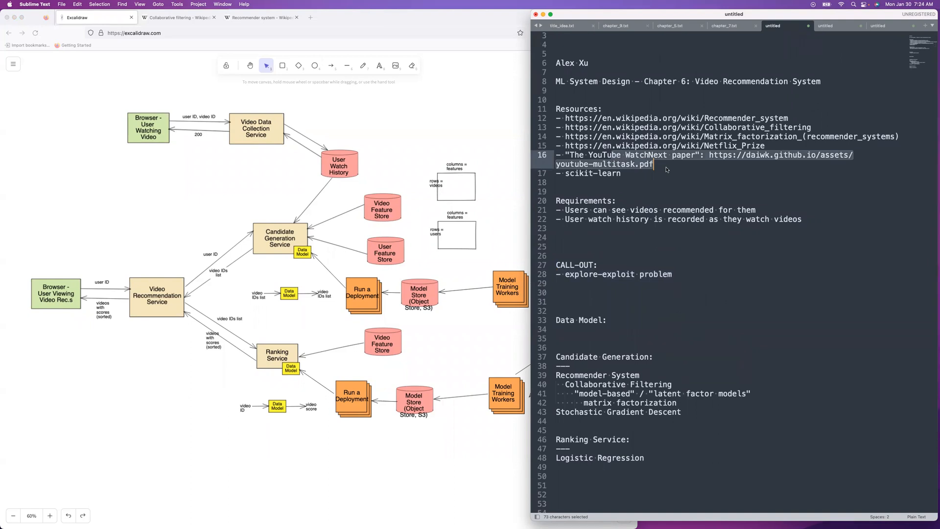
{"action": "left_click", "coordinate": [672, 155]}
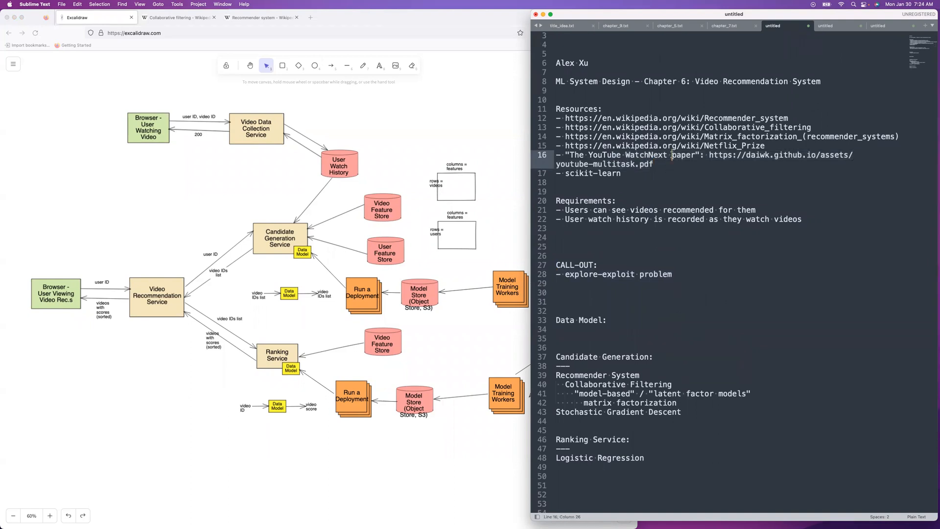